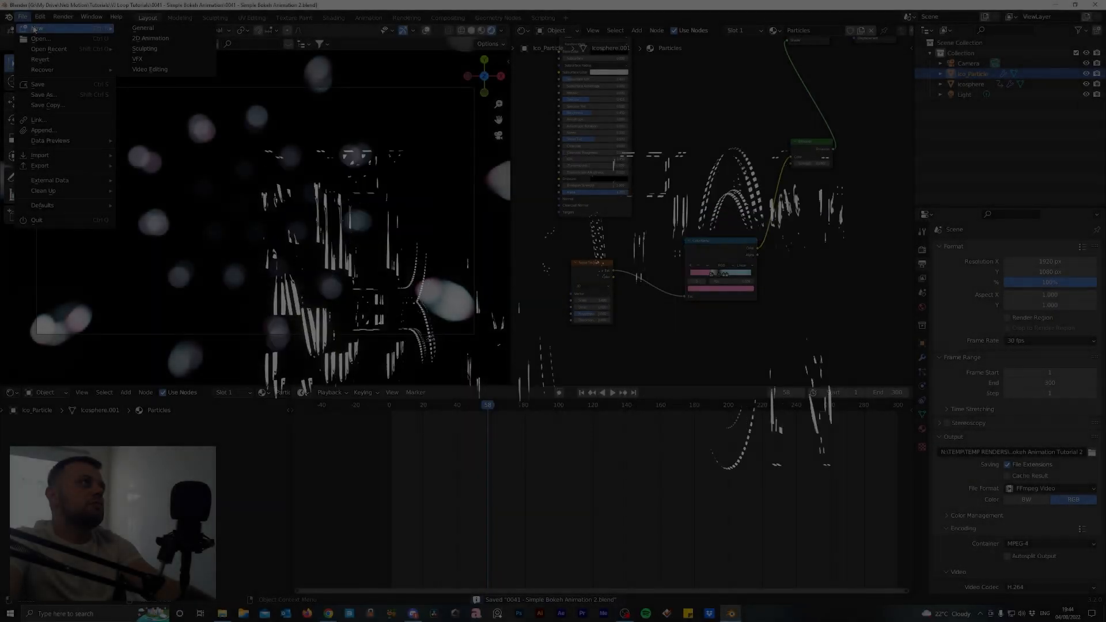
Start a new General file from the File menu
left_click(143, 27)
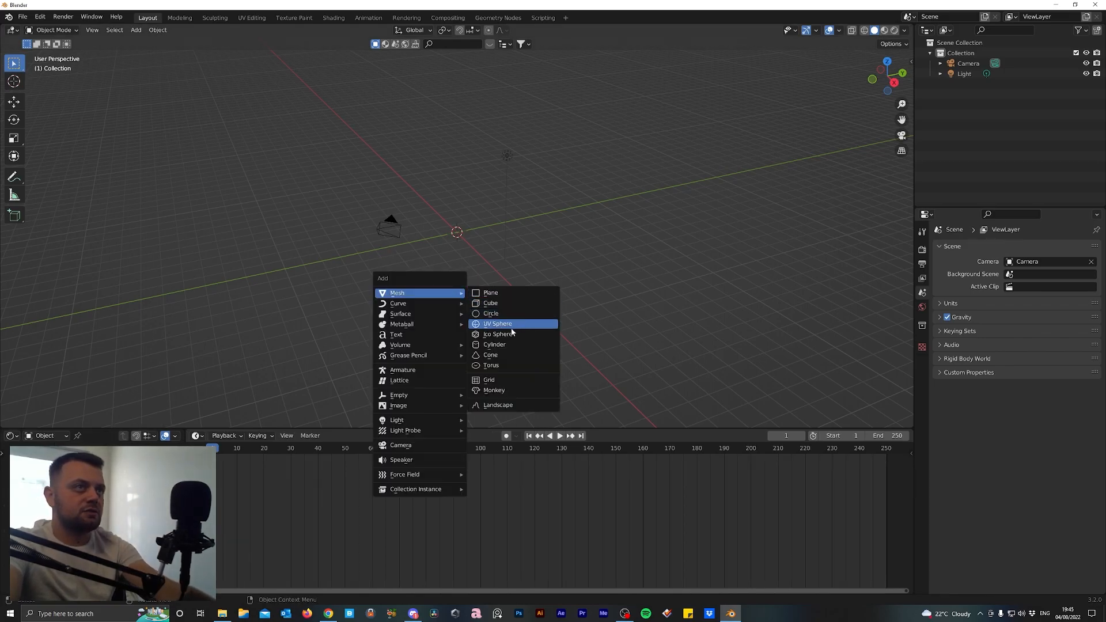
Add an Ico Sphere, then reset the camera's location and rotation to zero (Alt+G, Alt+R)
left_click(498, 334)
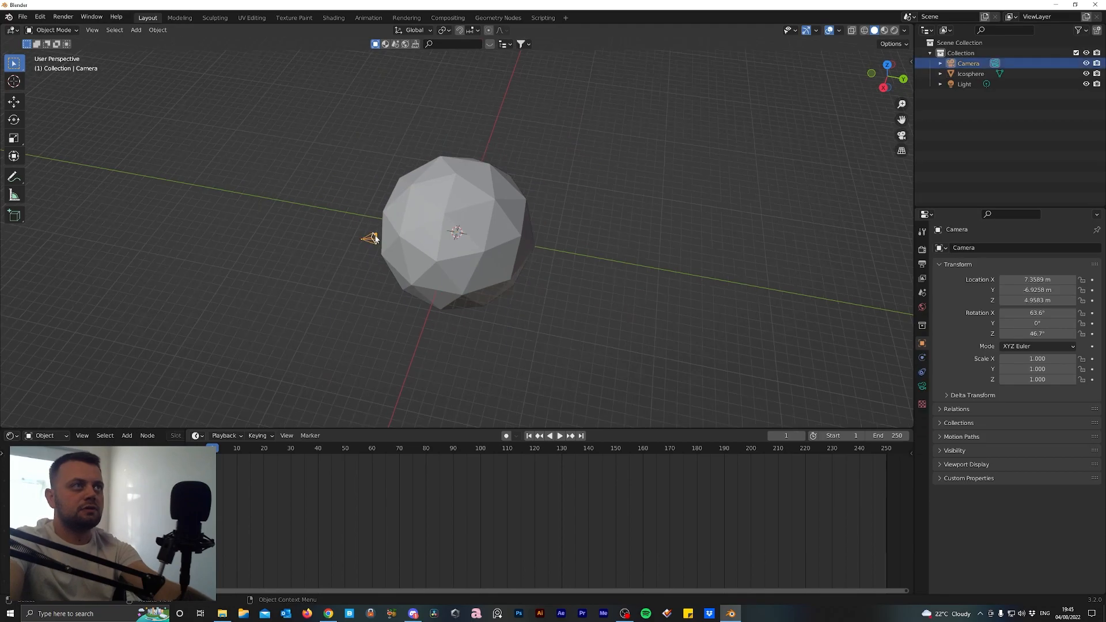
key("alt+g")
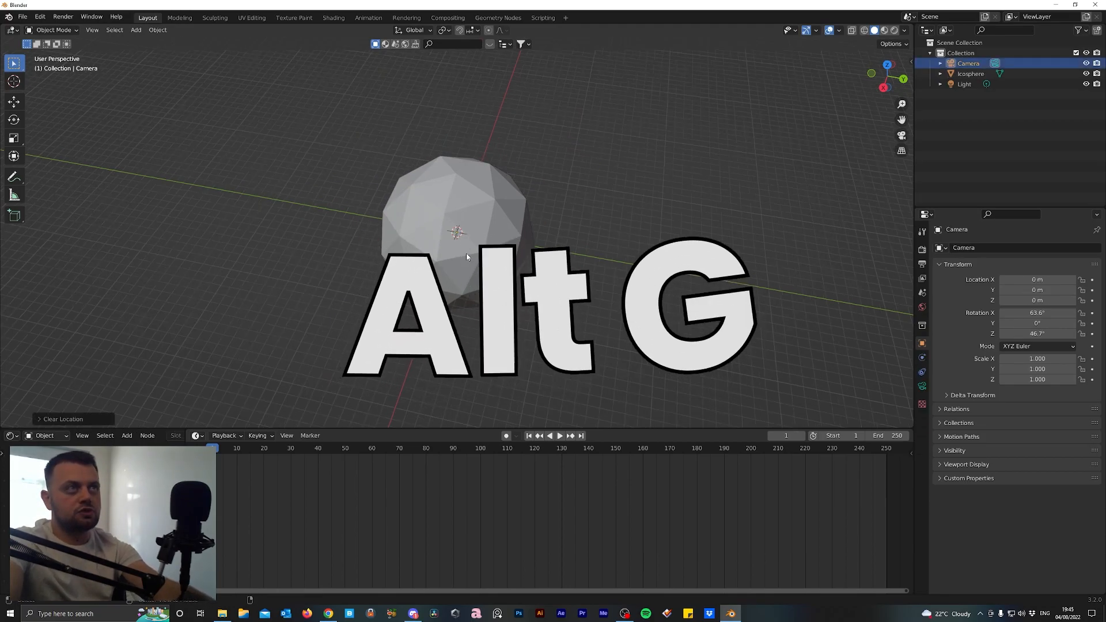
key("alt+g")
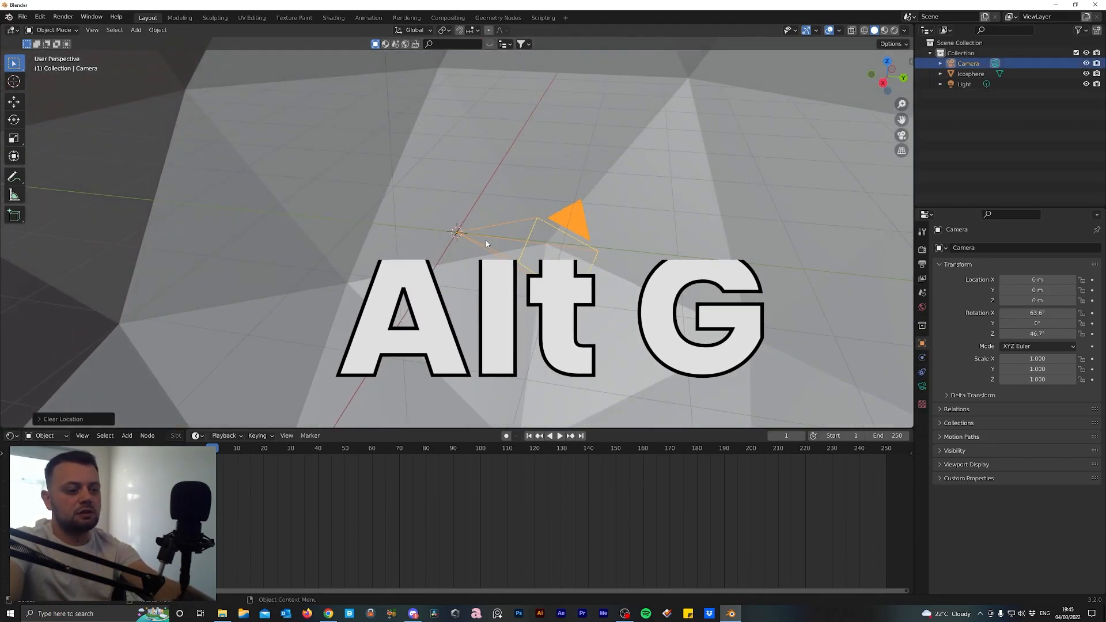
key("alt+r")
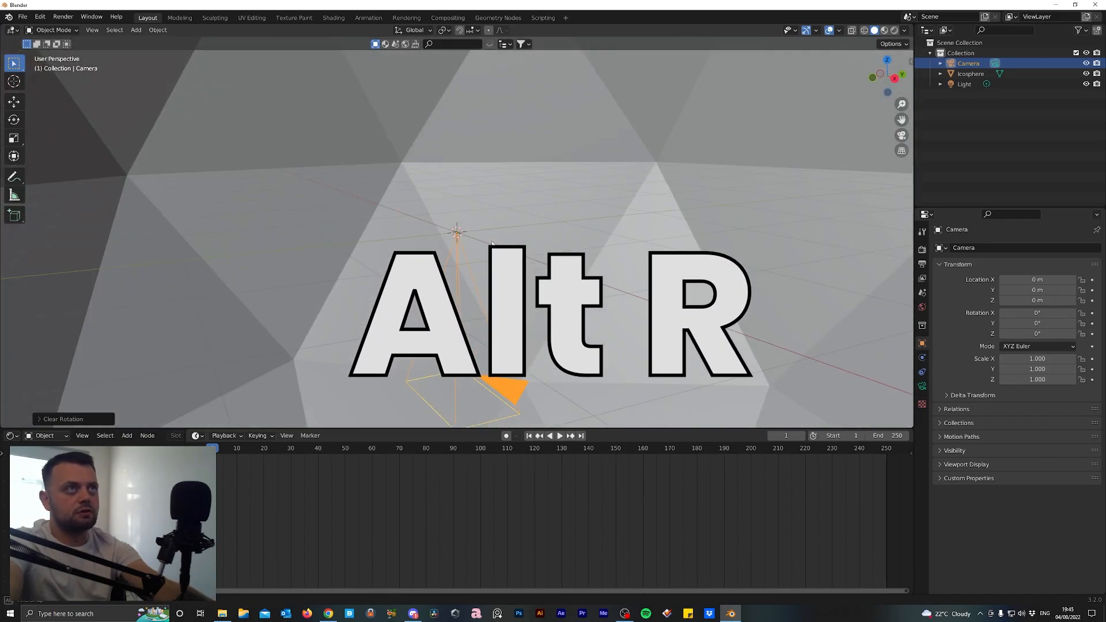
key("alt+r")
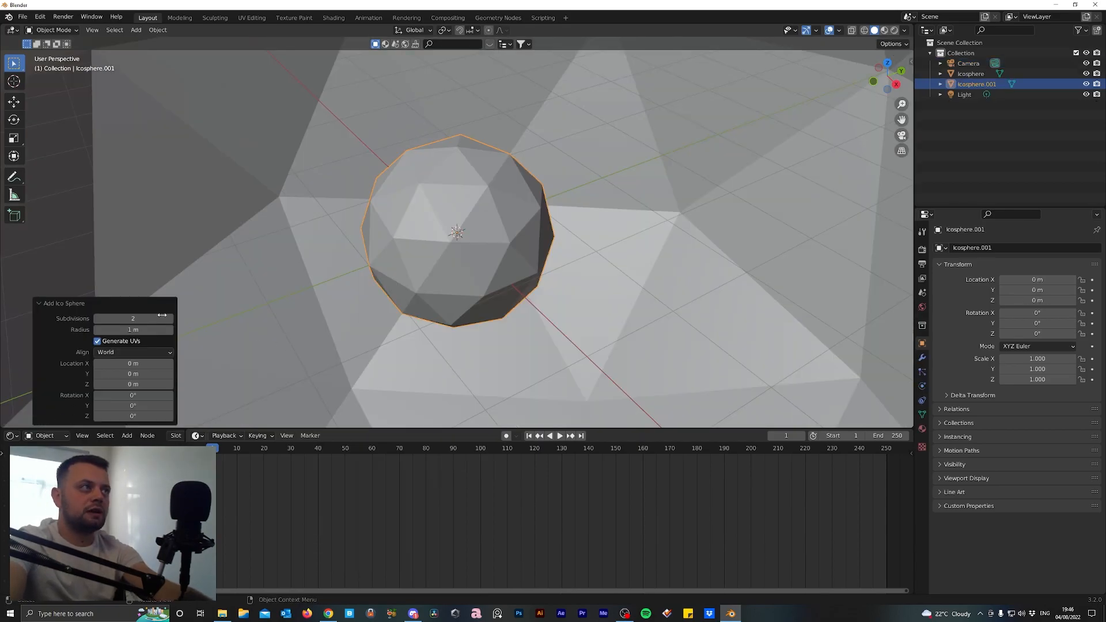
Lower the new icosphere's Subdivisions to 1 in the operator panel
left_click(97, 318)
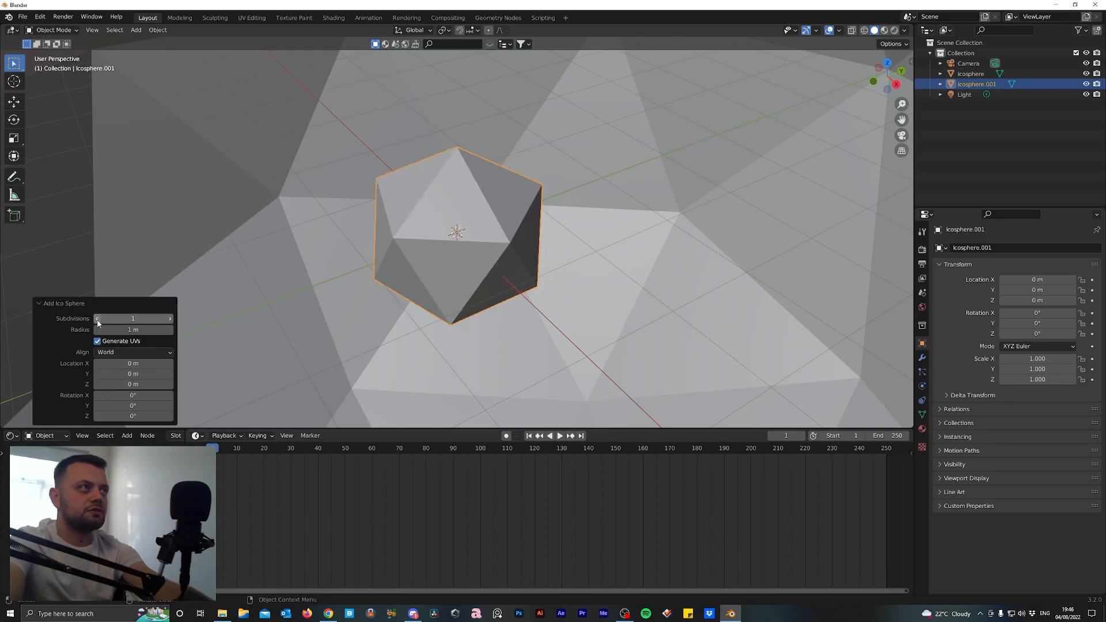
mouse_move(404, 205)
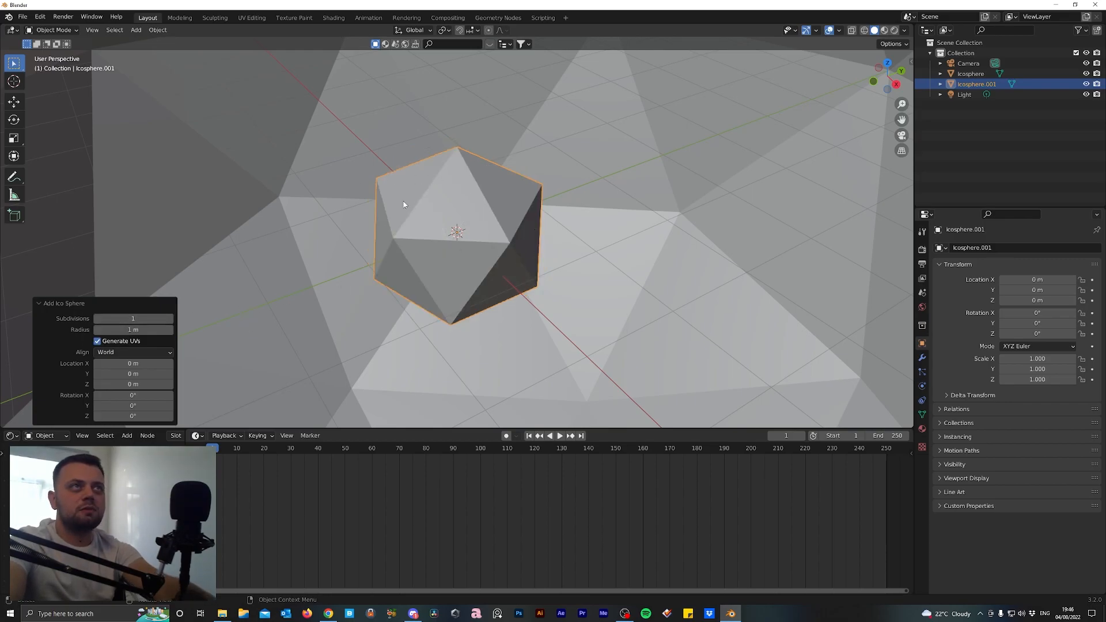
mouse_move(612, 177)
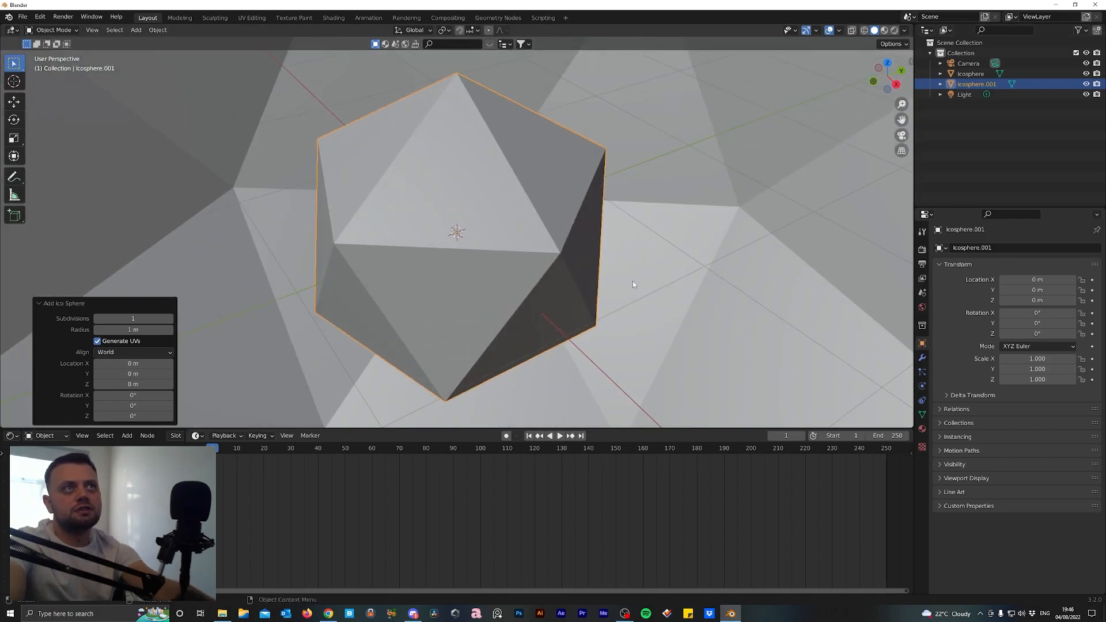
mouse_move(325, 106)
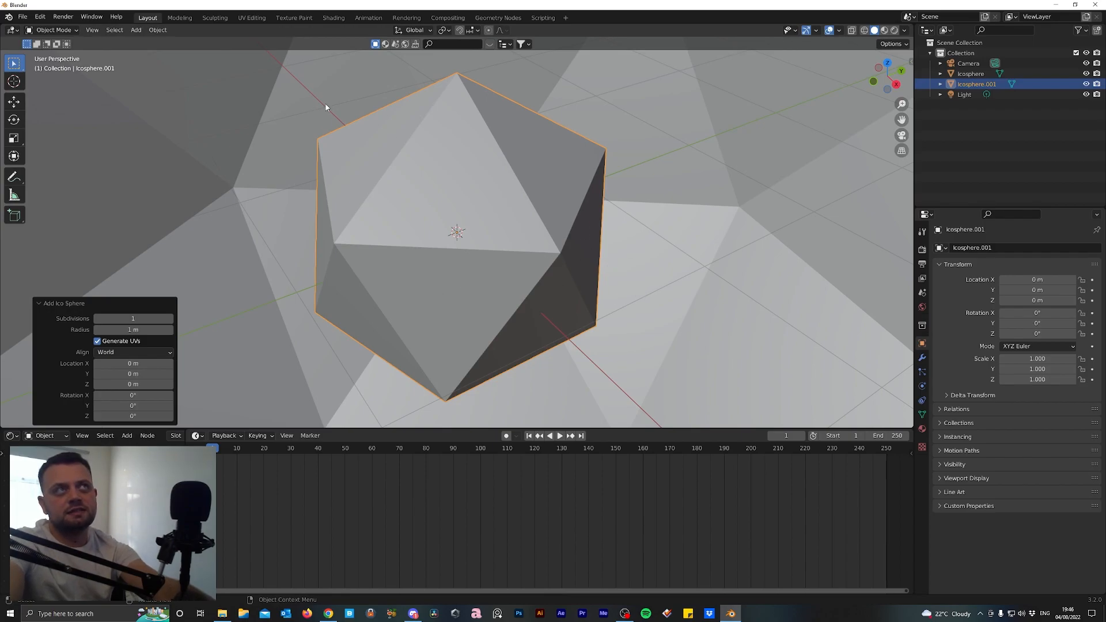
mouse_move(583, 365)
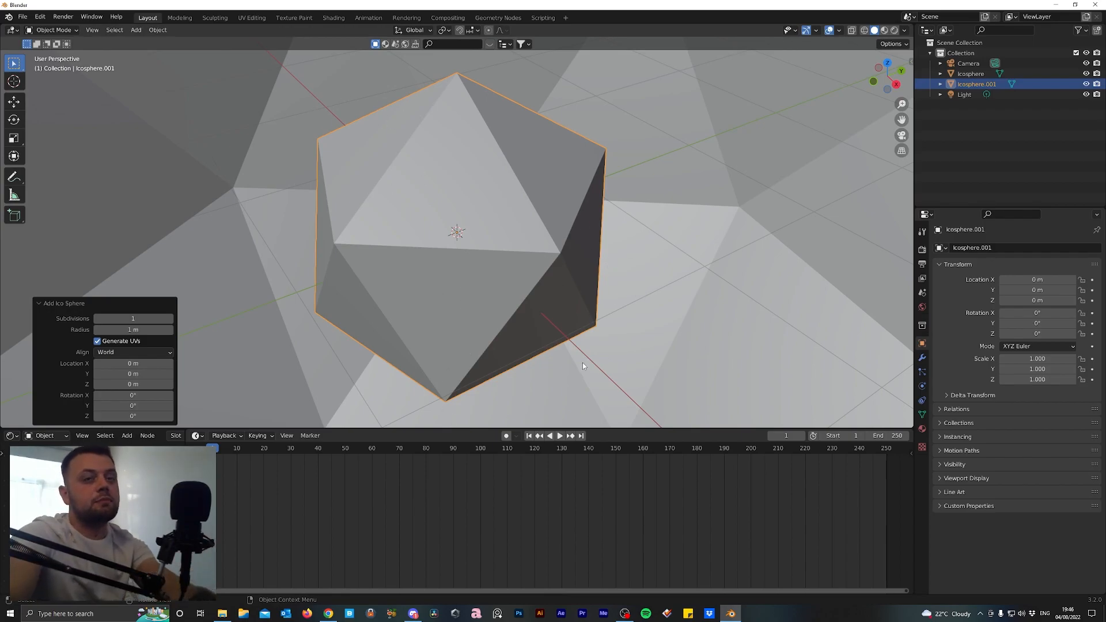
mouse_move(625, 258)
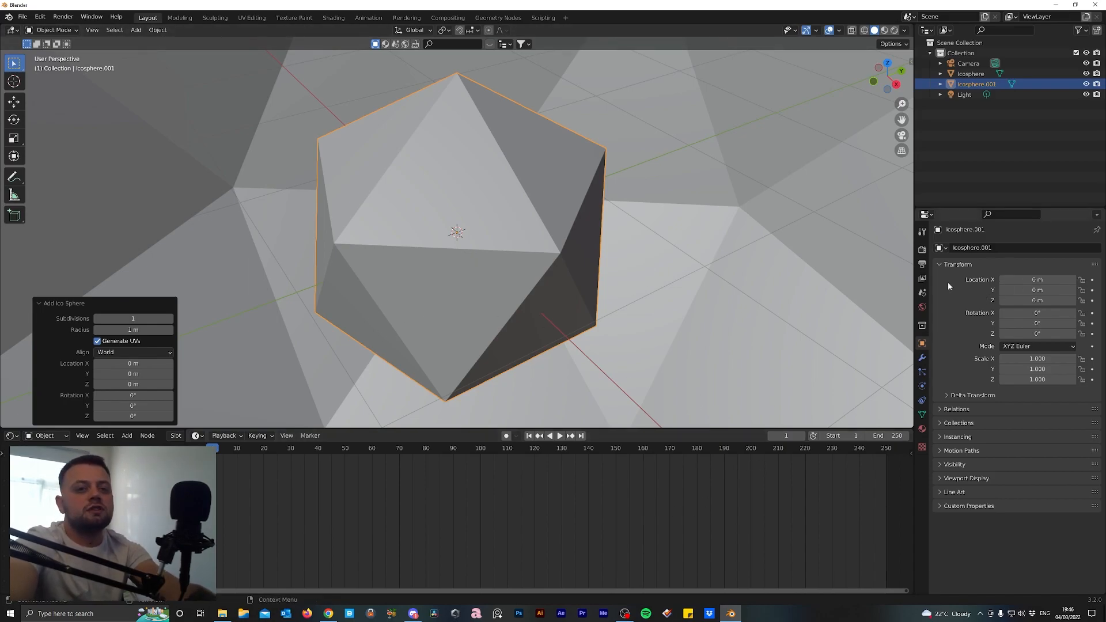
mouse_move(483, 317)
type("Ico_Particle")
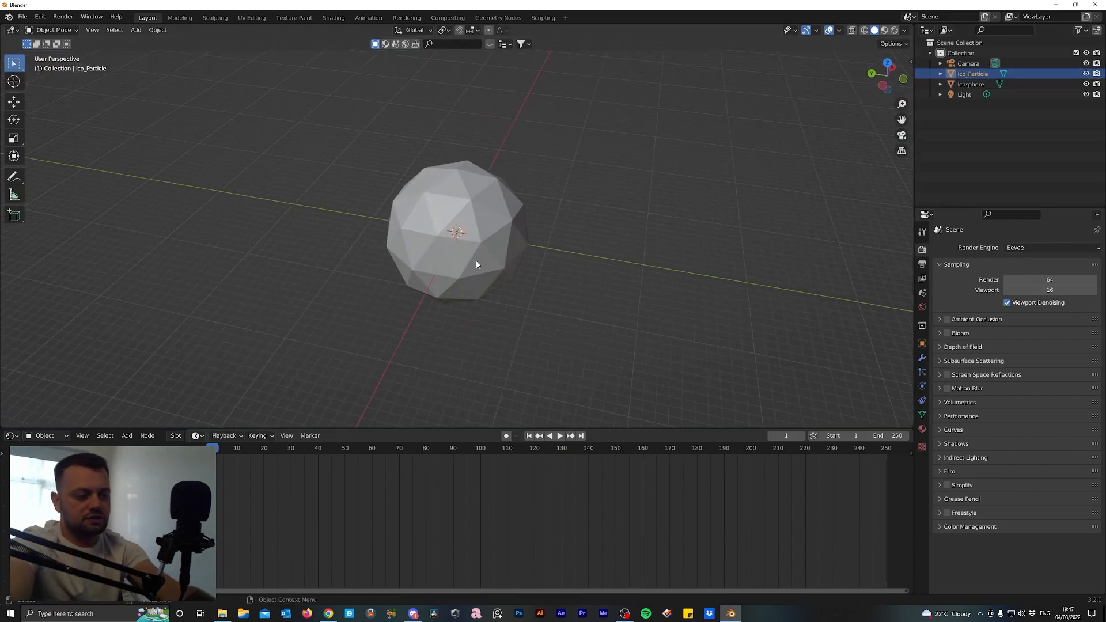
Move Ico_Particle about 34 m along the Y axis and confirm its position
key("g")
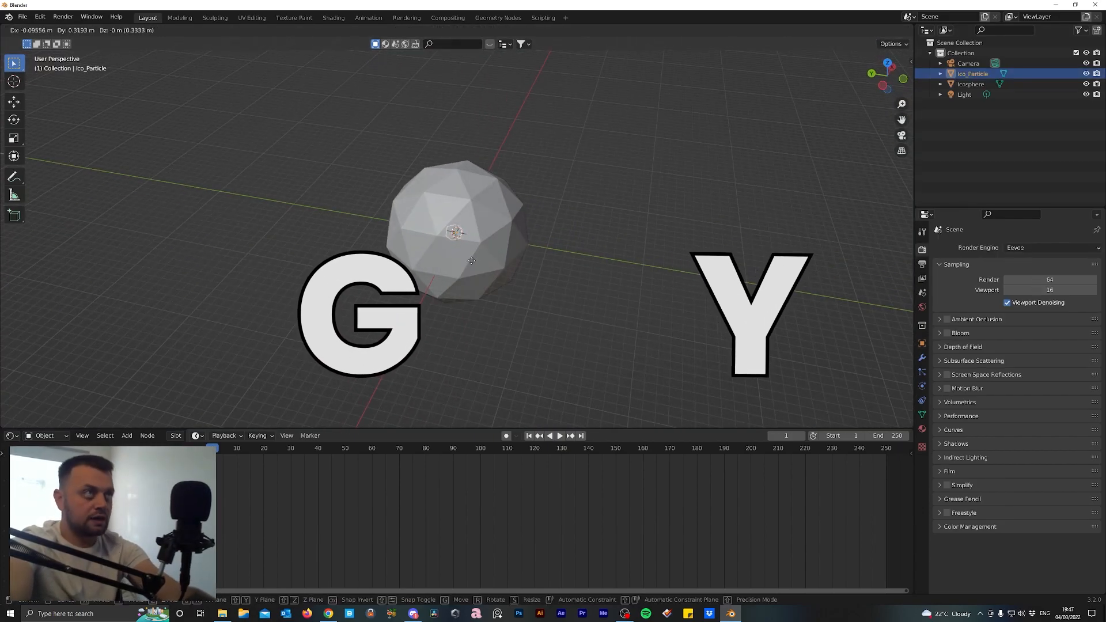
left_click(346, 276)
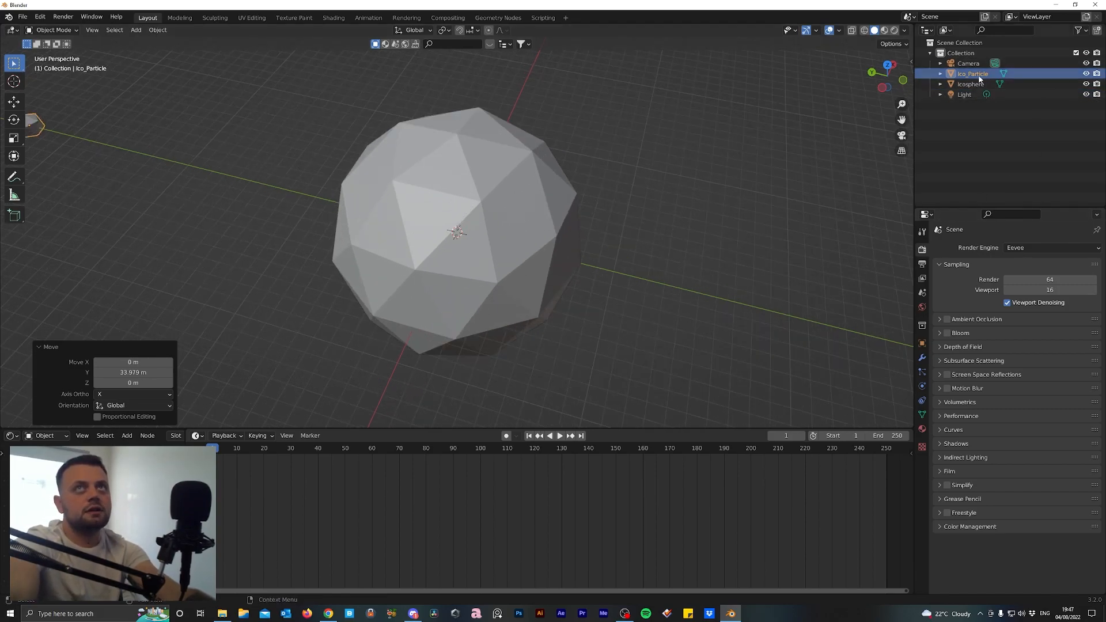
Give the main Icosphere a Geometry Nodes modifier and create a new node group for it
left_click(971, 85)
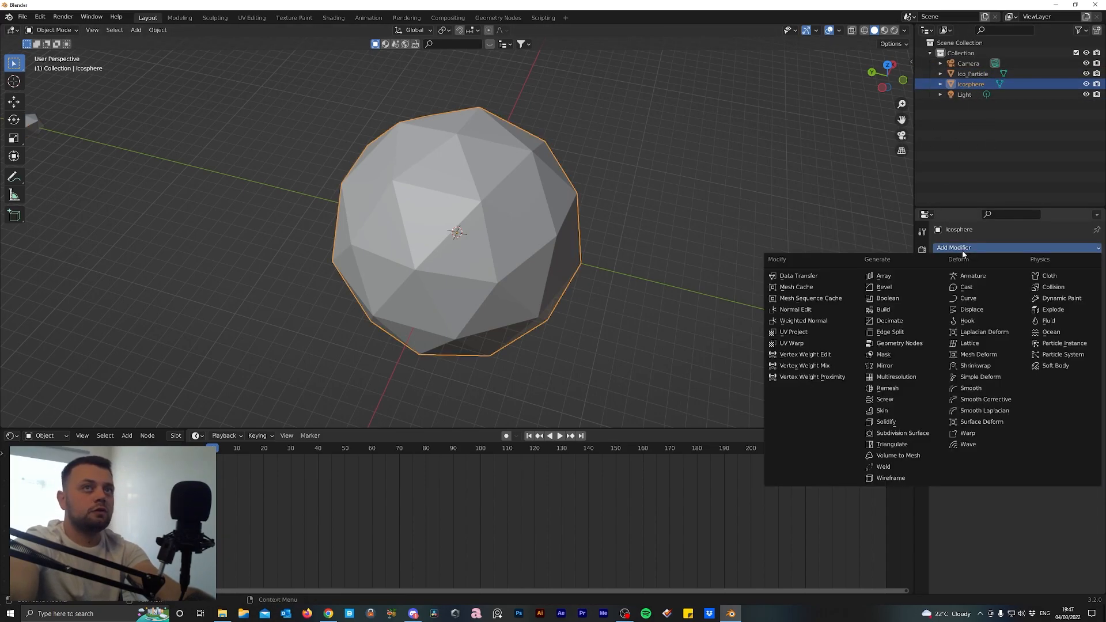
left_click(900, 343)
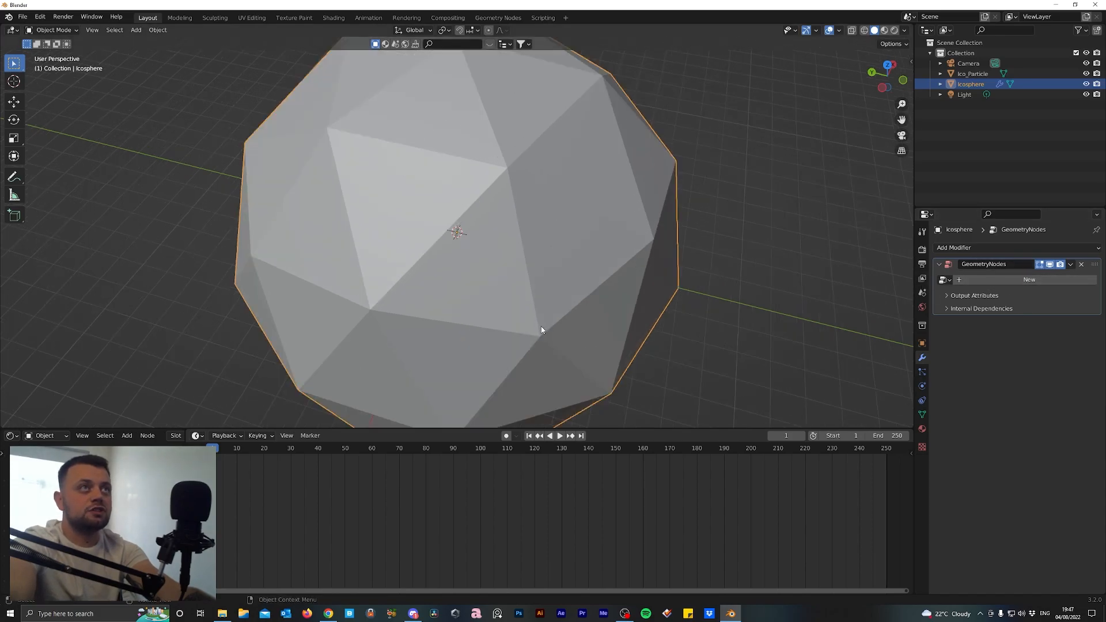
scroll("down", 3)
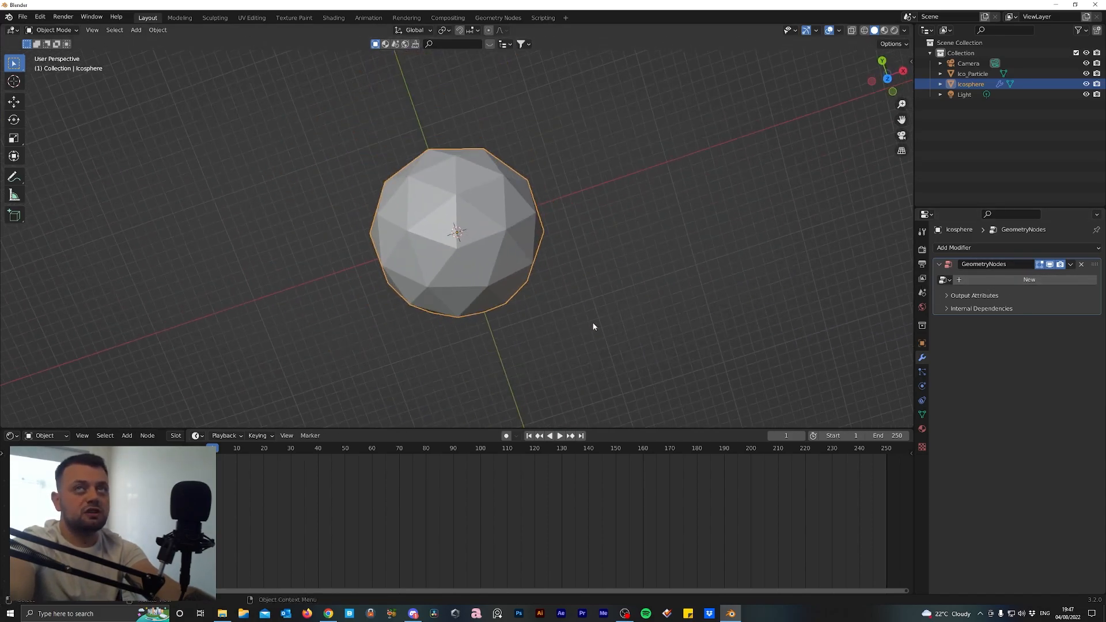
left_click(1030, 279)
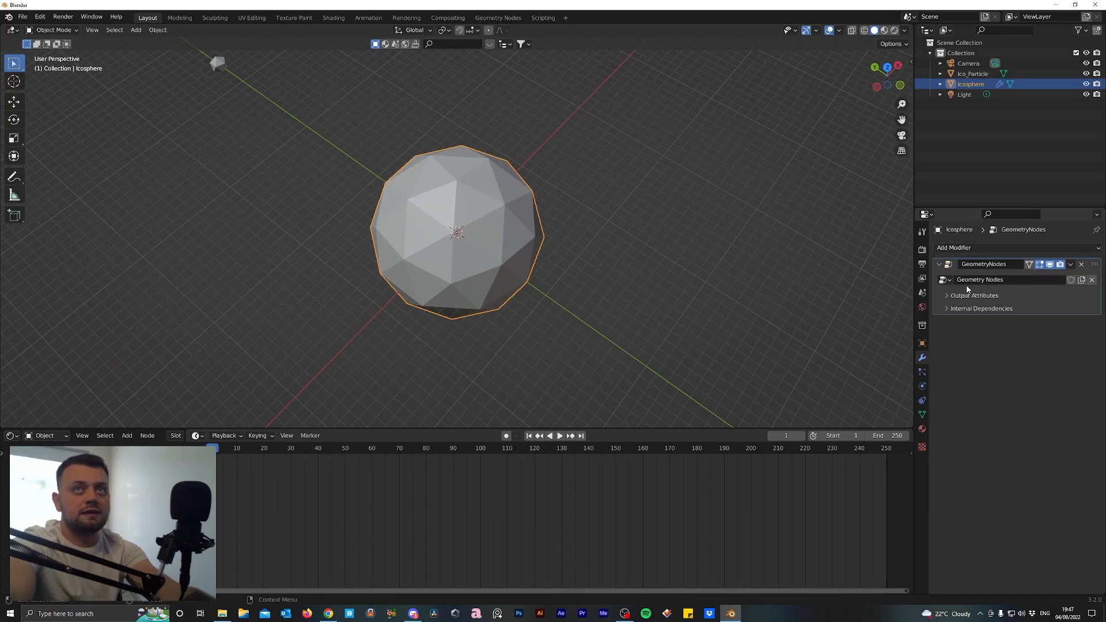
mouse_move(657, 143)
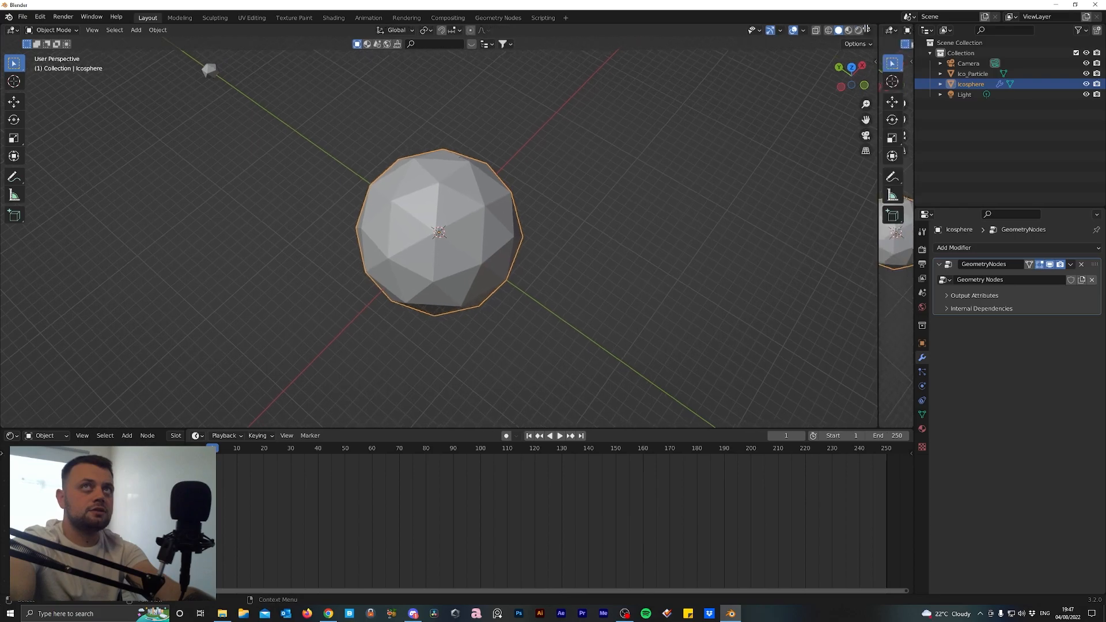
Turn the split-off right area into a Geometry Node Editor showing the Icosphere's node group
left_click(521, 29)
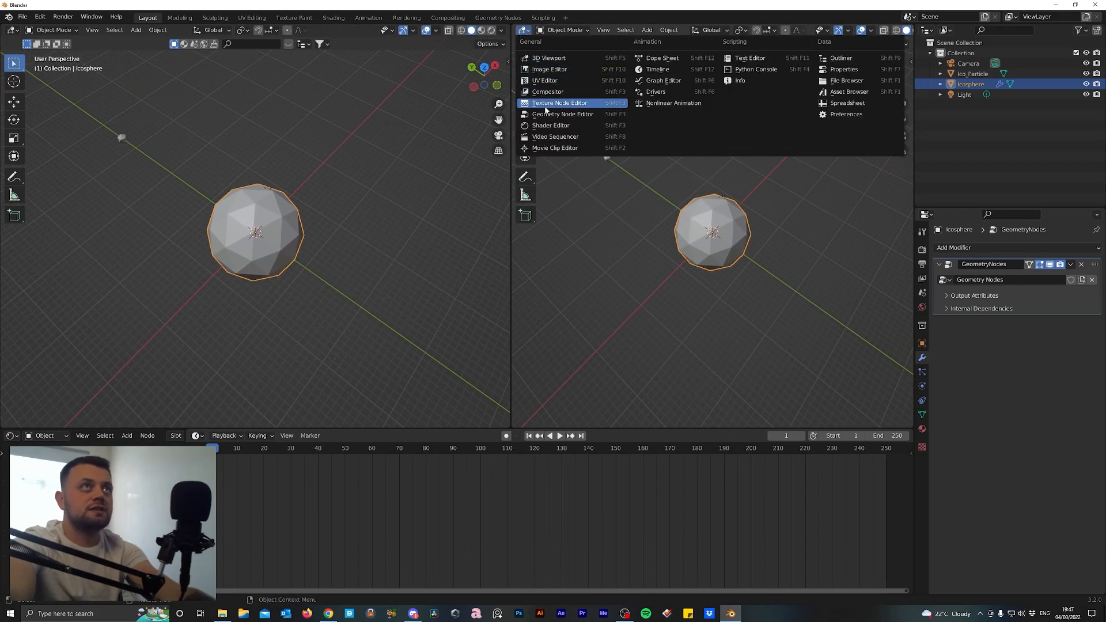
left_click(562, 114)
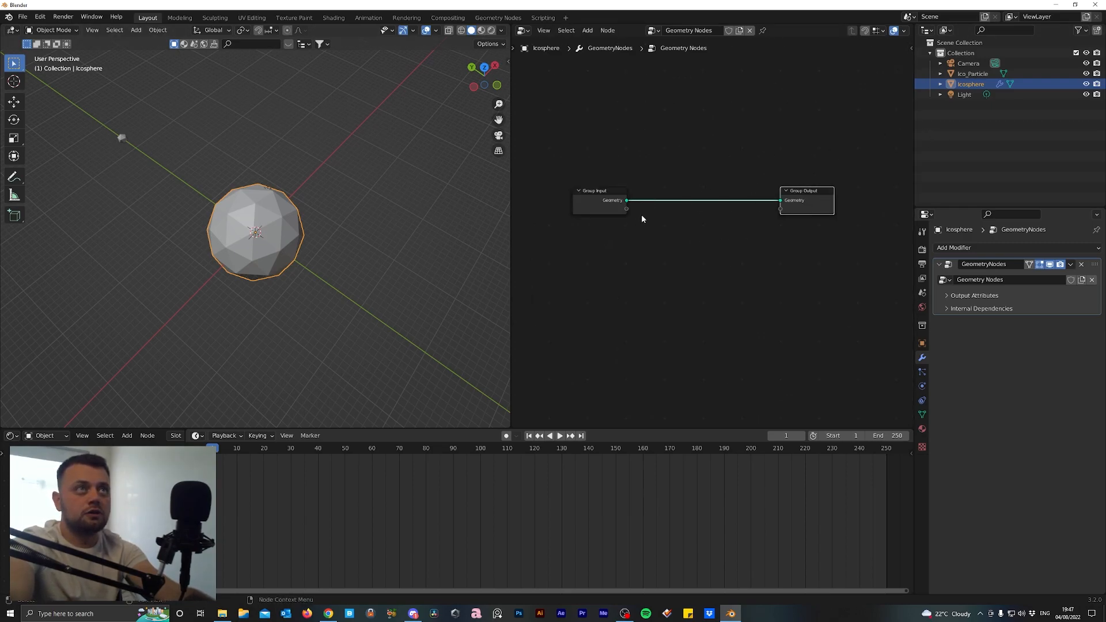
mouse_move(240, 272)
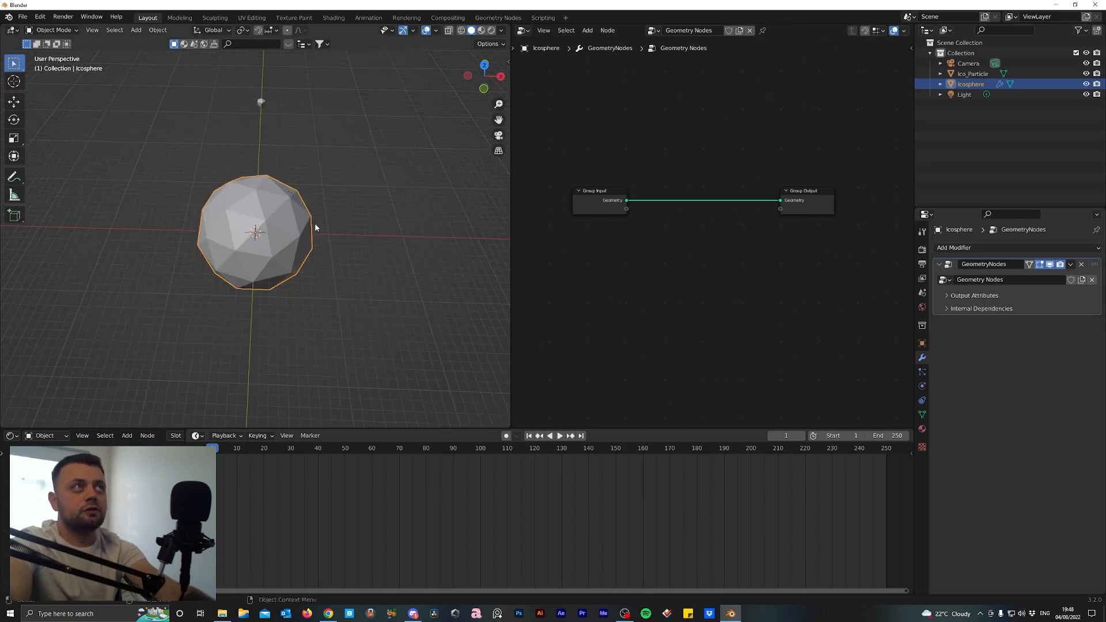
left_click(974, 74)
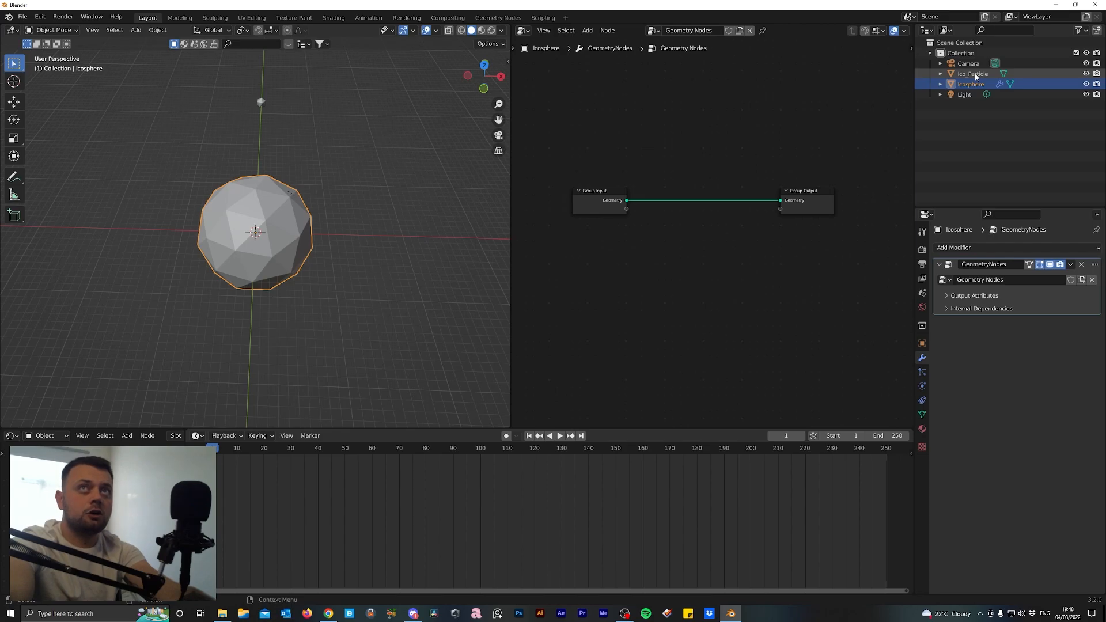
Drag Ico_Particle from the Outliner into the node tree as an Object Info node sourcing Ico_Particle
left_click(972, 73)
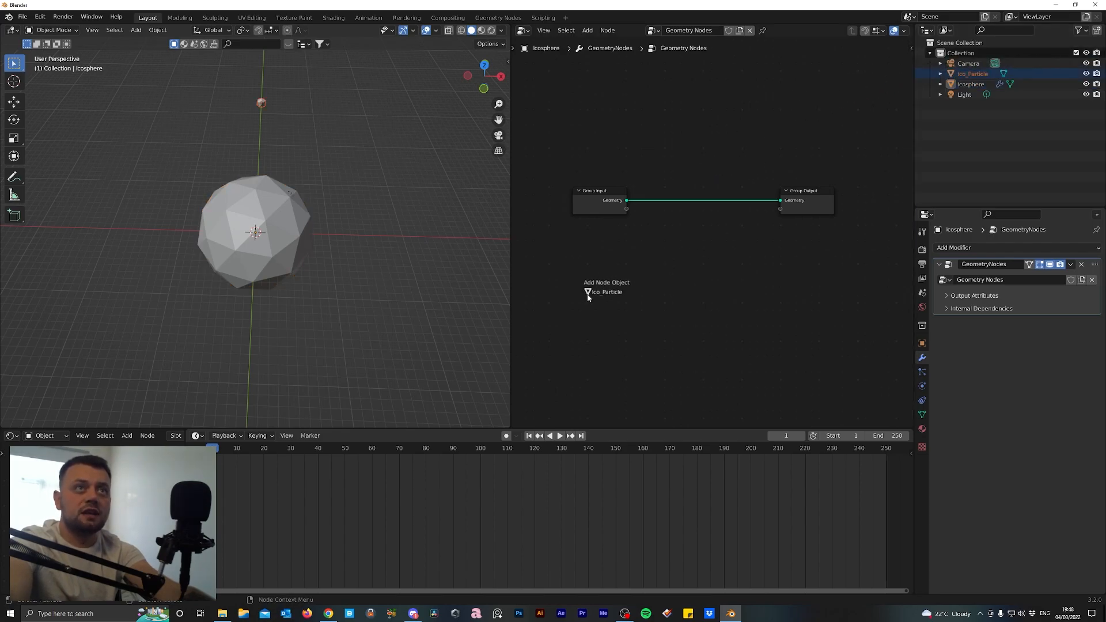
left_click(602, 291)
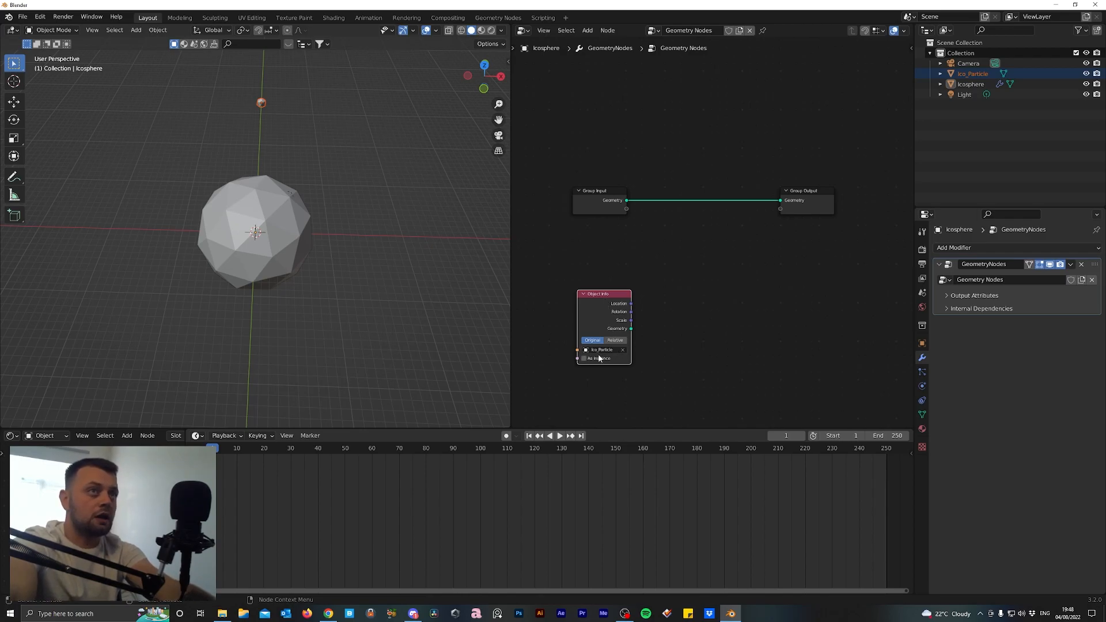
left_click(600, 349)
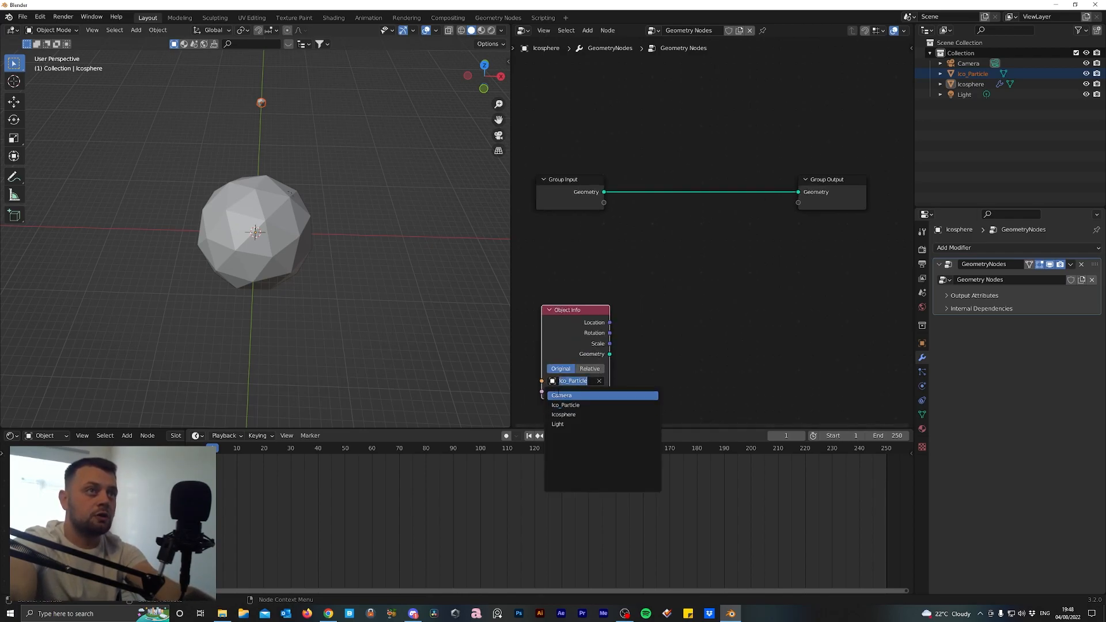
left_click(565, 404)
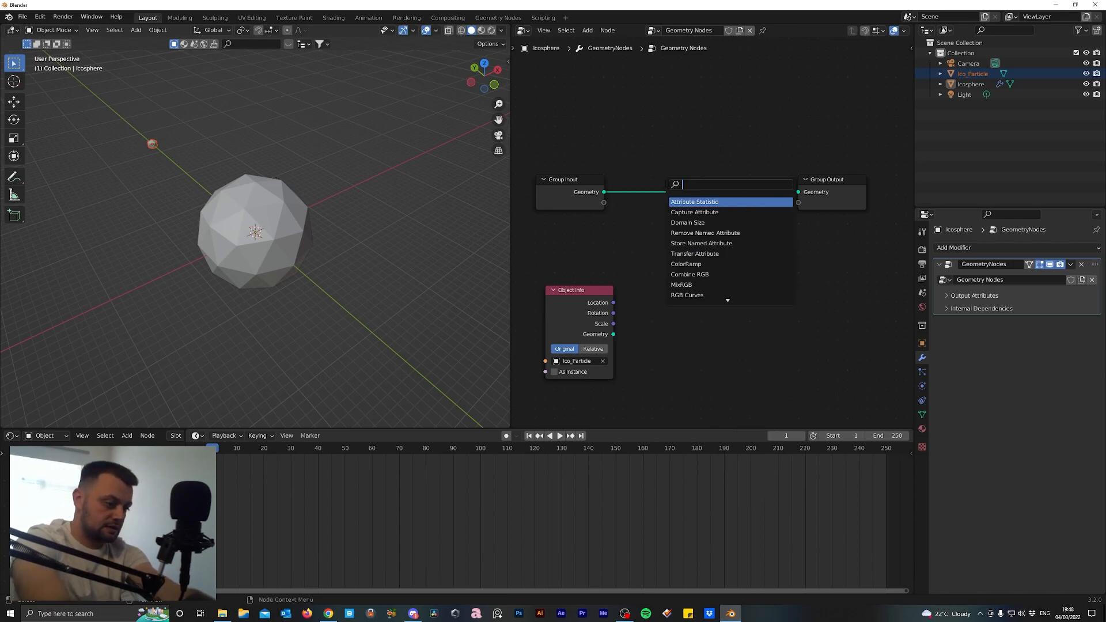
Search 'instance' and drop an Instance on Points node onto the Group Input–Output link
type("instance")
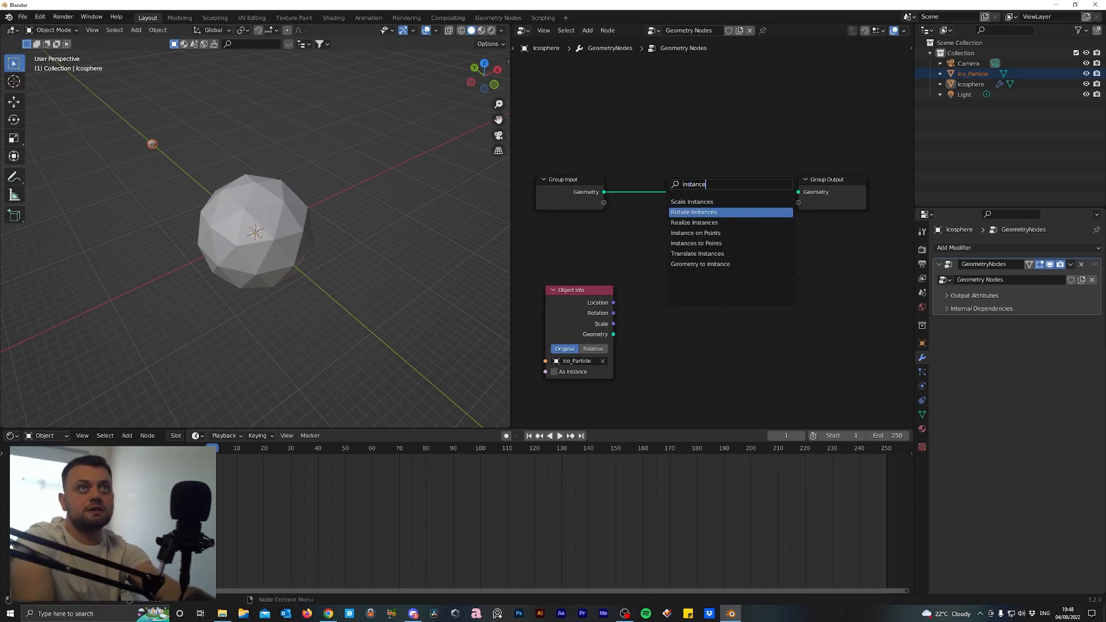
left_click(695, 233)
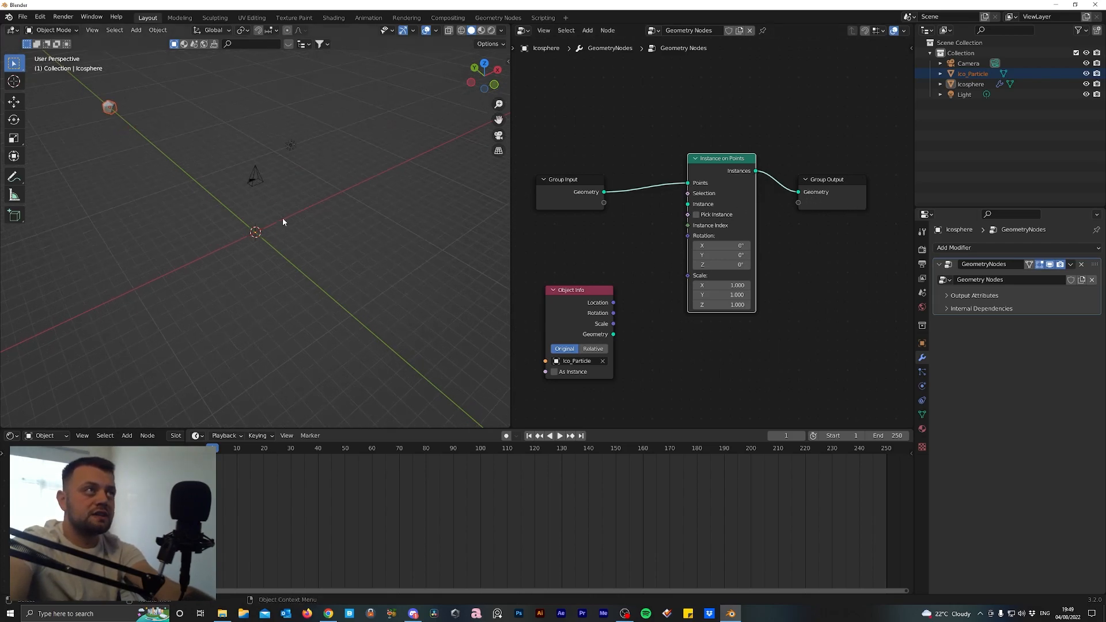
mouse_move(284, 141)
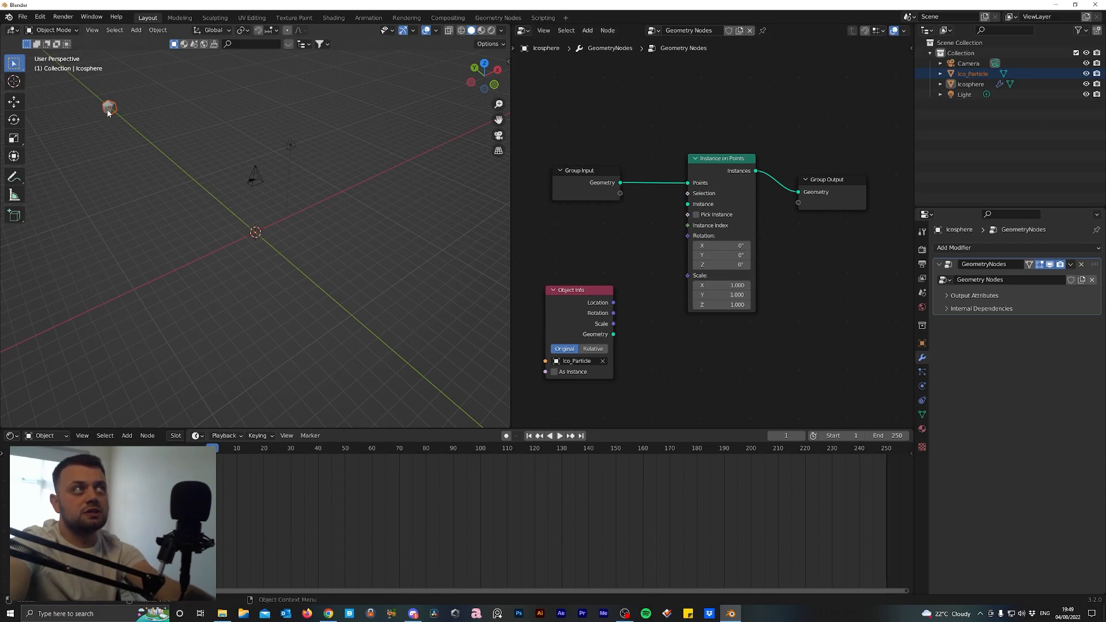
mouse_move(605, 309)
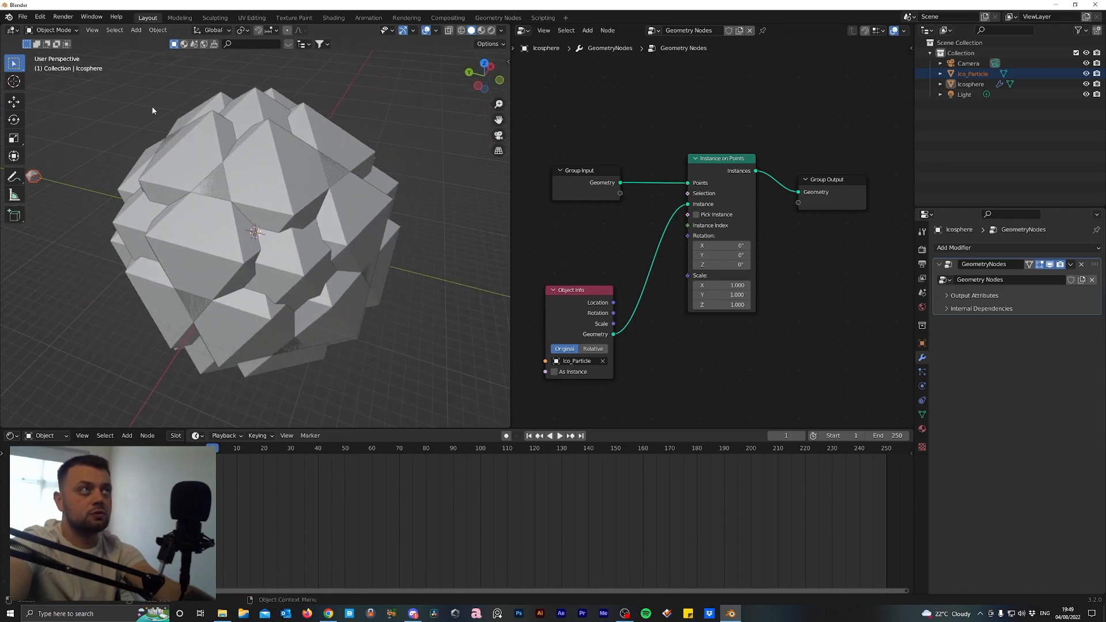
mouse_move(308, 387)
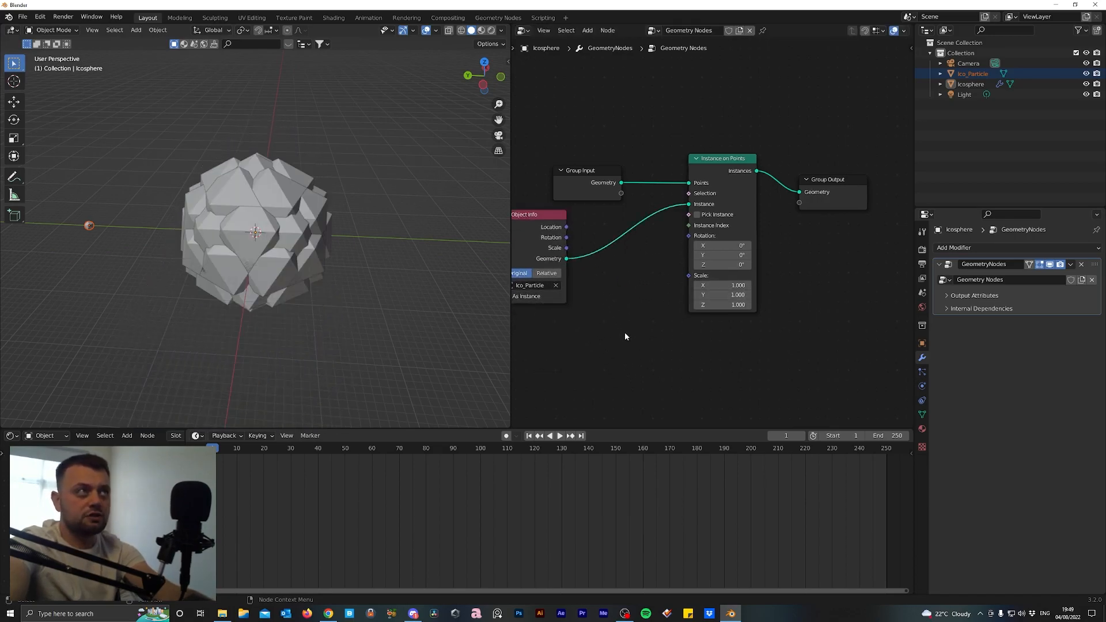
mouse_move(668, 323)
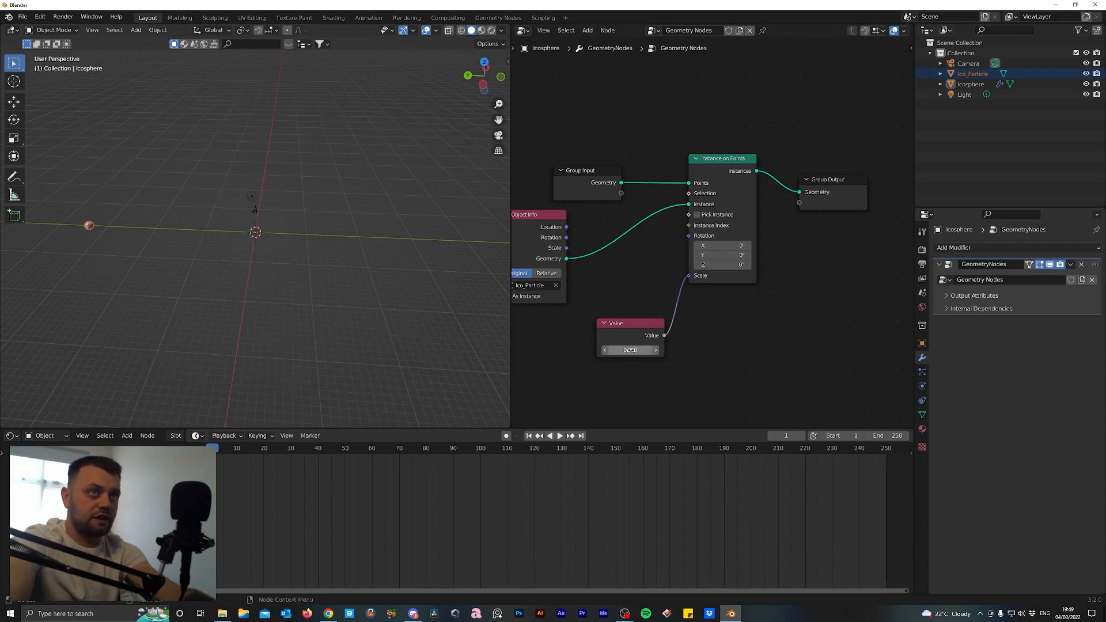
Set the Value node driving the instance scale to 0.100
left_click(630, 351)
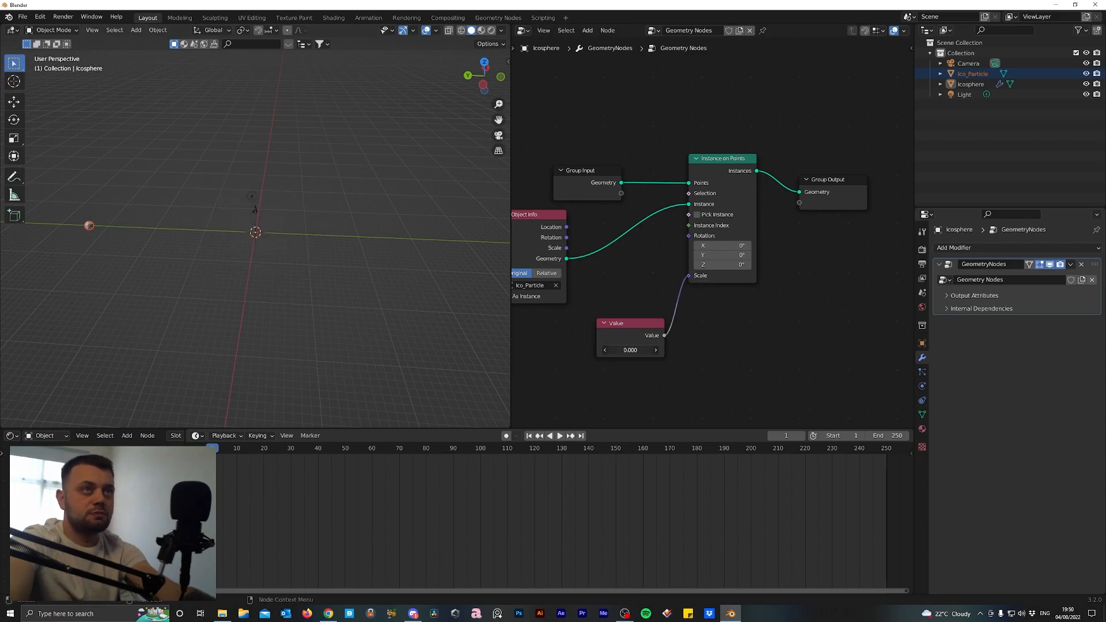
key("shift")
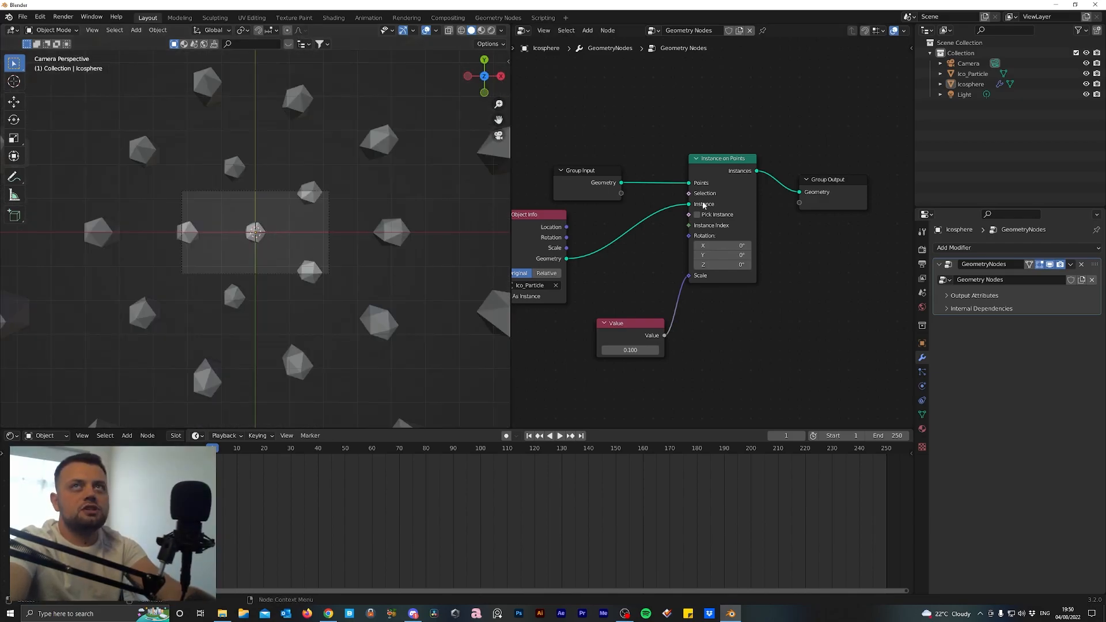
left_click(968, 62)
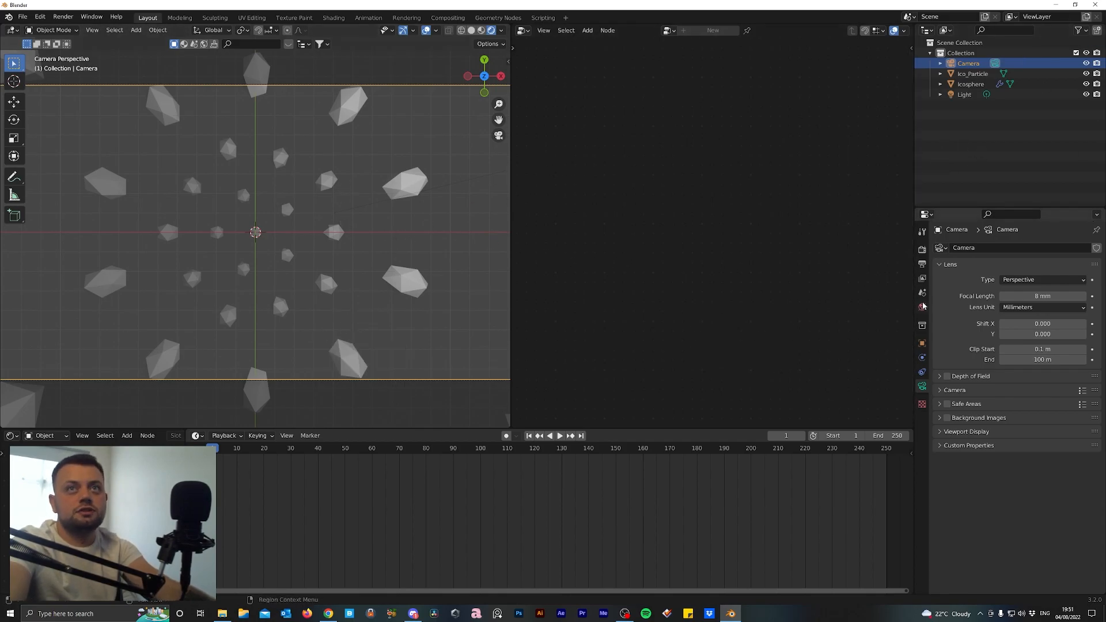
Set the world colour to black, clear the light's location to the origin, and hide viewport overlays
left_click(922, 306)
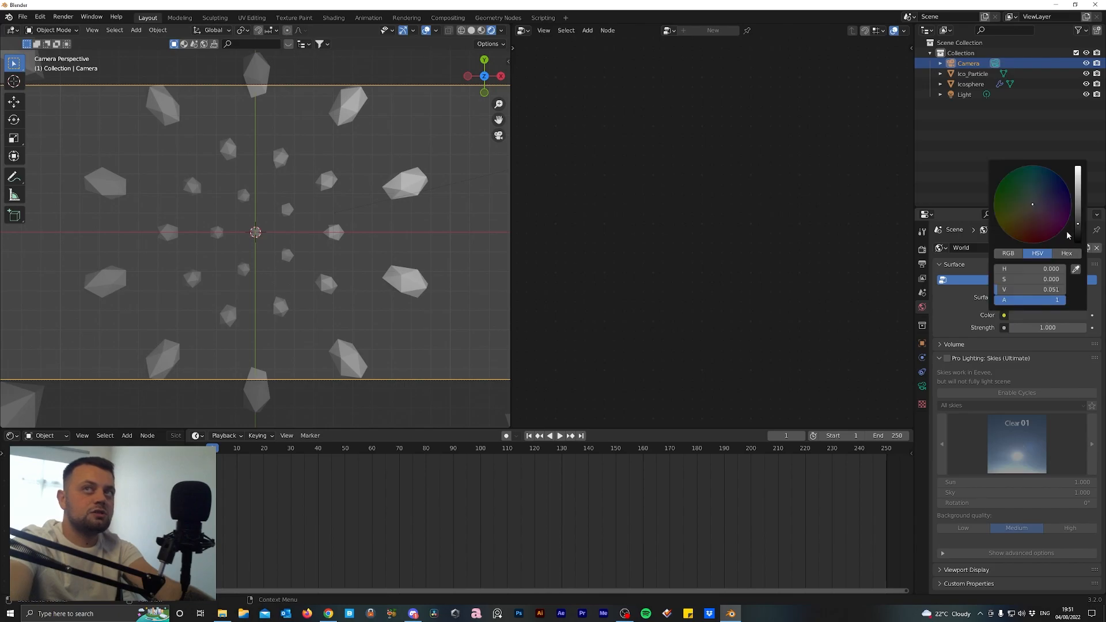
left_click(964, 93)
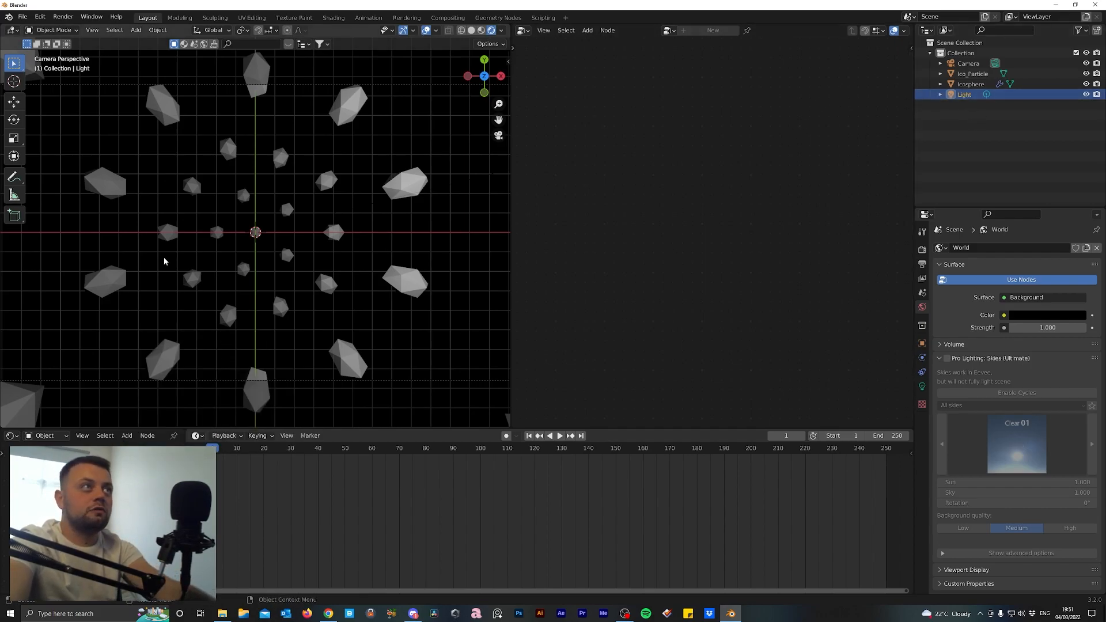
key("alt+g")
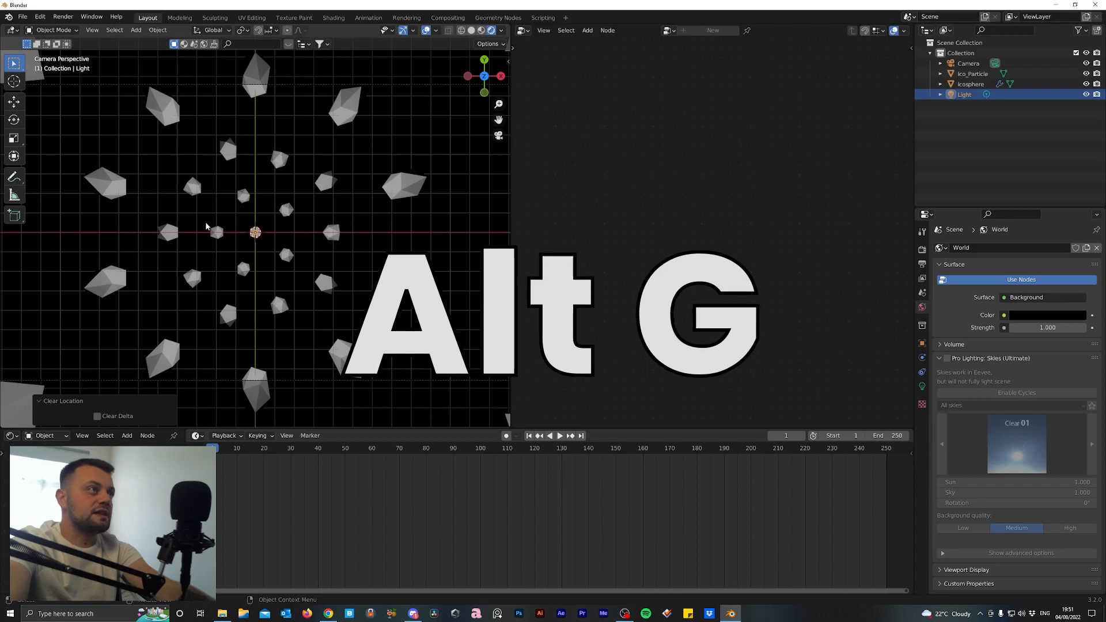
key("alt+g")
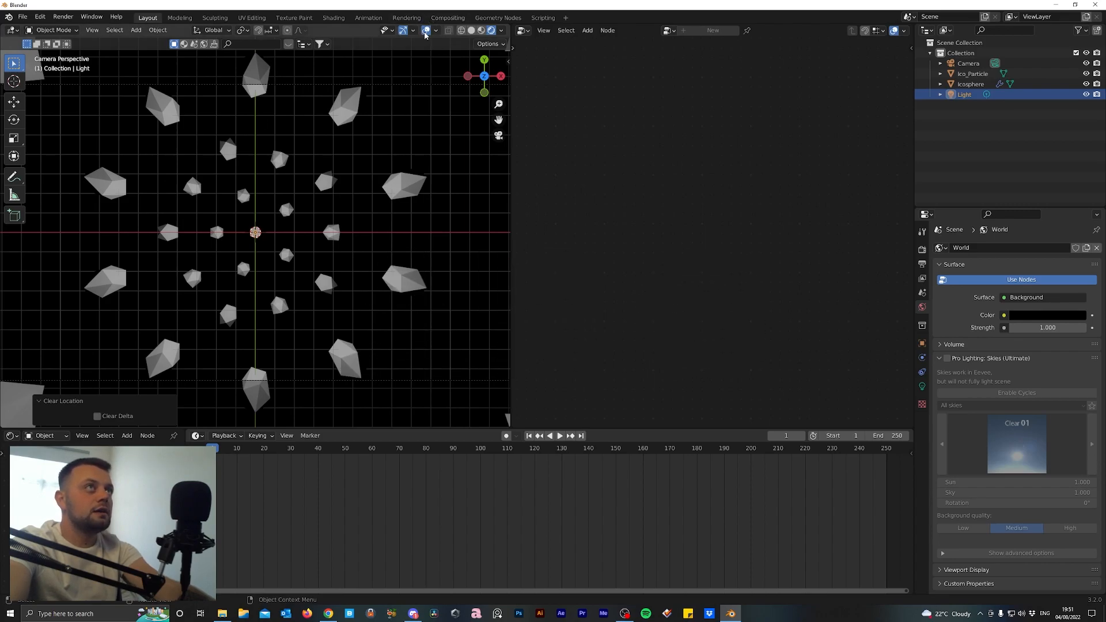
mouse_move(425, 30)
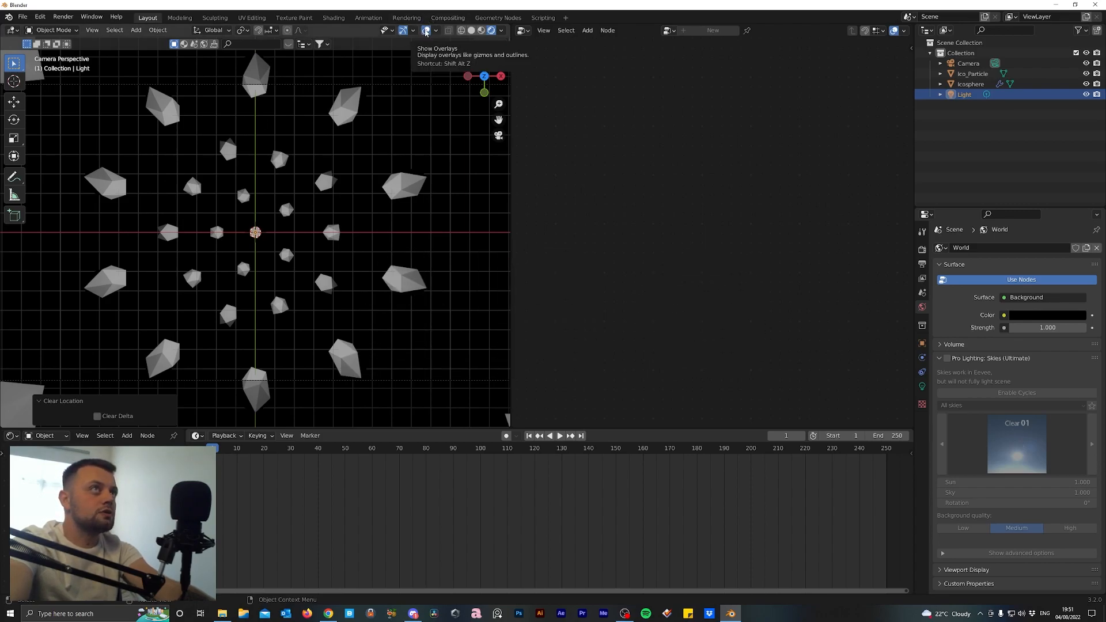
left_click(425, 30)
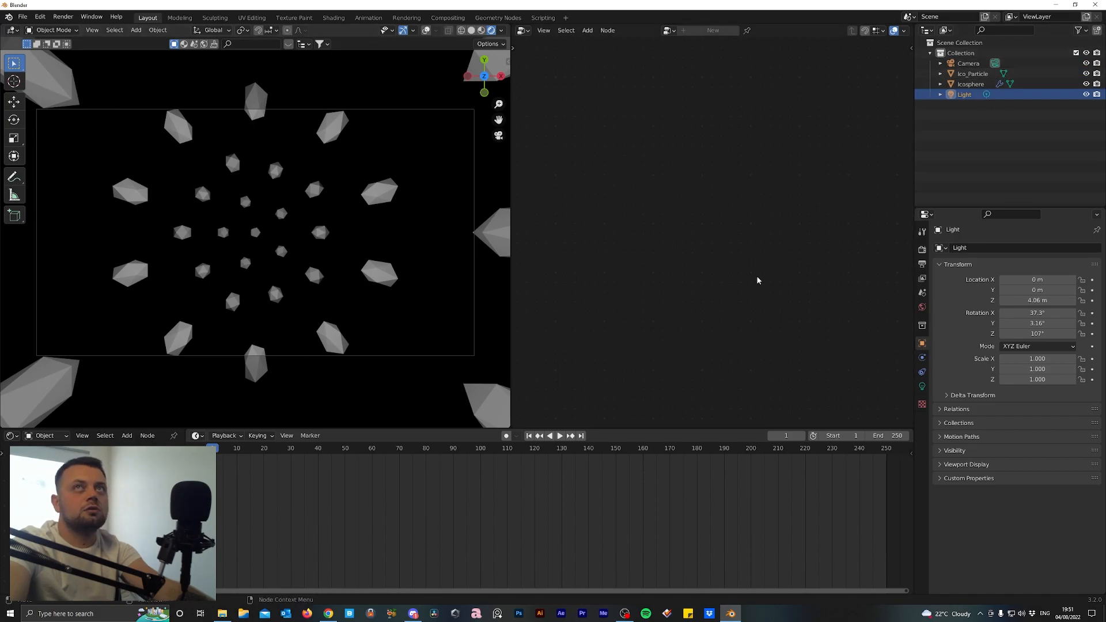
Select Ico_Particle in the Outliner and switch the right-hand panel to the Shader Editor
left_click(971, 84)
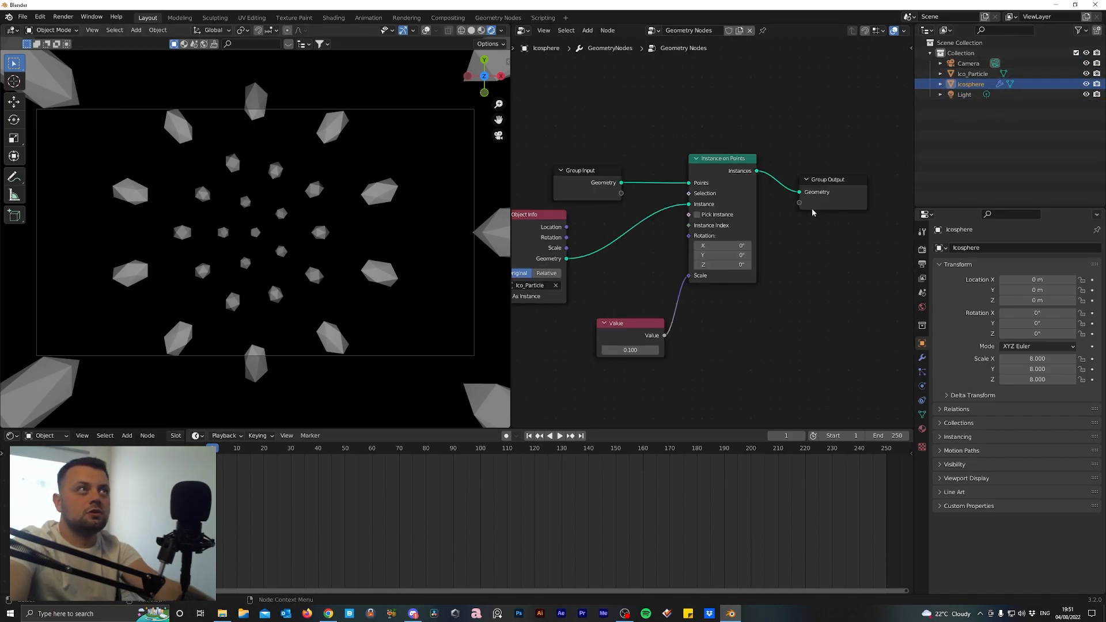
left_click(973, 74)
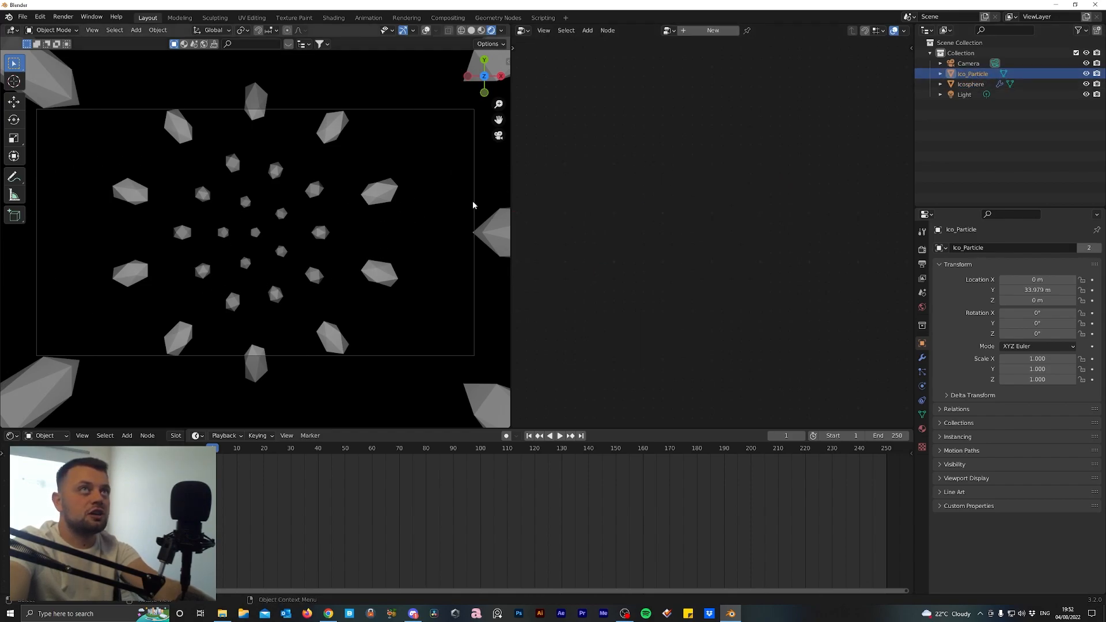
mouse_move(643, 88)
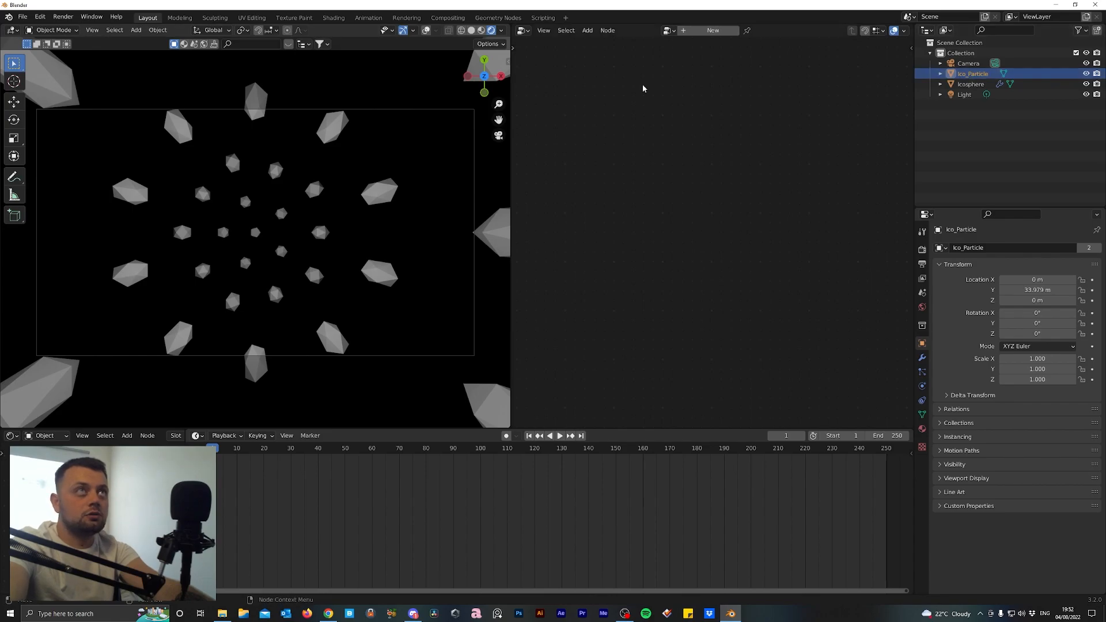
left_click(523, 30)
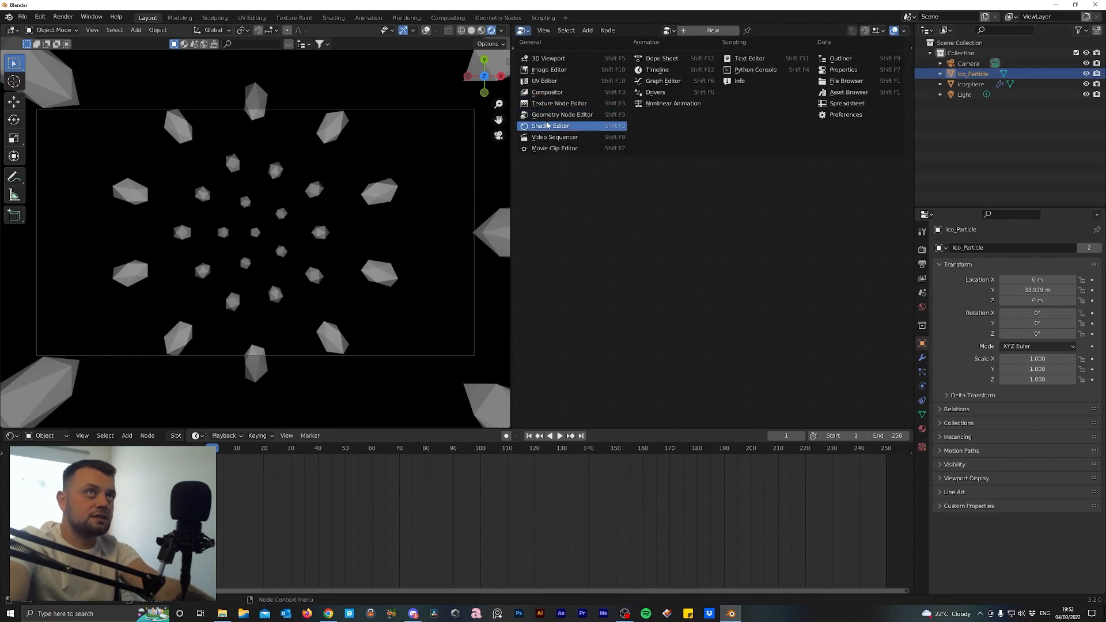
left_click(551, 126)
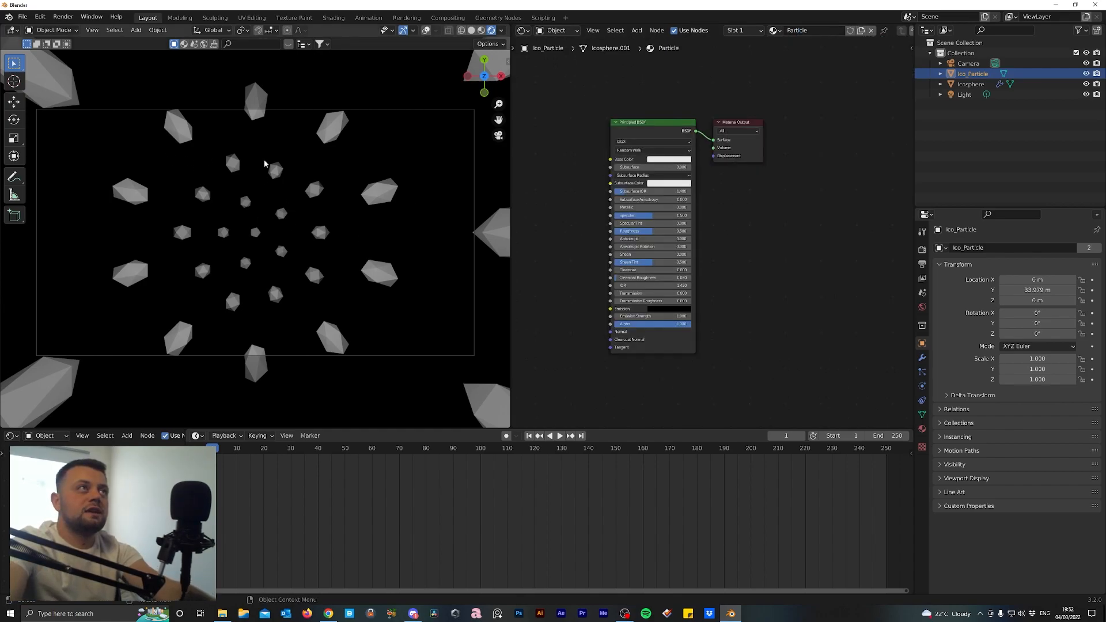
Combine the Principled BSDF with a white Emission shader through a Mix Shader into Material Output
left_click_drag(631, 121, 578, 136)
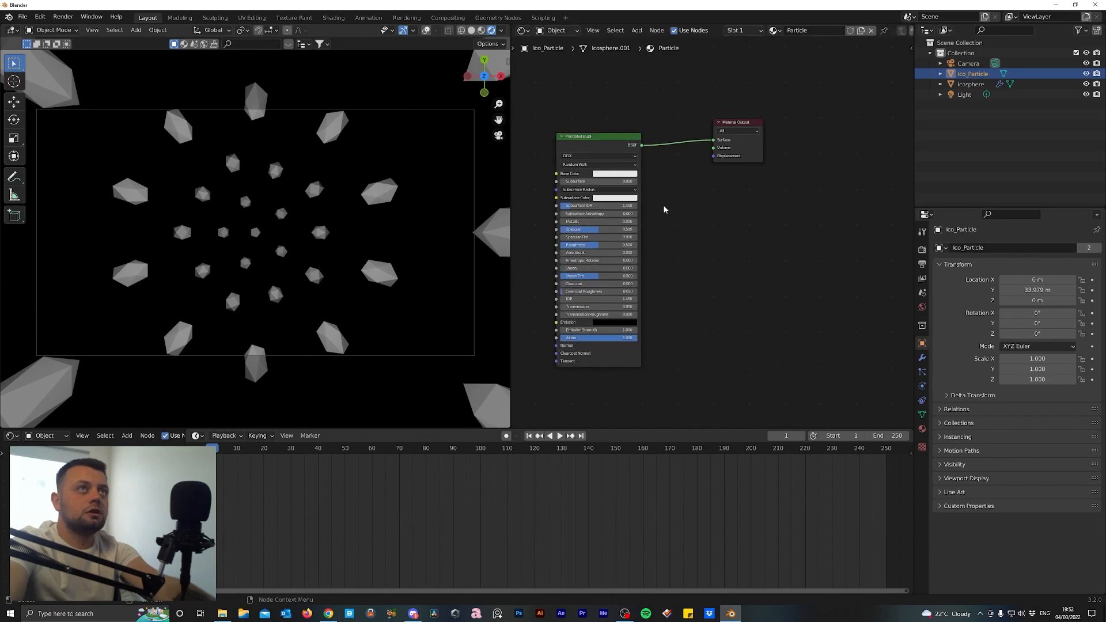
left_click(614, 174)
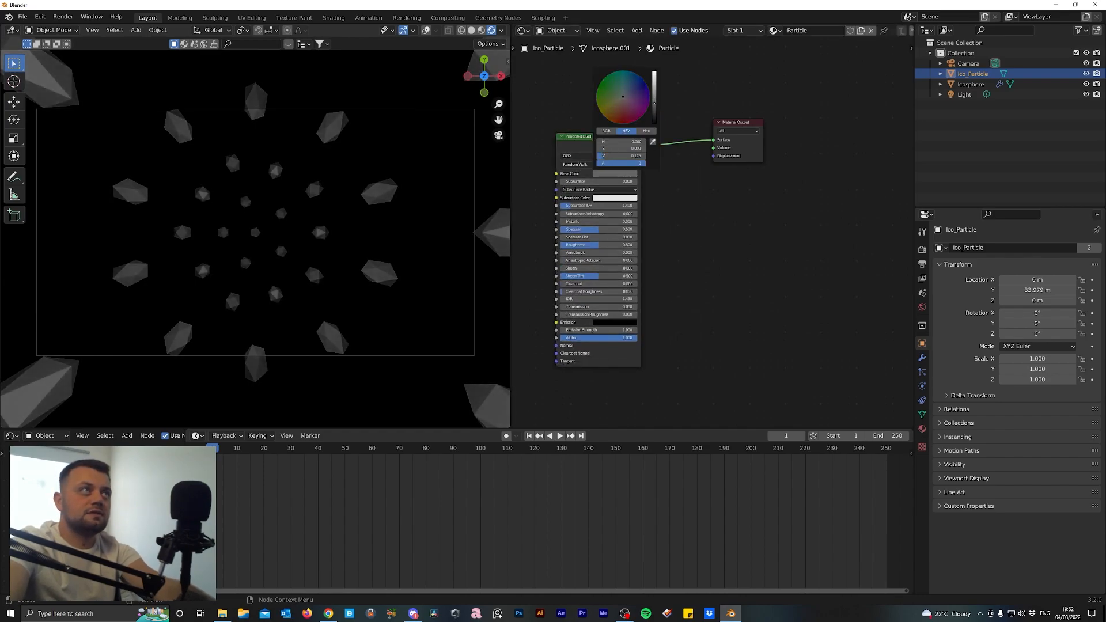
left_click(922, 247)
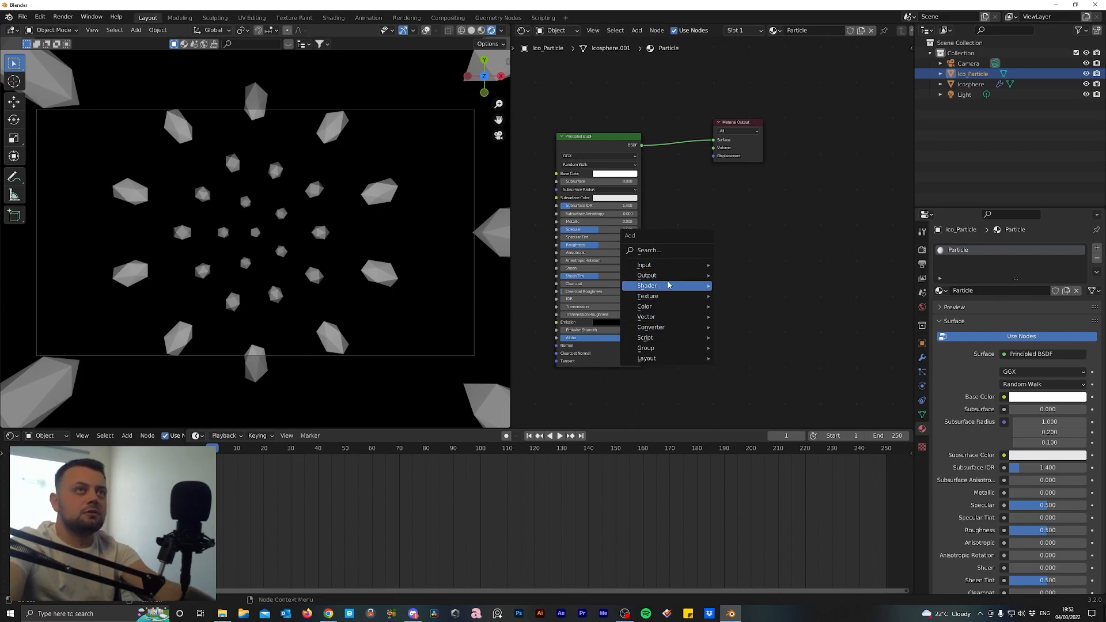
type("m")
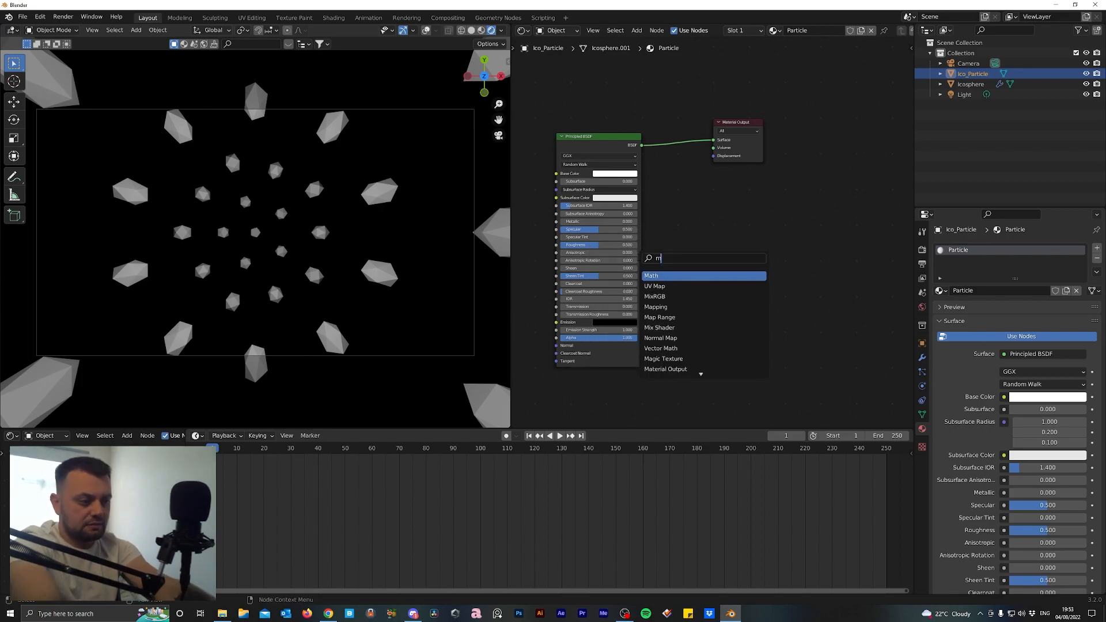
left_click(659, 327)
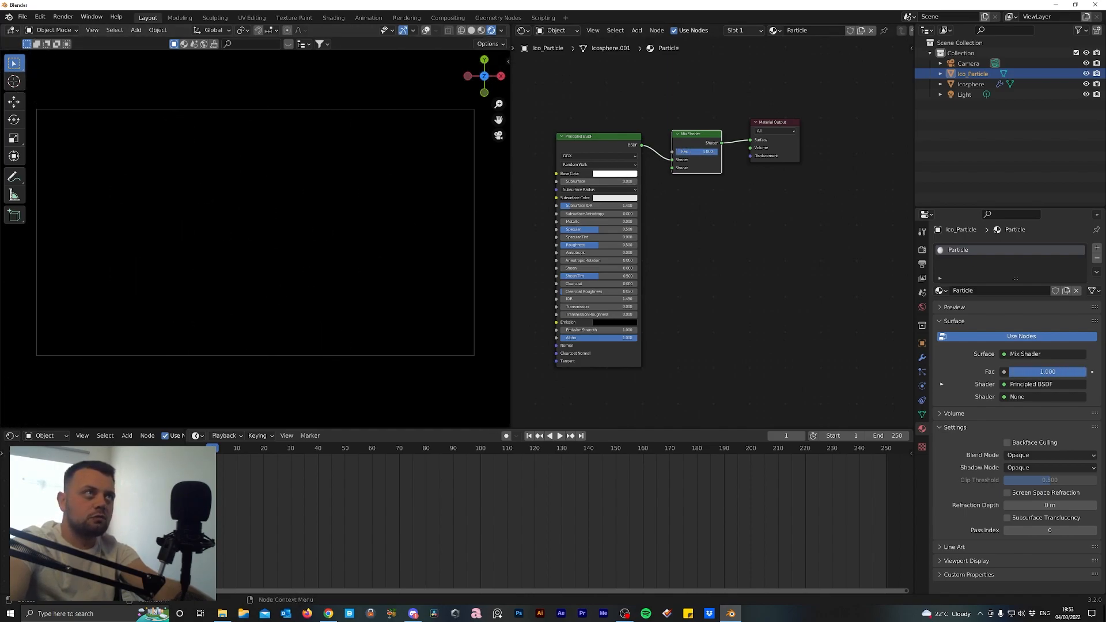
mouse_move(672, 174)
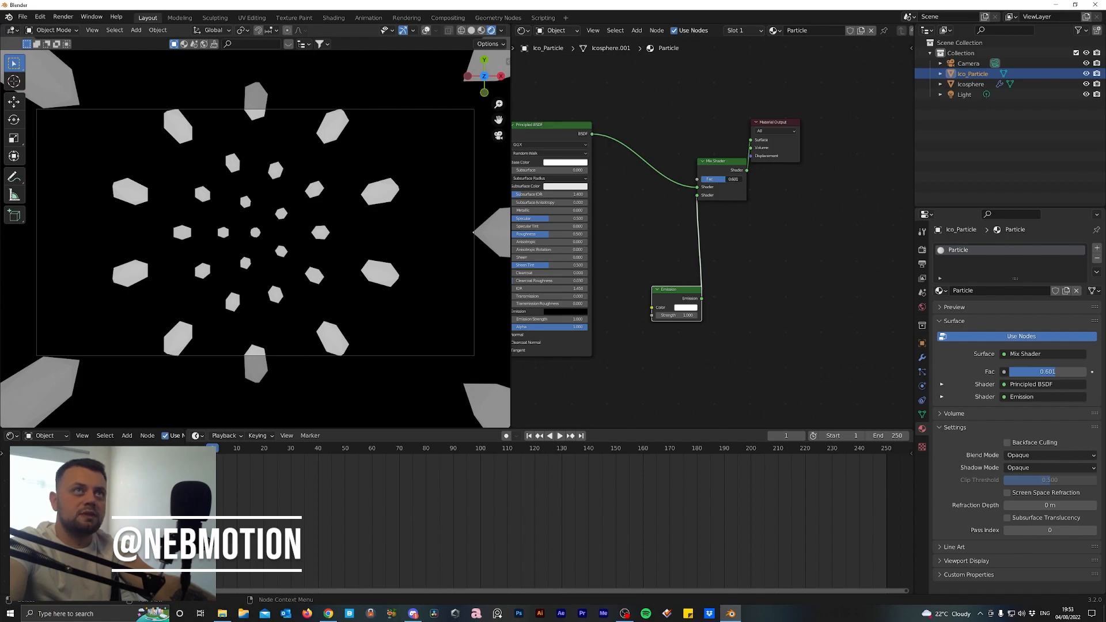
left_click(564, 162)
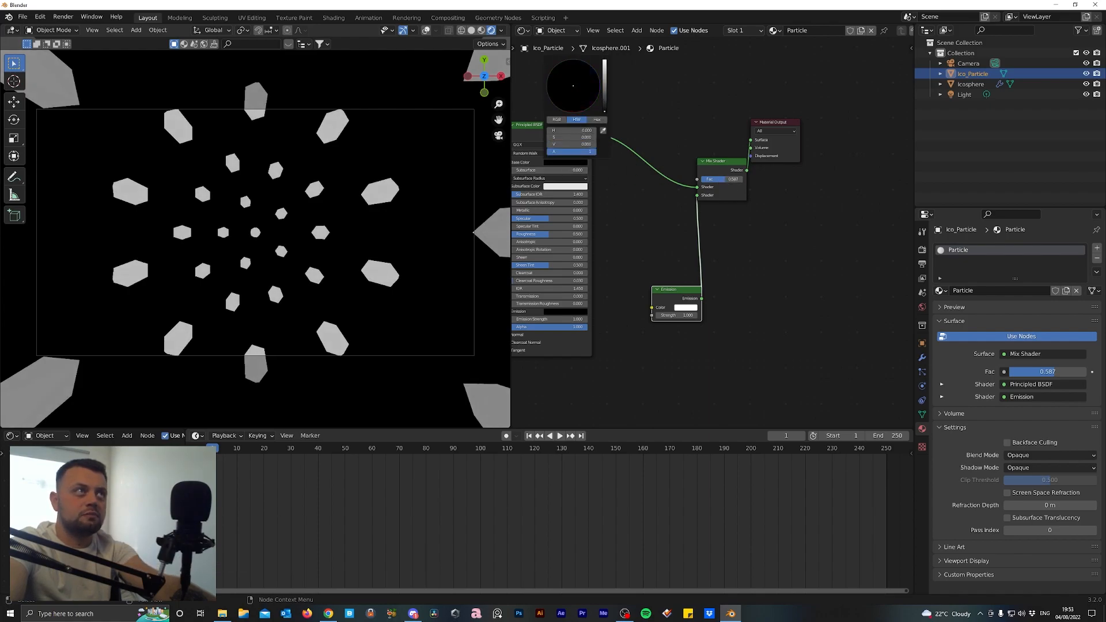
left_click(676, 314)
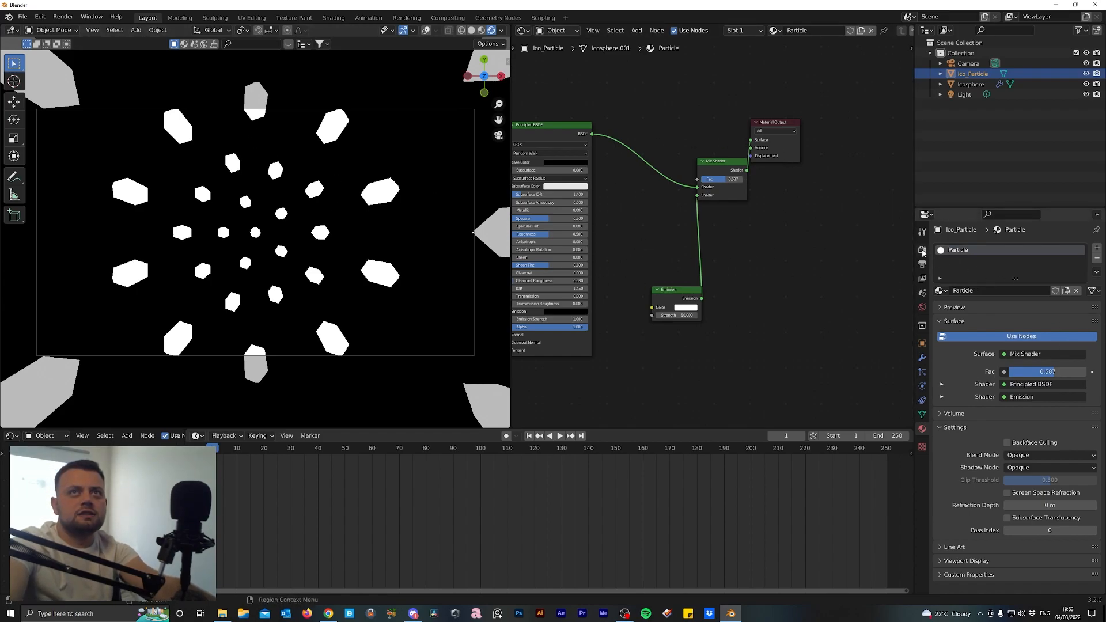
Enable Bloom, Screen Space Reflections and Motion Blur in the Eevee render settings
left_click(922, 251)
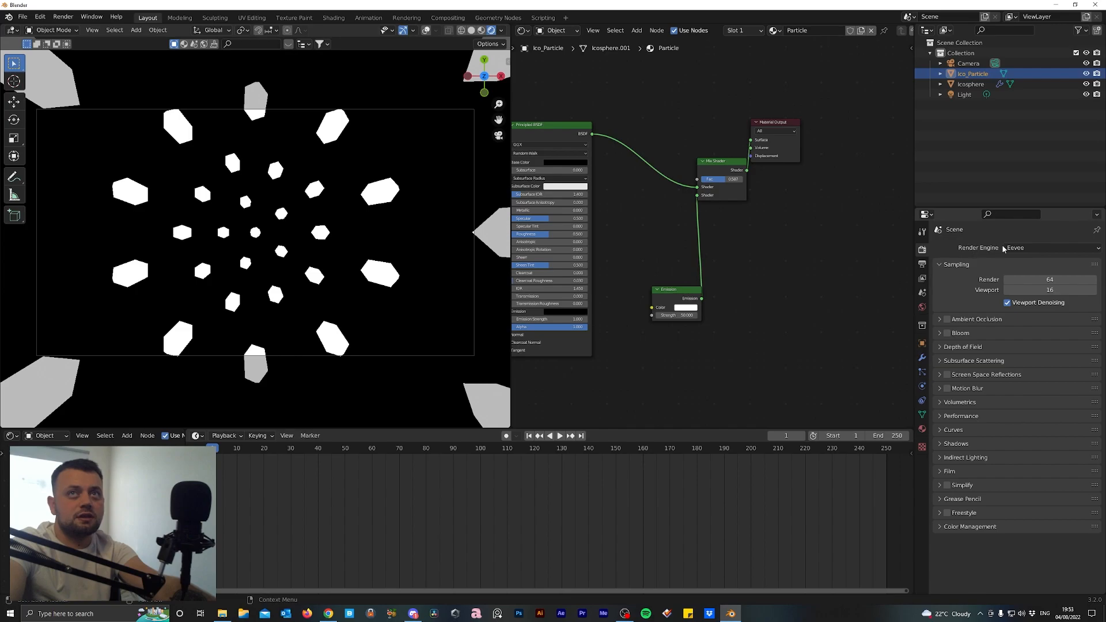
left_click(947, 333)
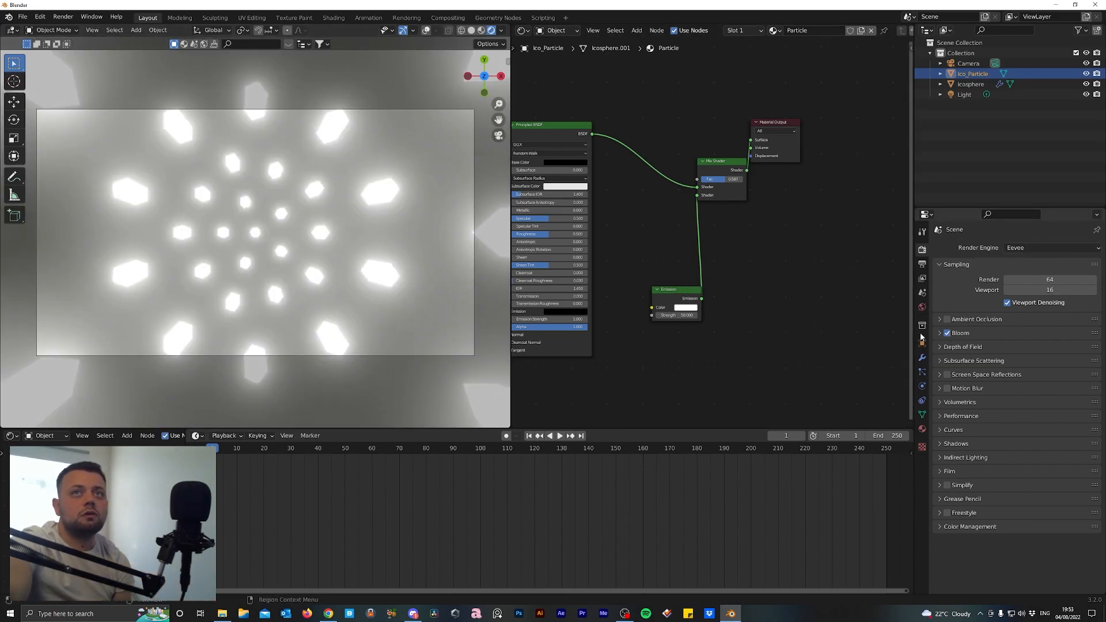
left_click(961, 332)
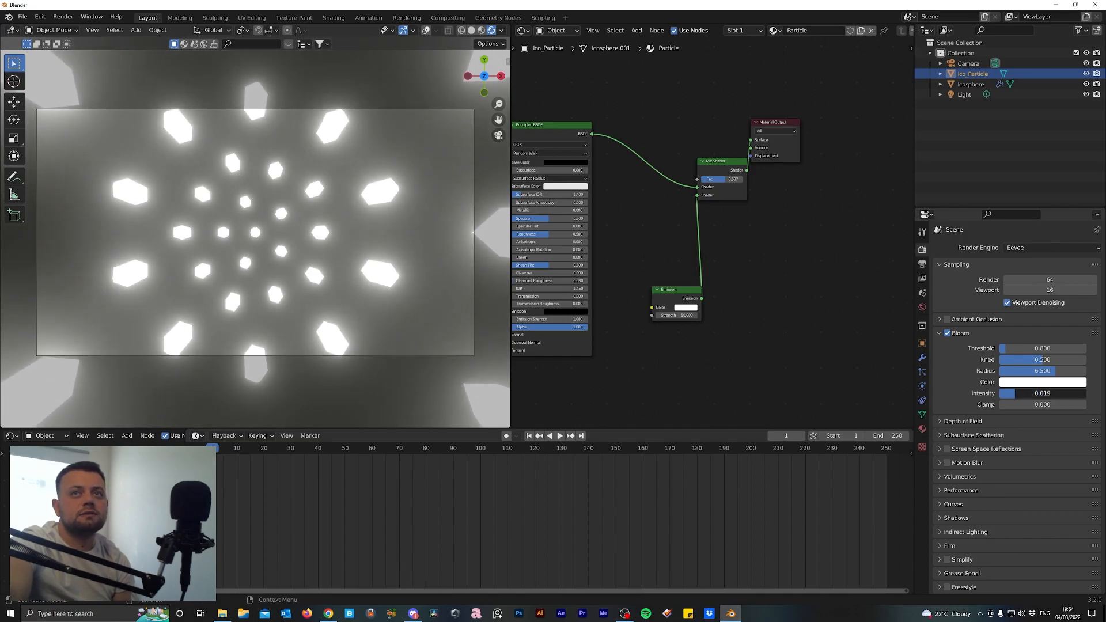
left_click(940, 332)
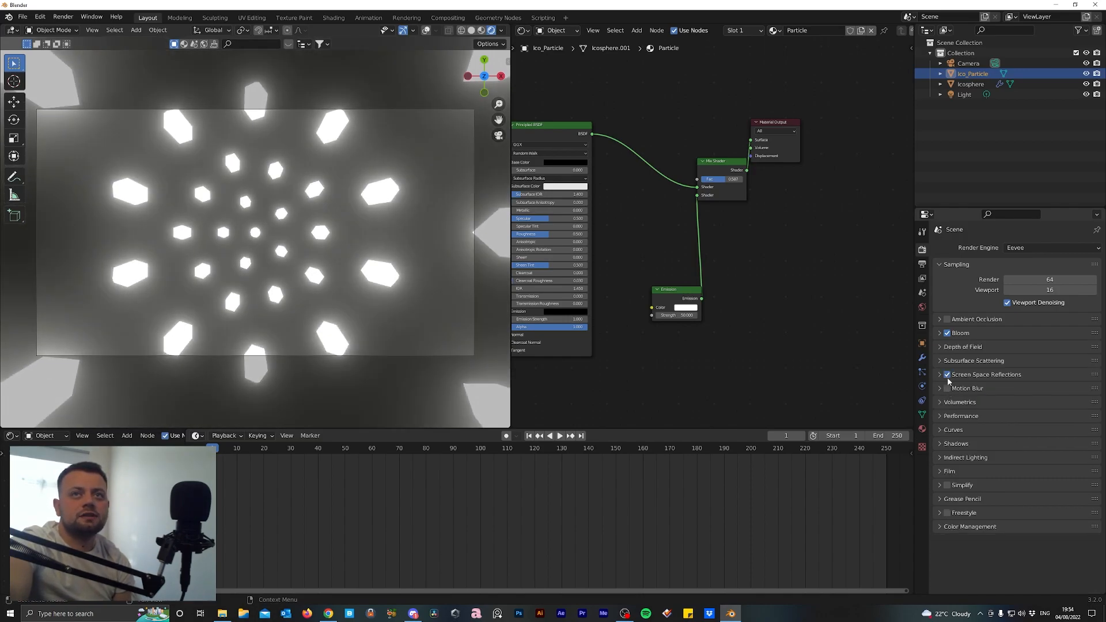
left_click(947, 389)
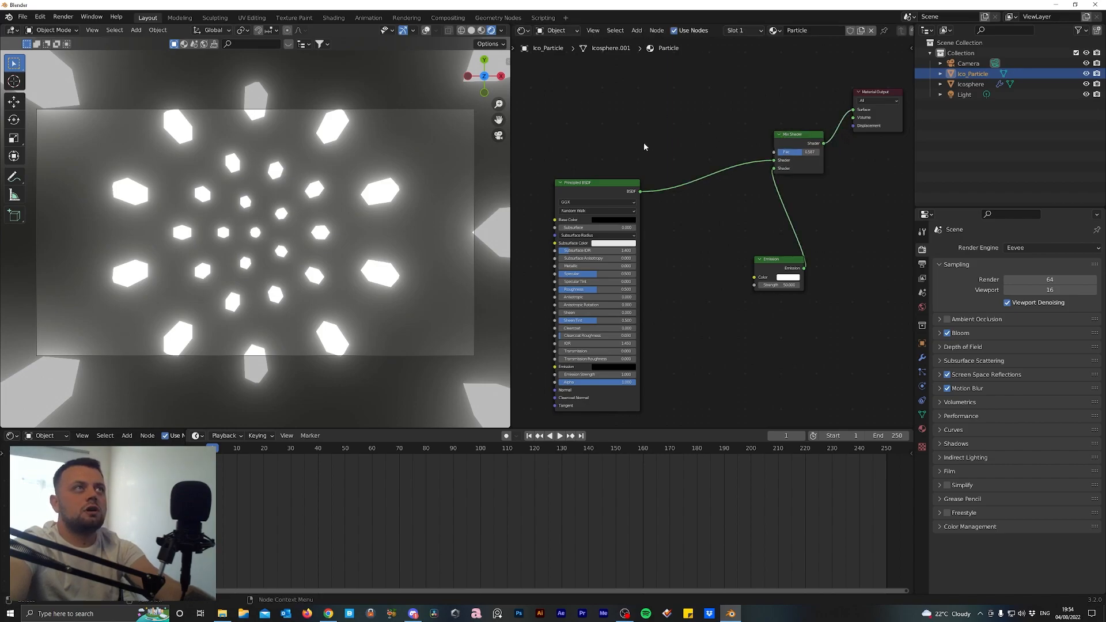
mouse_move(596, 233)
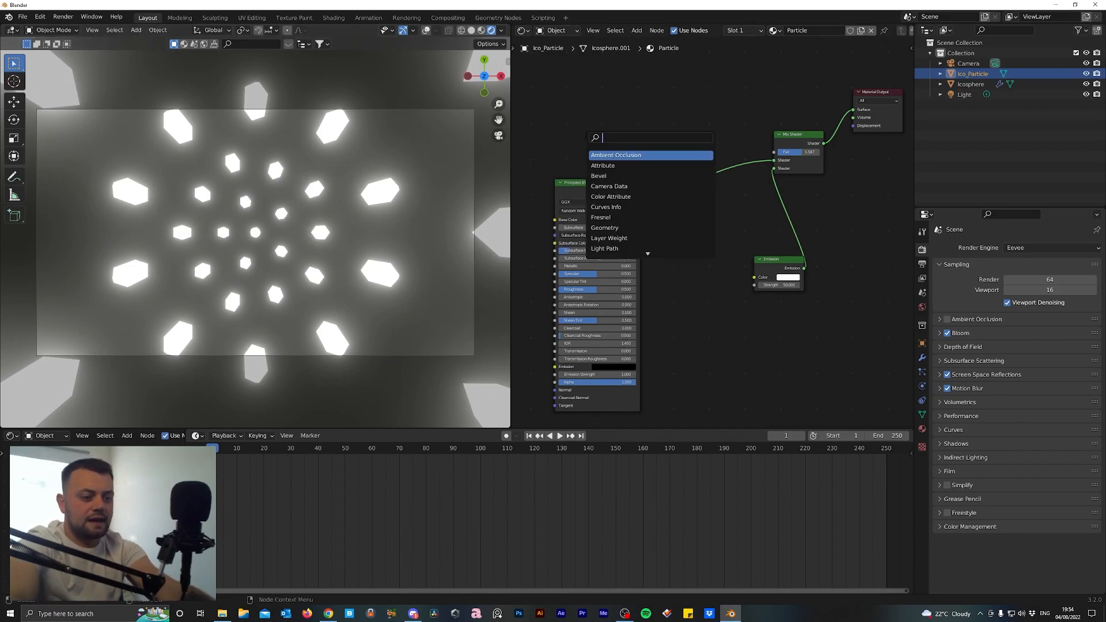
Add a Layer Weight node and wire its Facing output into the Mix Shader Fac
left_click(606, 248)
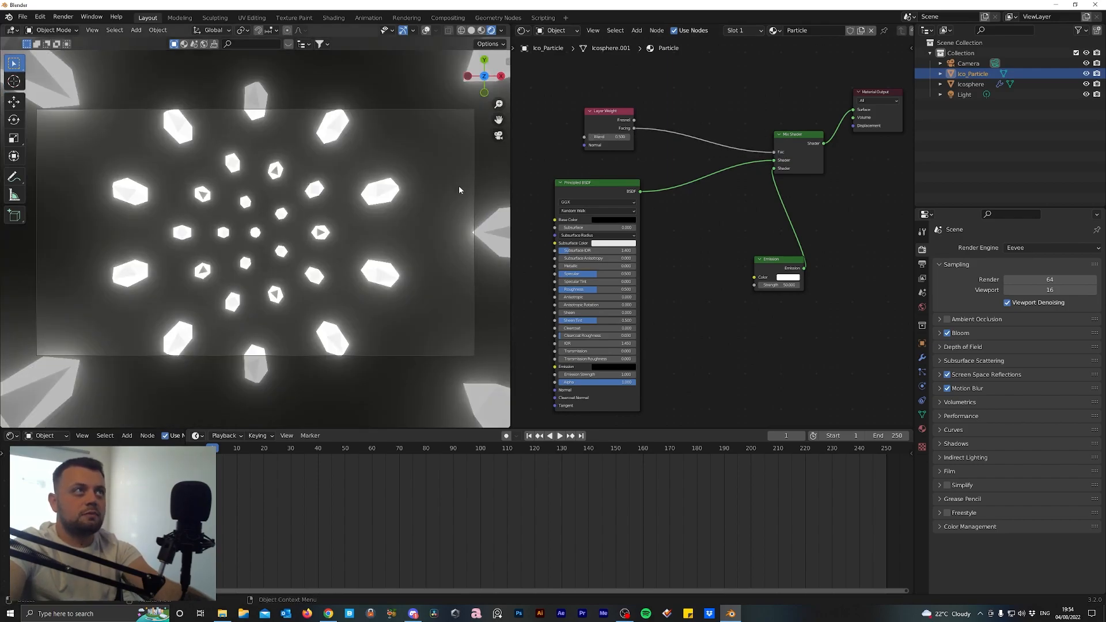
mouse_move(281, 163)
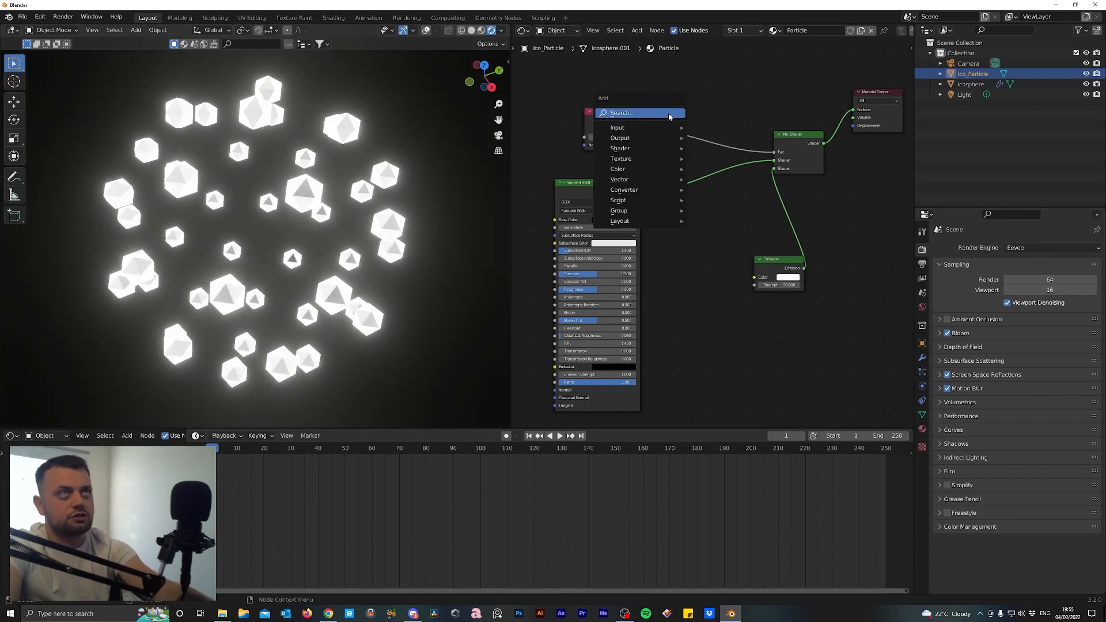
left_click(621, 113)
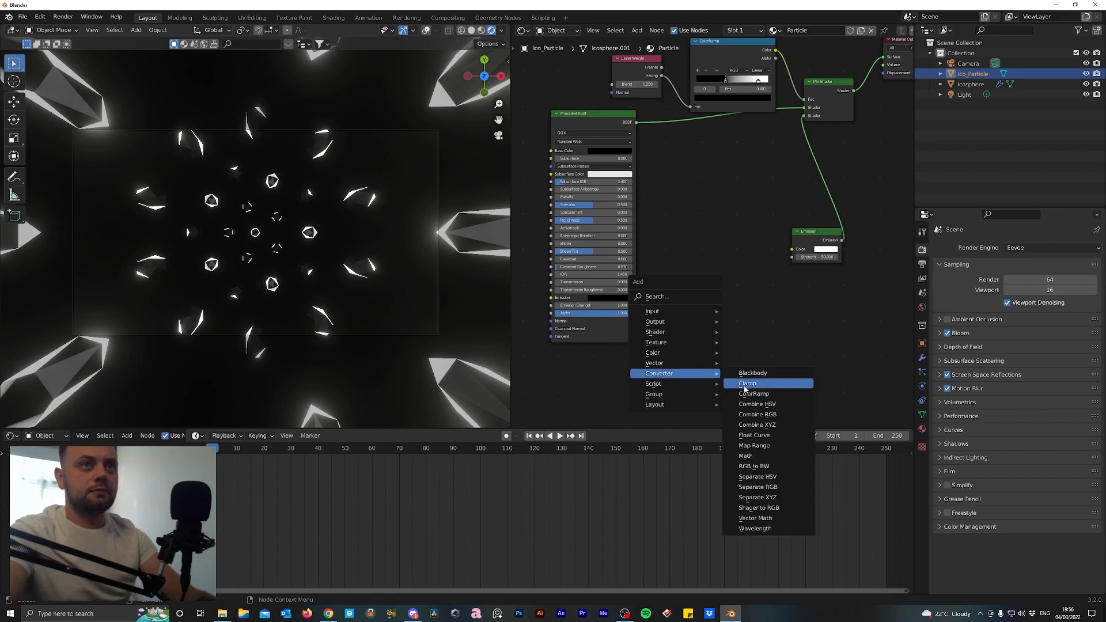
Add a ColorRamp edge mask, a red/blue ColorRamp into Emission Color, and a Noise Texture node
left_click(754, 394)
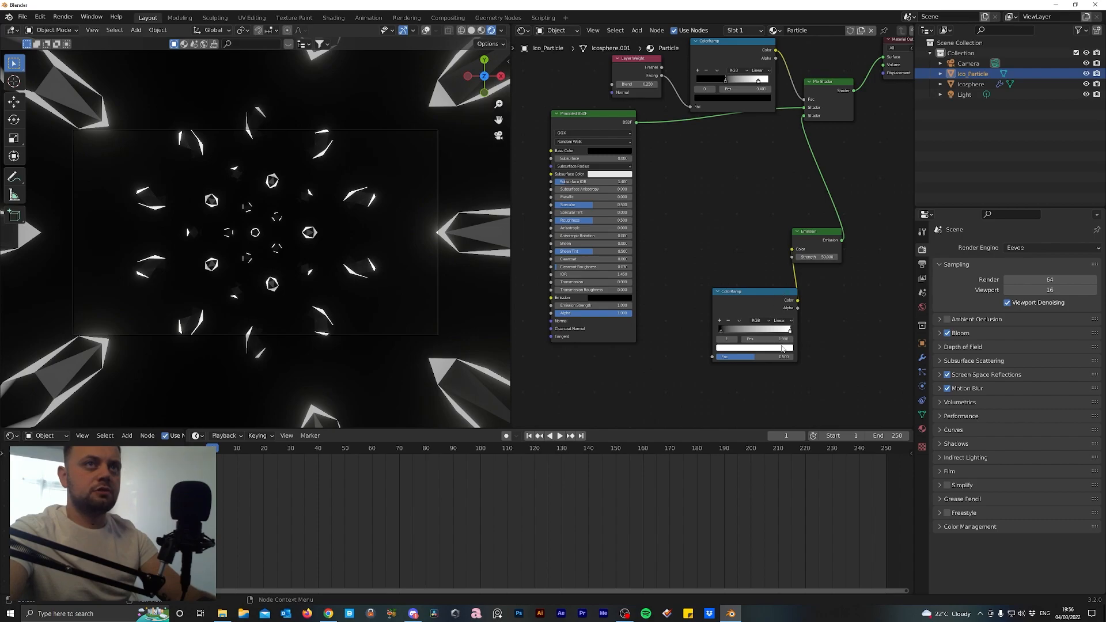
left_click(754, 346)
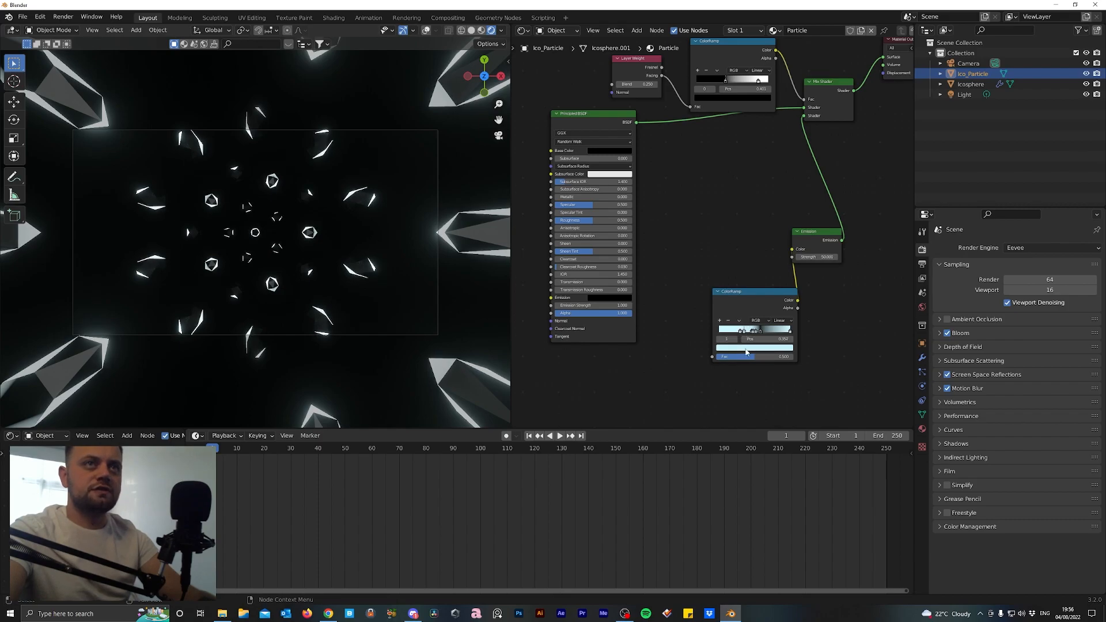
left_click(754, 347)
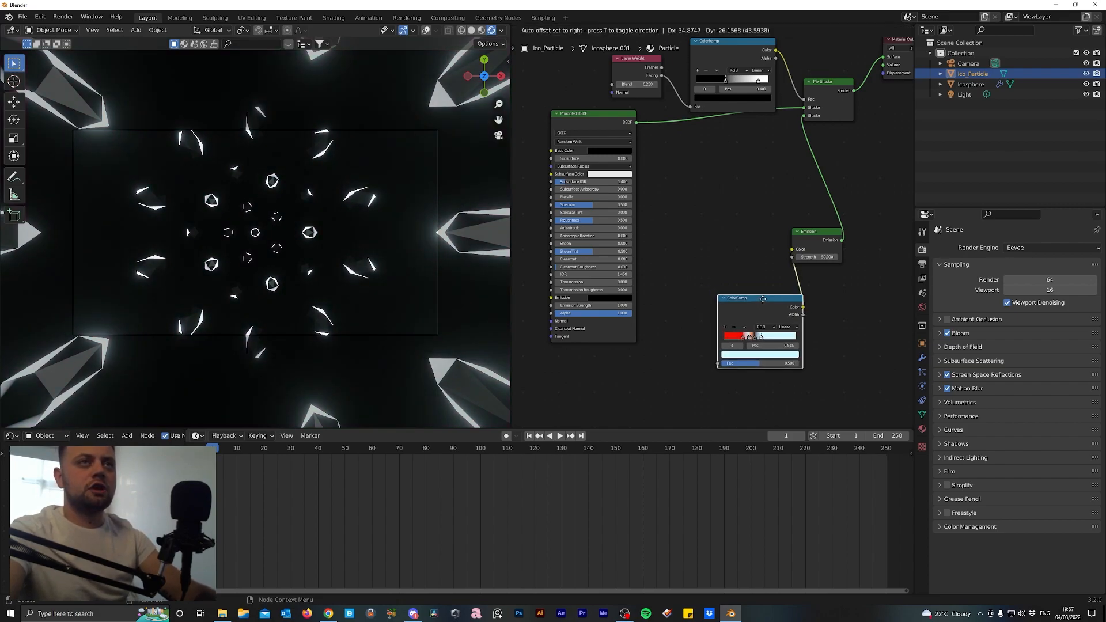
type("noise")
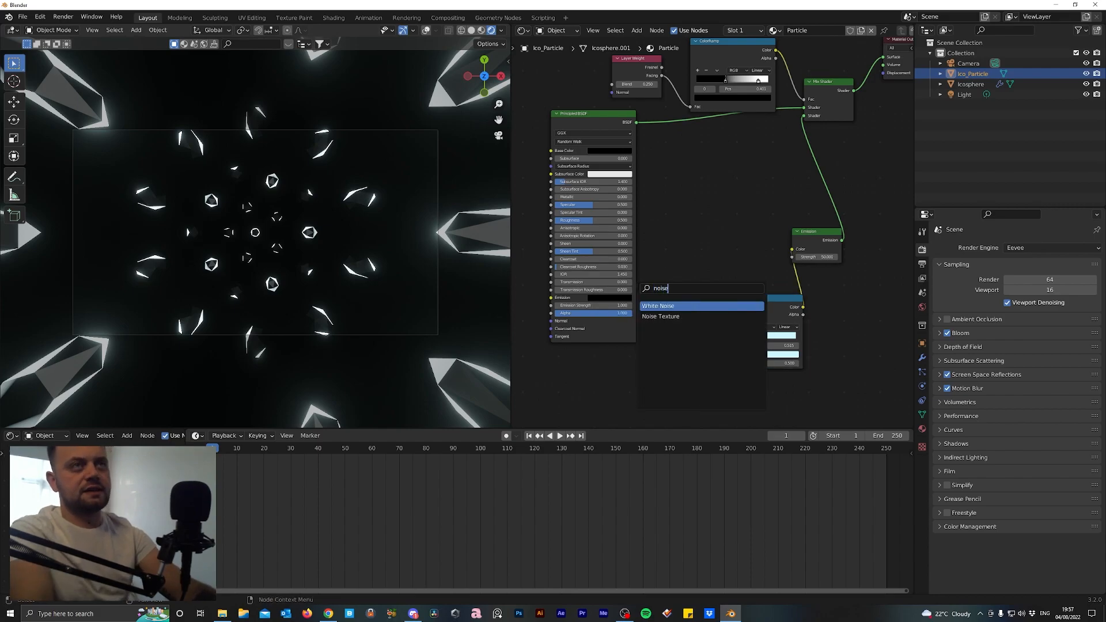
left_click(659, 316)
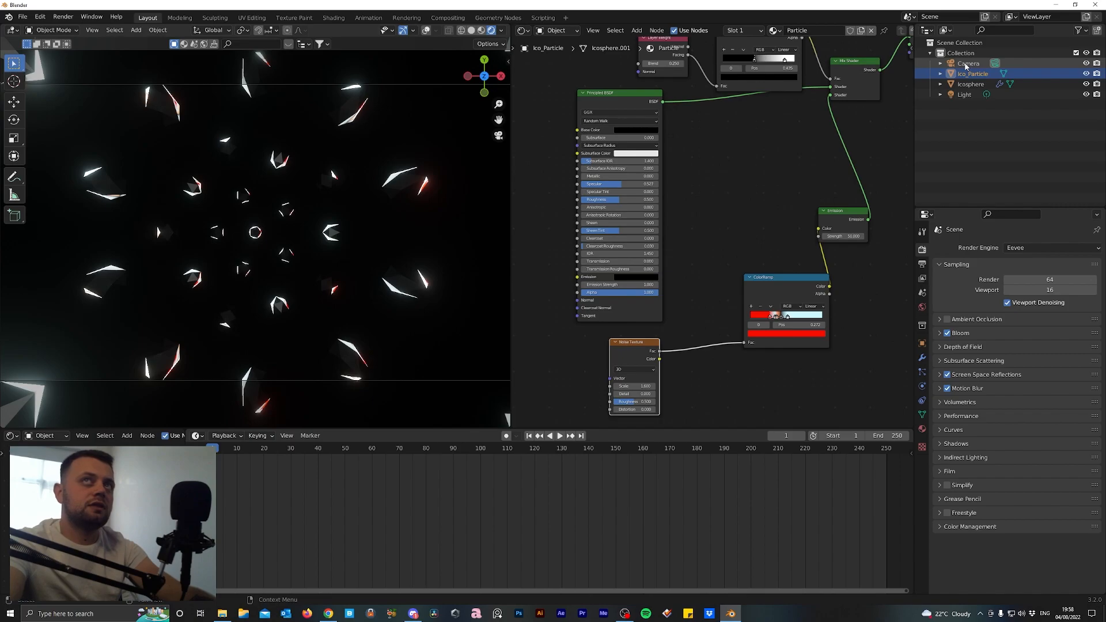
Enable the camera's Depth of Field with Focus Distance 0.03 m and F-Stop 1.7 for soft bokeh
left_click(969, 62)
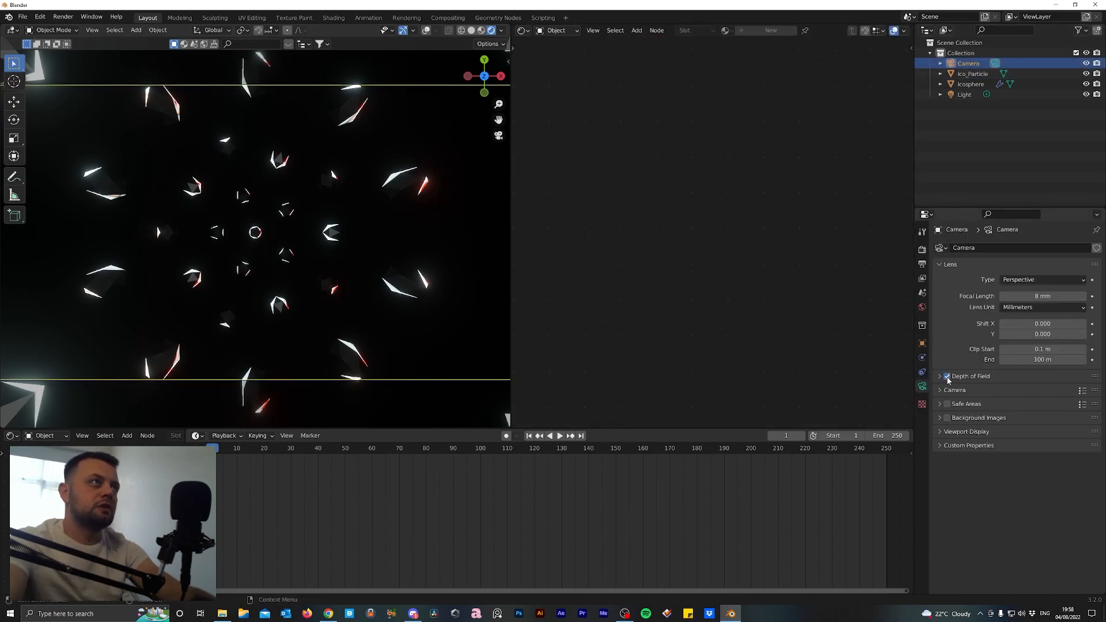
left_click(941, 375)
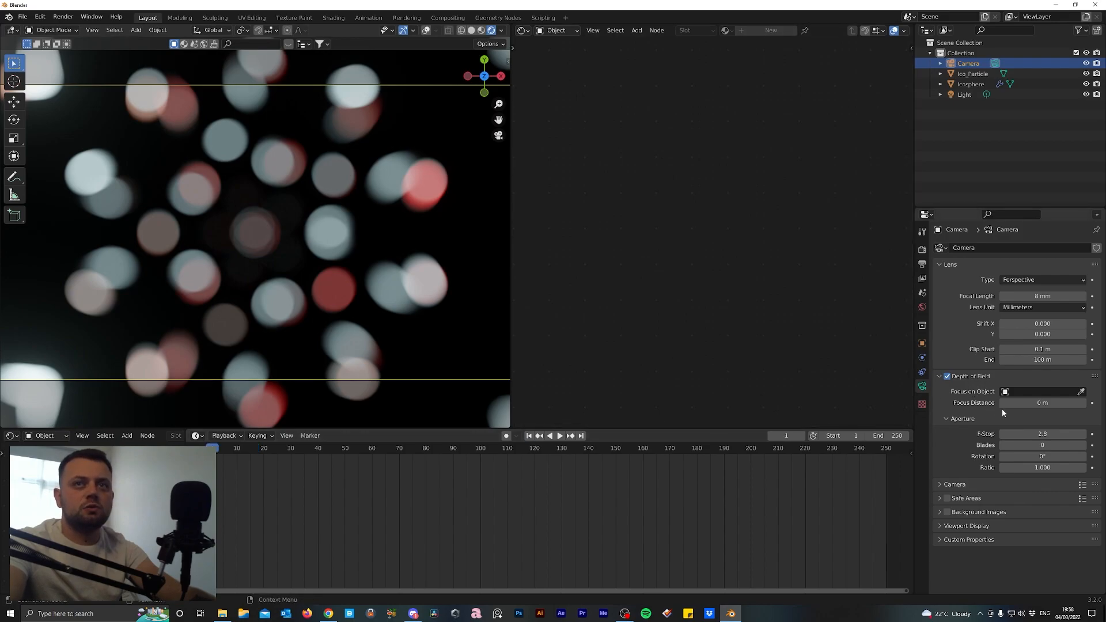
left_click(1042, 433)
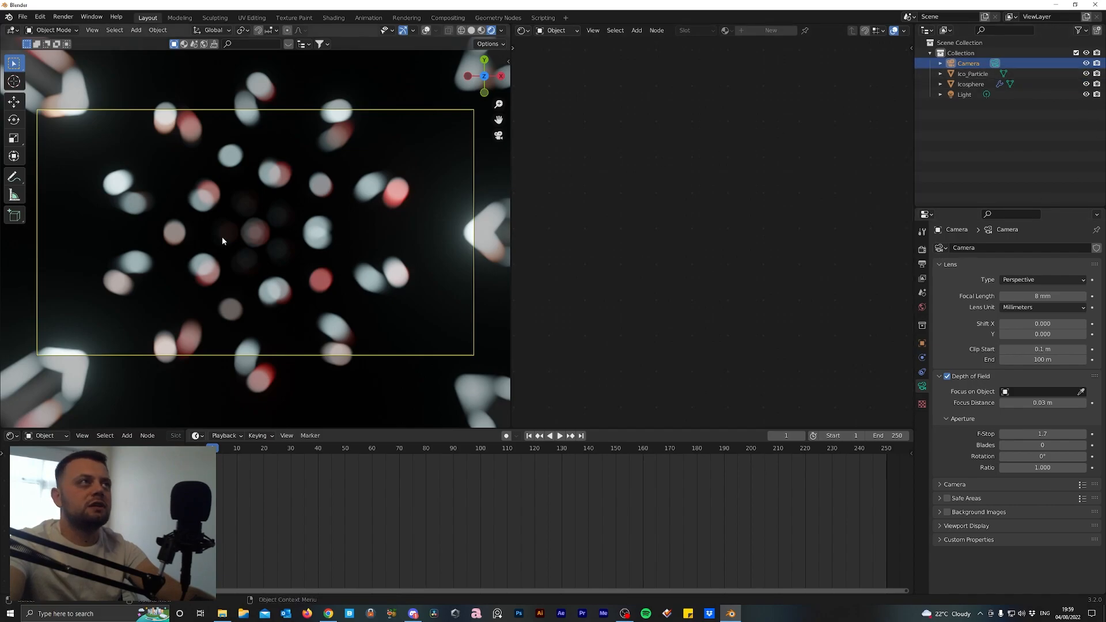
left_click(973, 74)
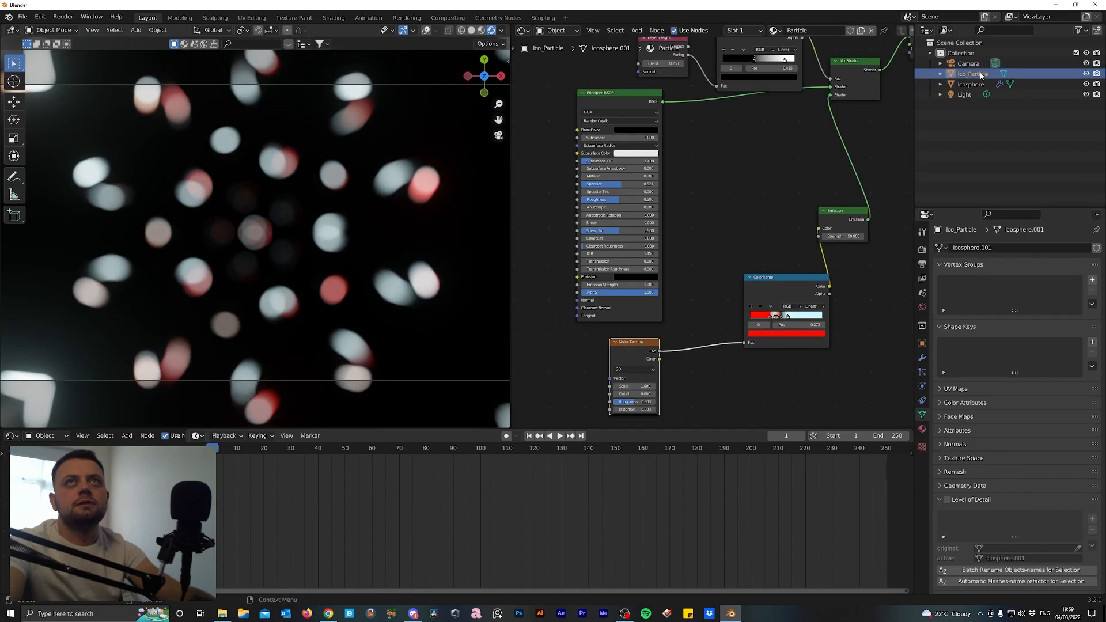
Insert a Rotation X keyframe on the Icosphere at the first frame
left_click(970, 83)
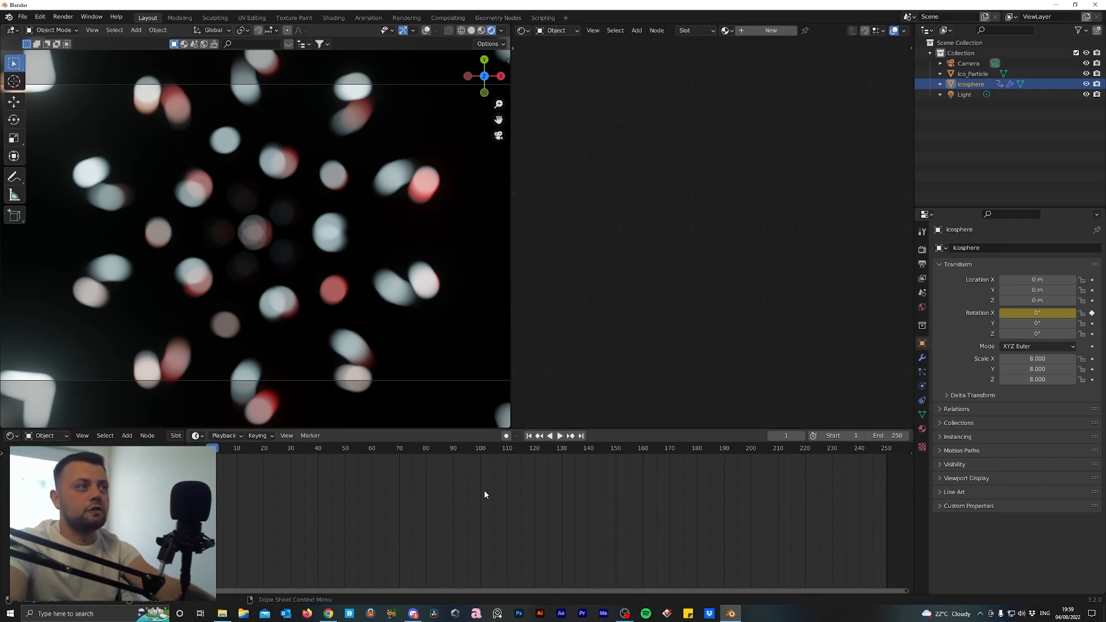
key("shift")
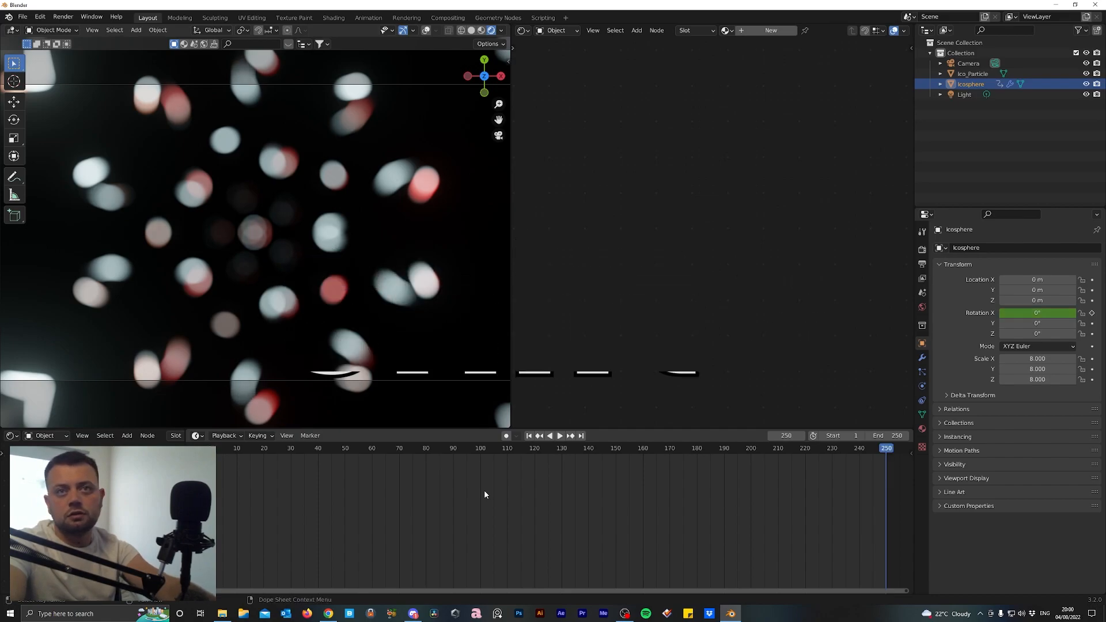
left_click(528, 435)
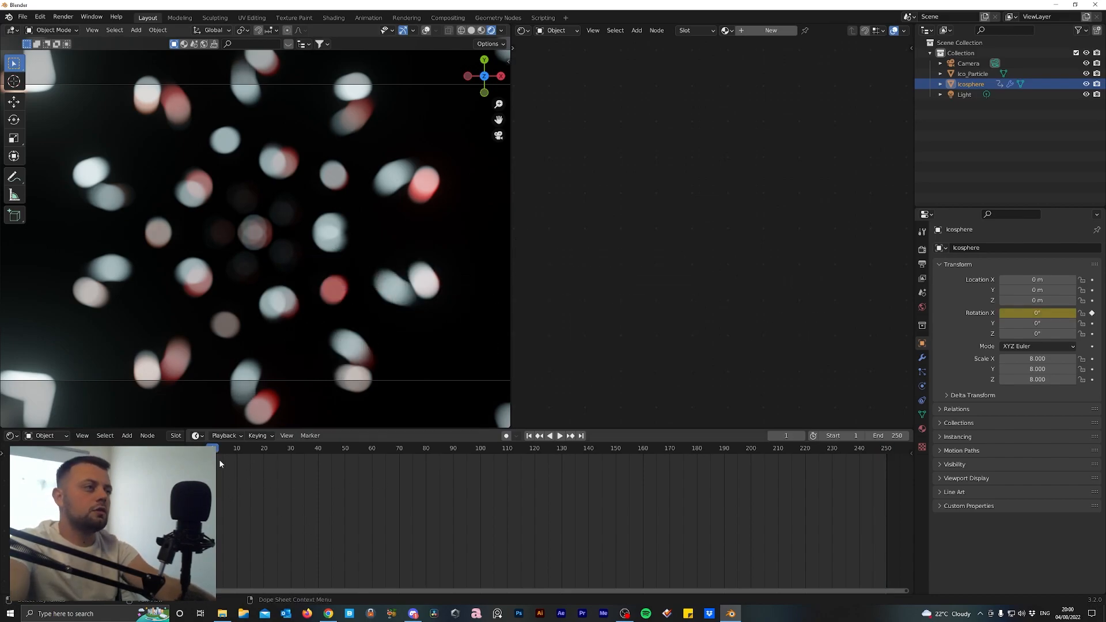
Set the scene to 30 fps with Frame End 300 in Output Properties
left_click(922, 249)
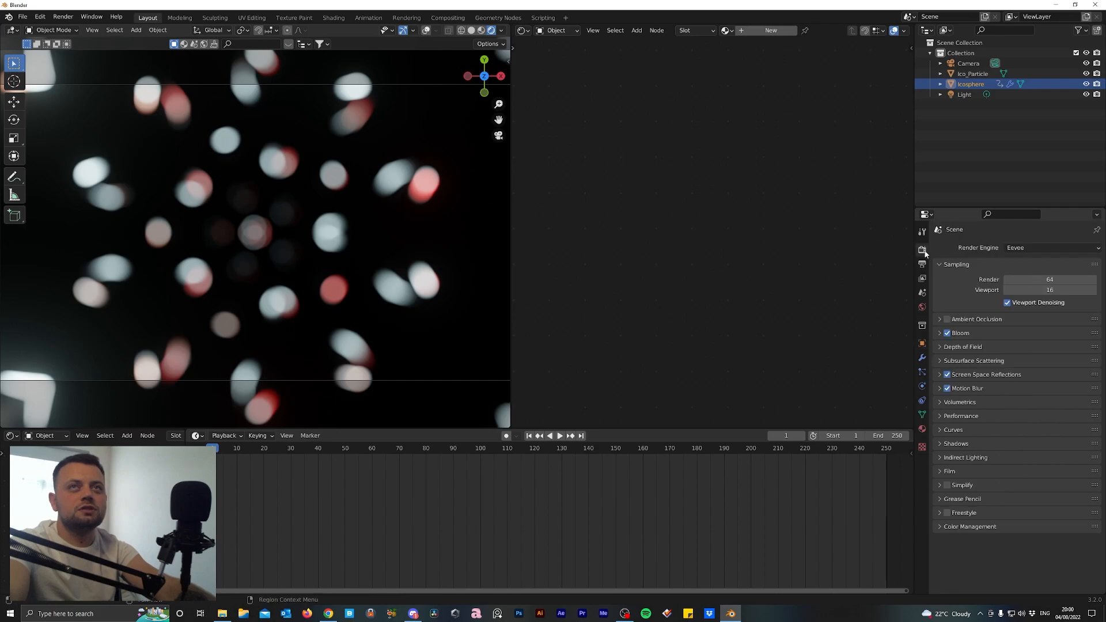
left_click(922, 262)
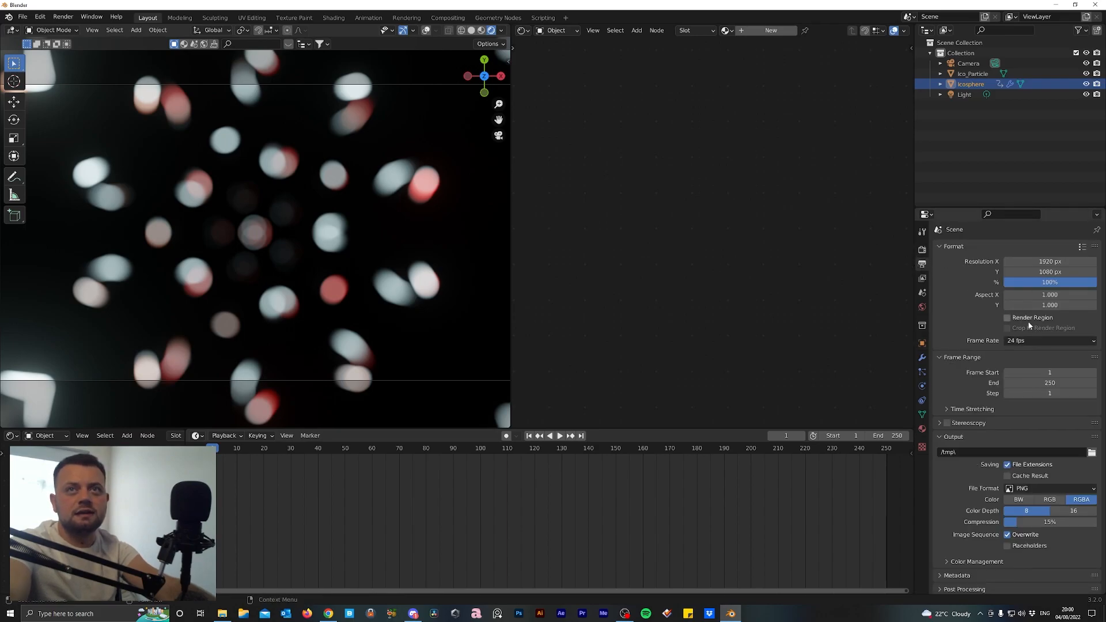
left_click(1051, 341)
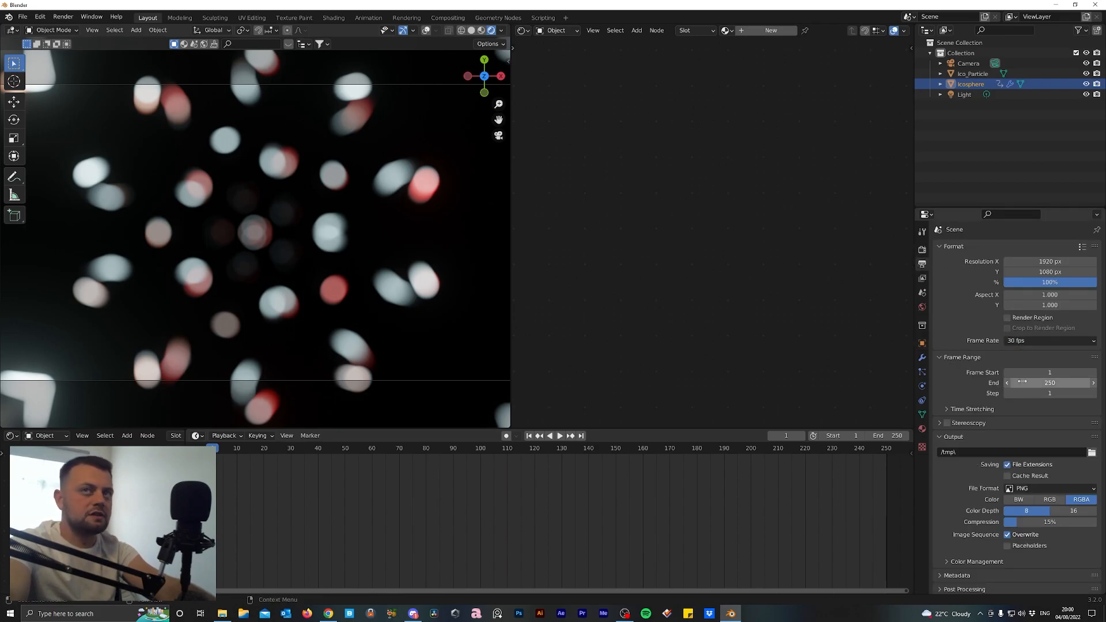
double_click(1048, 383)
type("300")
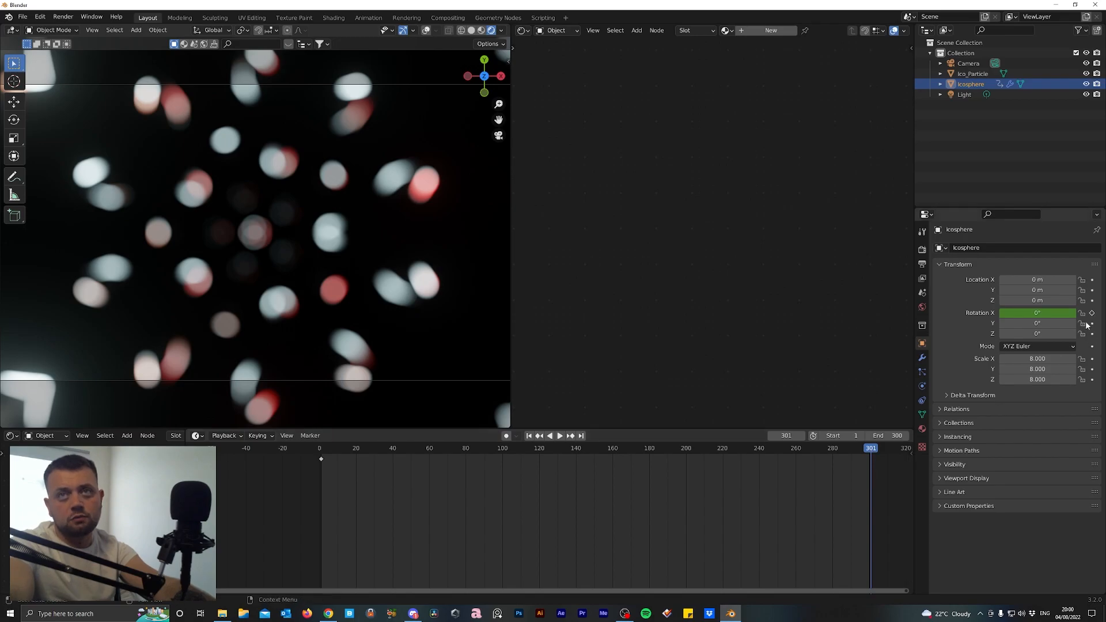
Key X rotation to 360° at frame 300, set Linear interpolation, and preview the loop
double_click(1038, 312)
type("360")
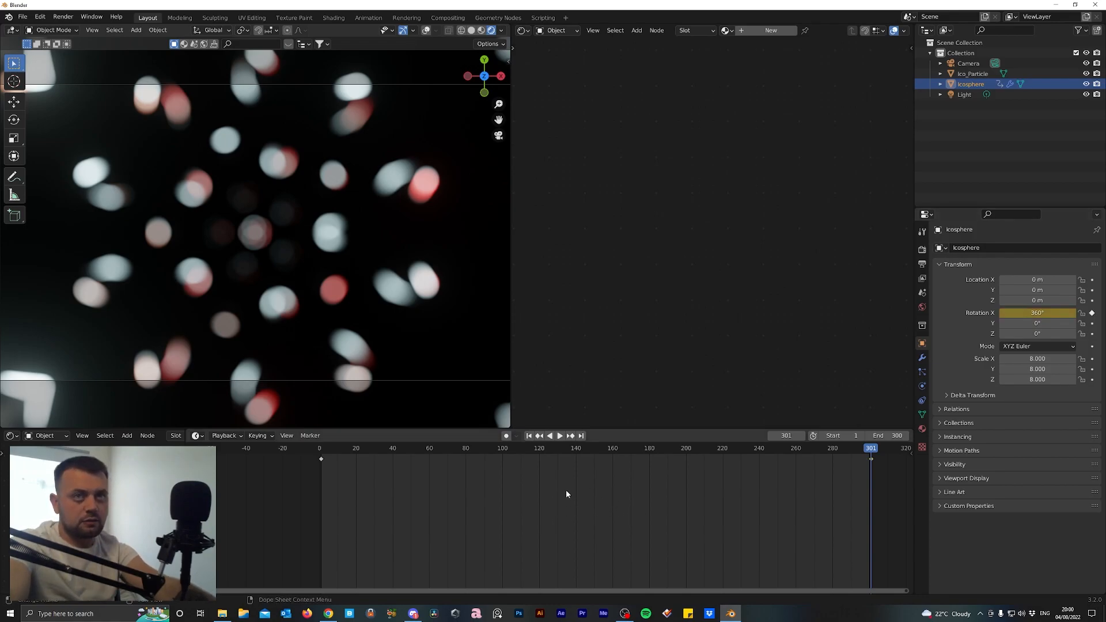
mouse_move(872, 454)
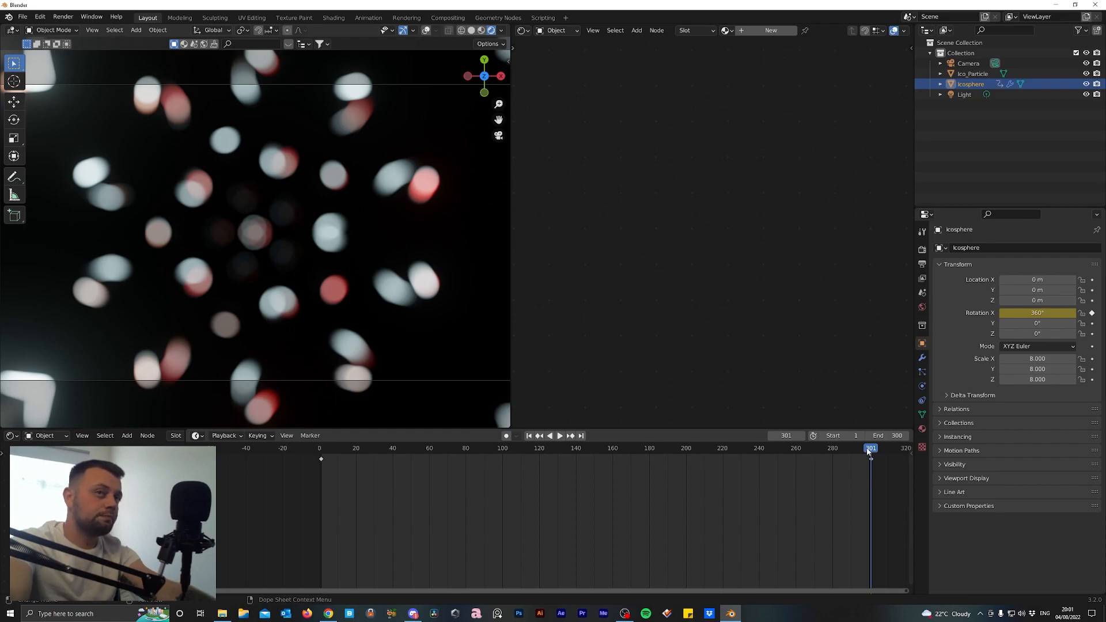
left_click(559, 436)
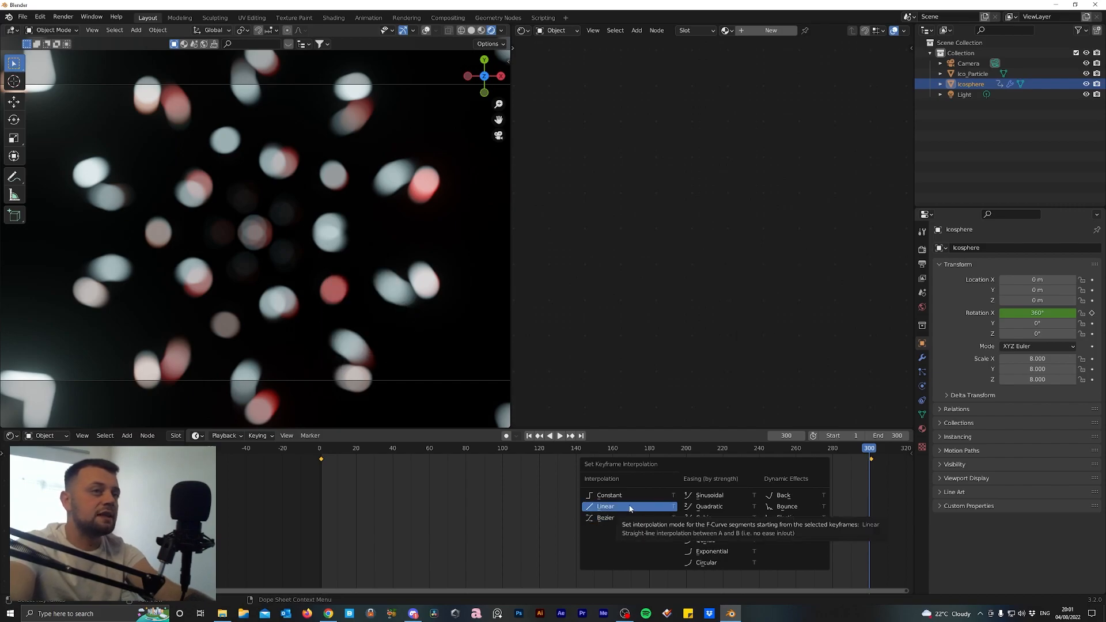
left_click(605, 507)
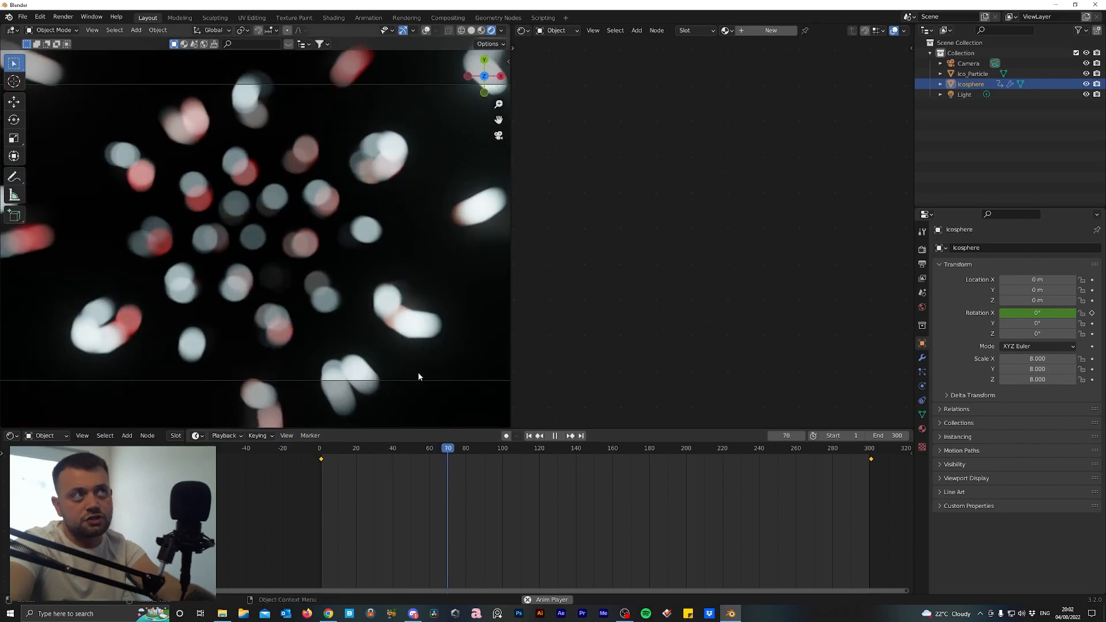
left_click(326, 448)
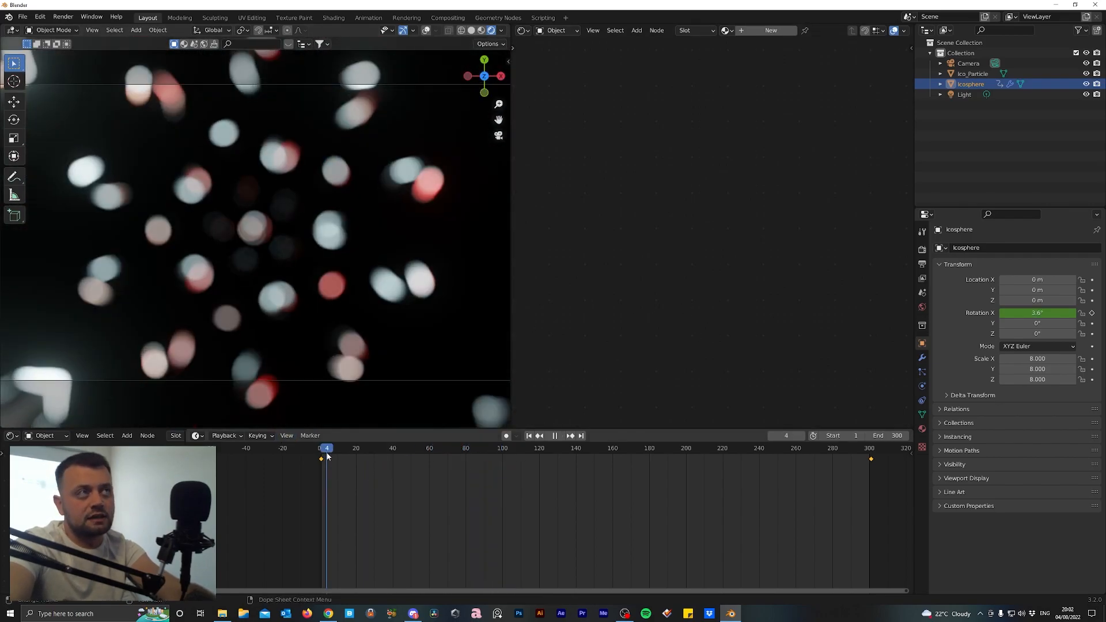
left_click(512, 448)
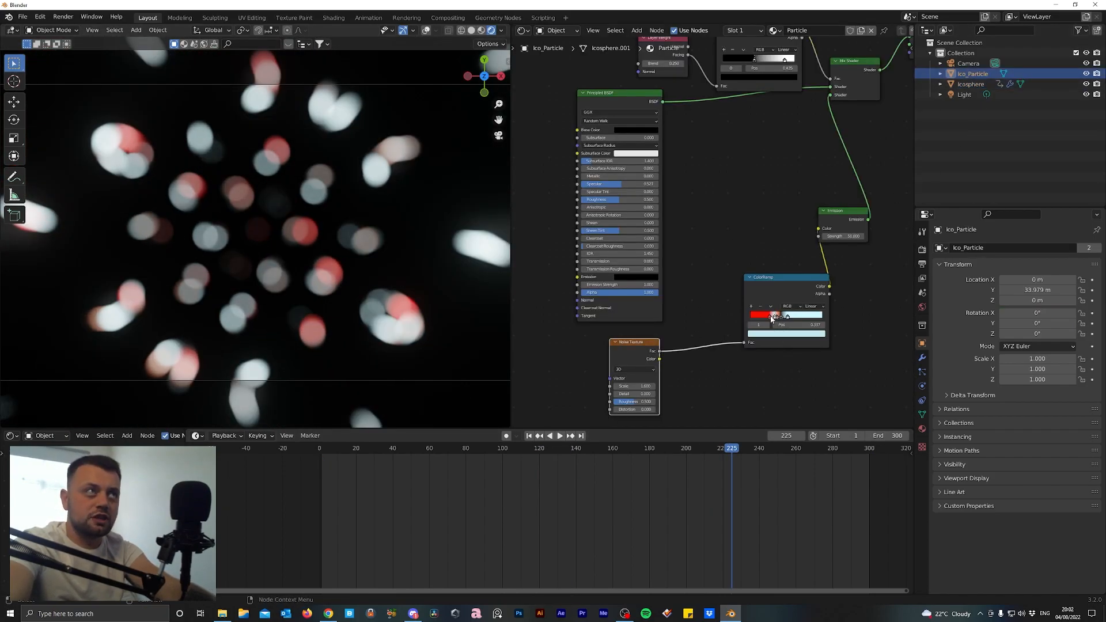
Recolour the ColorRamp stops to pastel pink and peach tones, then switch to the Compositing workspace
left_click(785, 316)
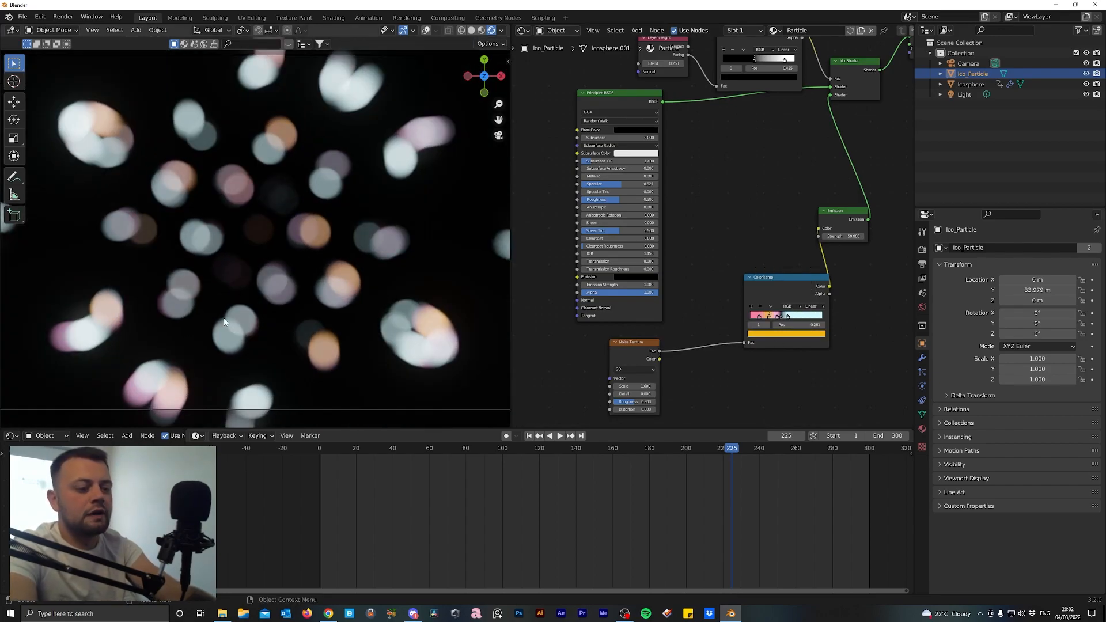
left_click(529, 436)
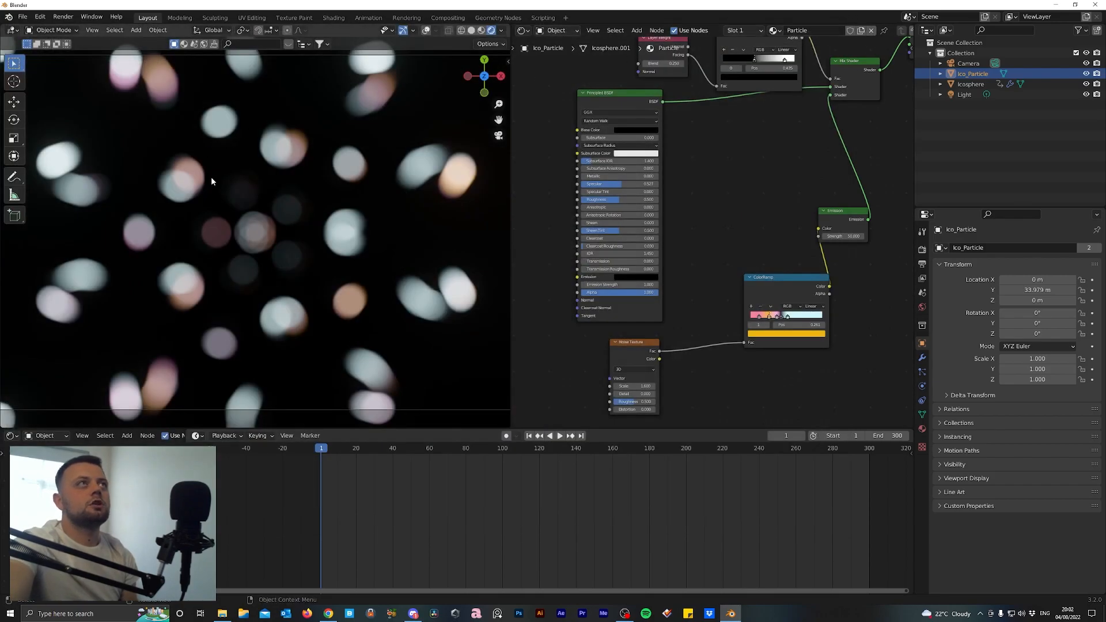
left_click(448, 17)
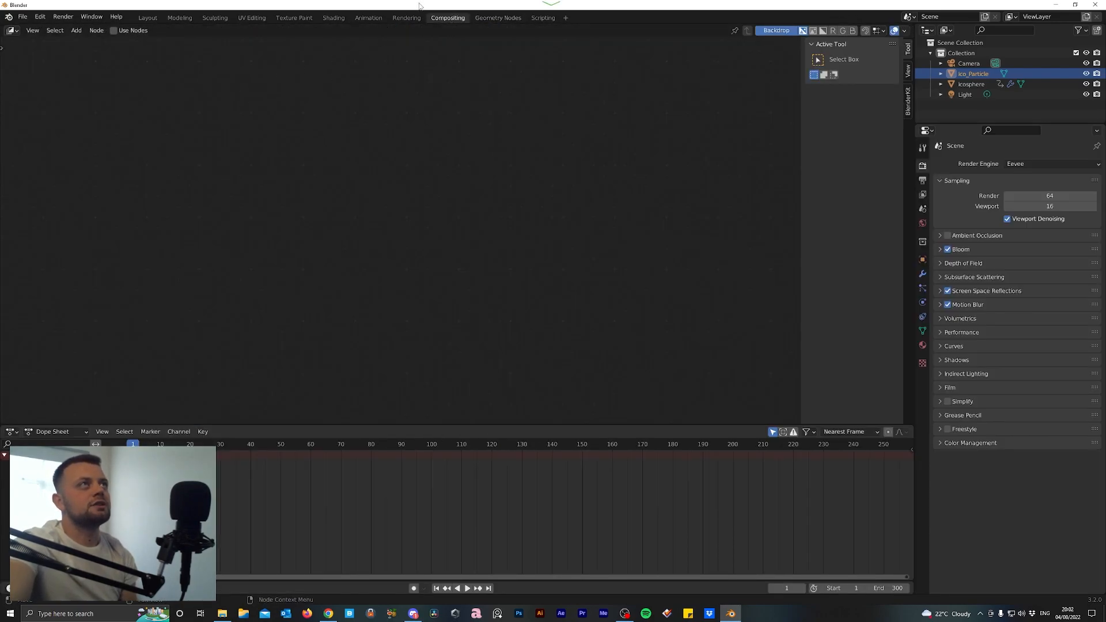
Enable Use Nodes, add a Viewer, and insert a Kirsch Filter node with Fac 1.0 before Composite
left_click(114, 30)
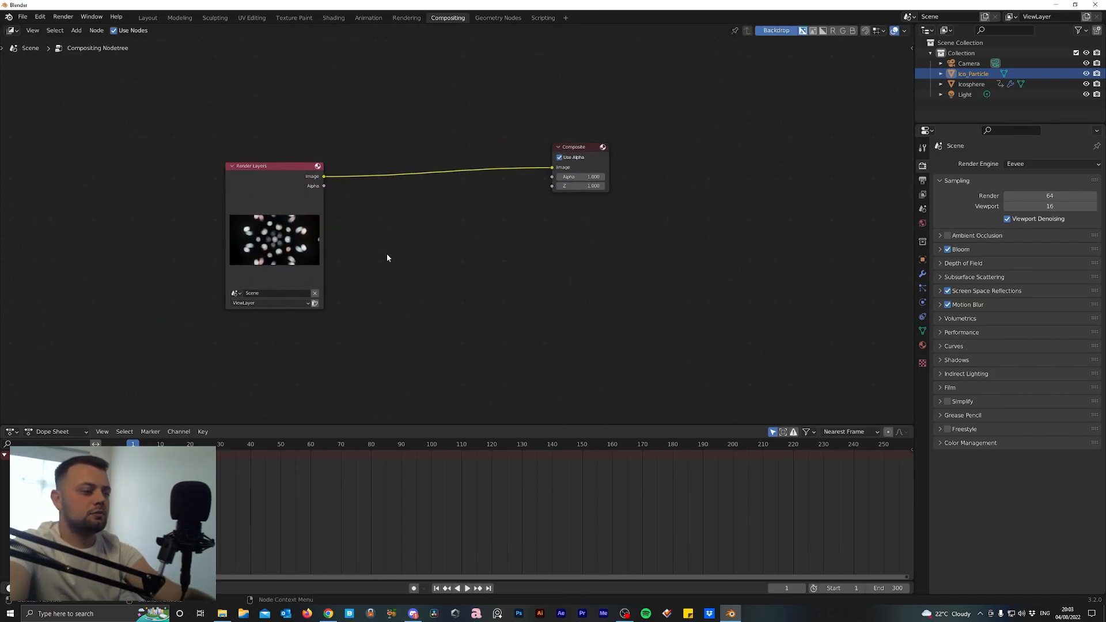
type("vie")
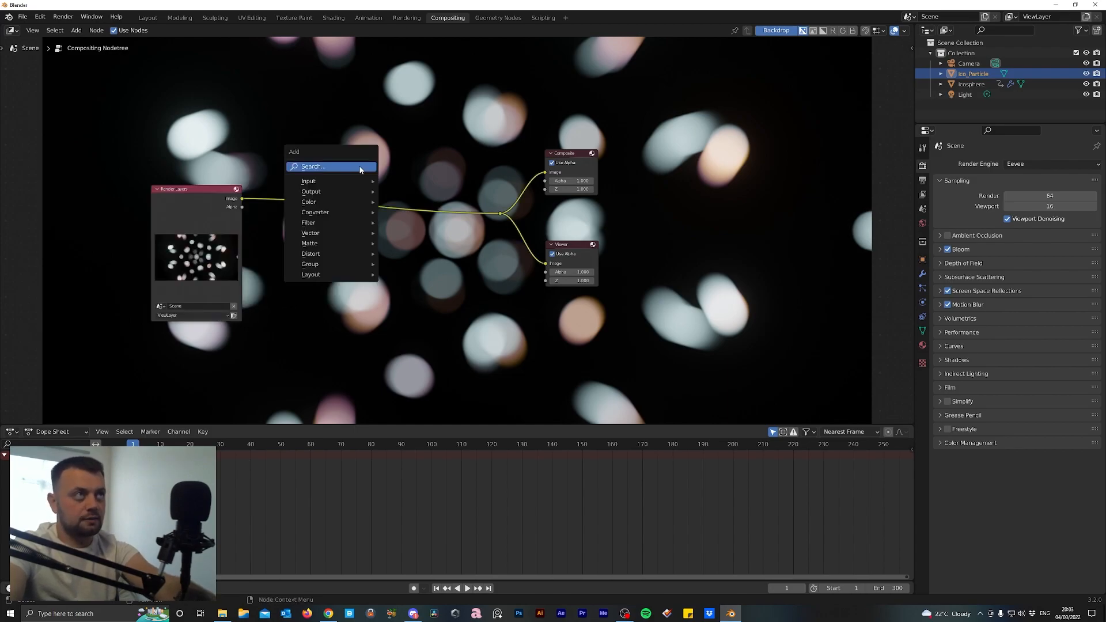
left_click(308, 222)
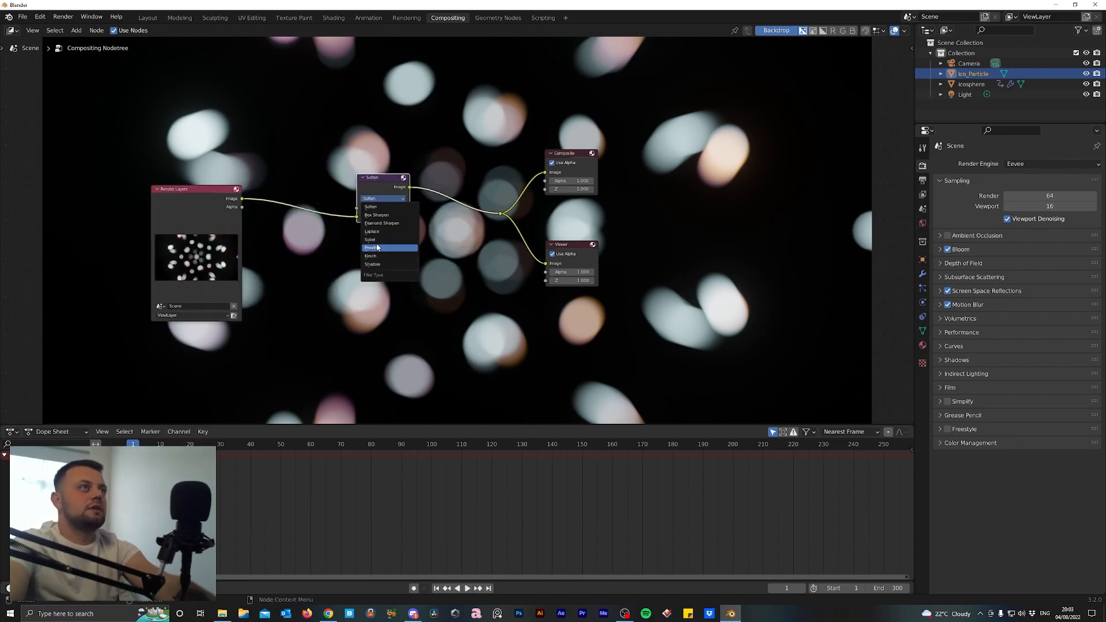
mouse_move(382, 256)
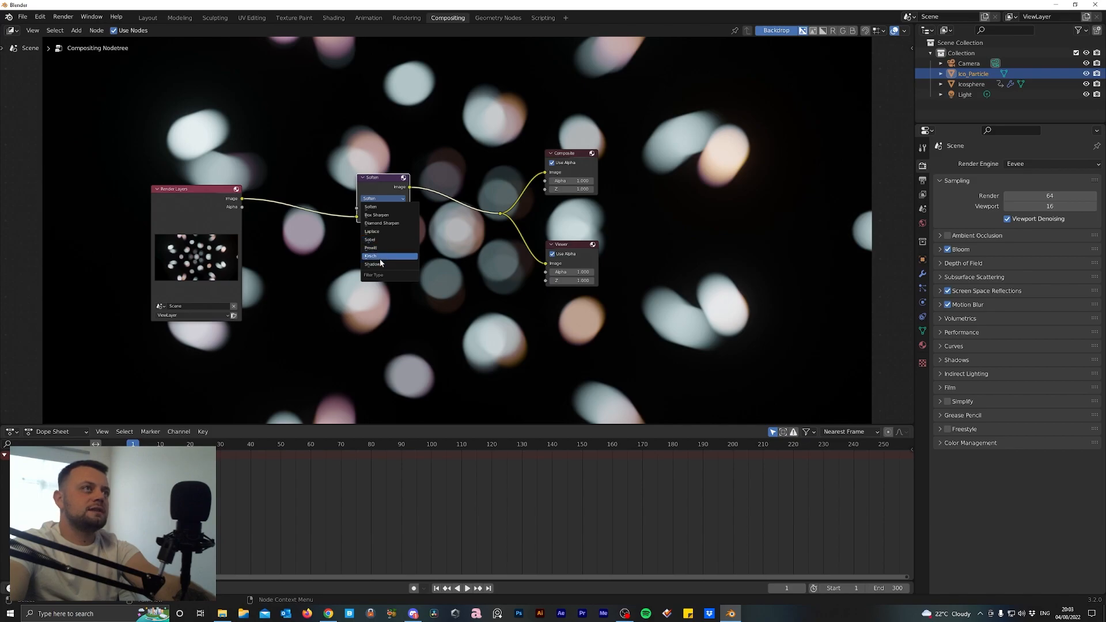
mouse_move(394, 261)
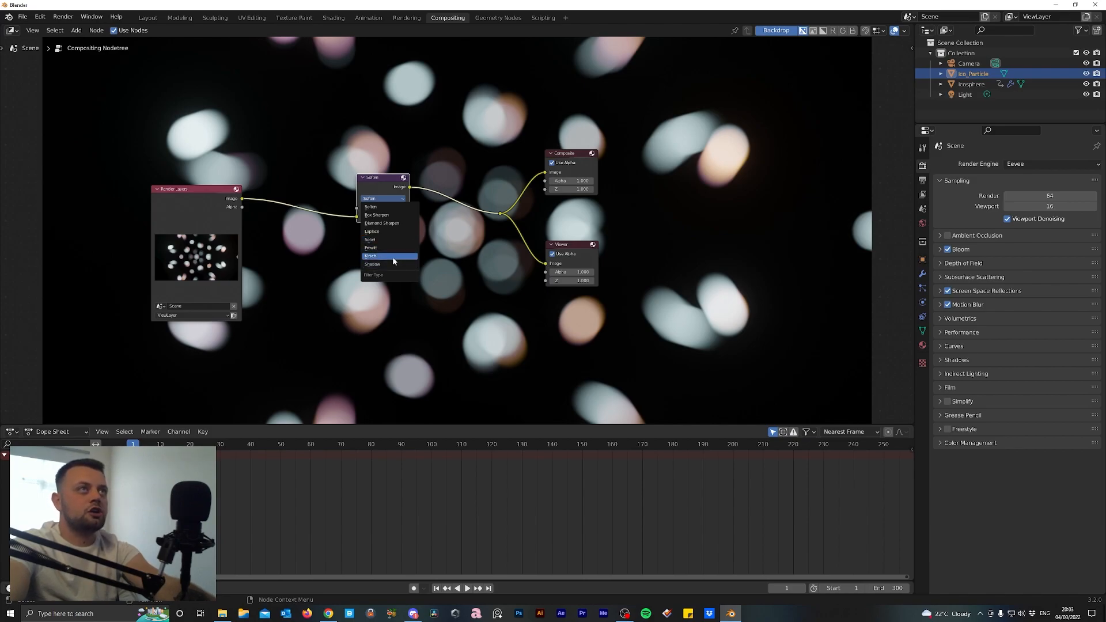
left_click(373, 255)
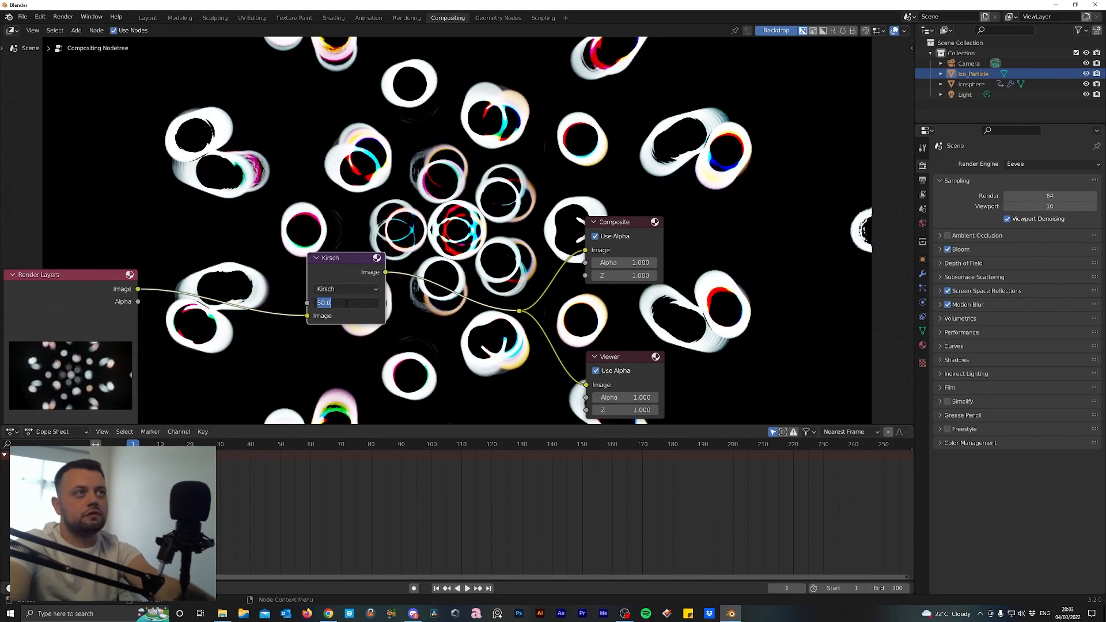
type("1.0")
type("le")
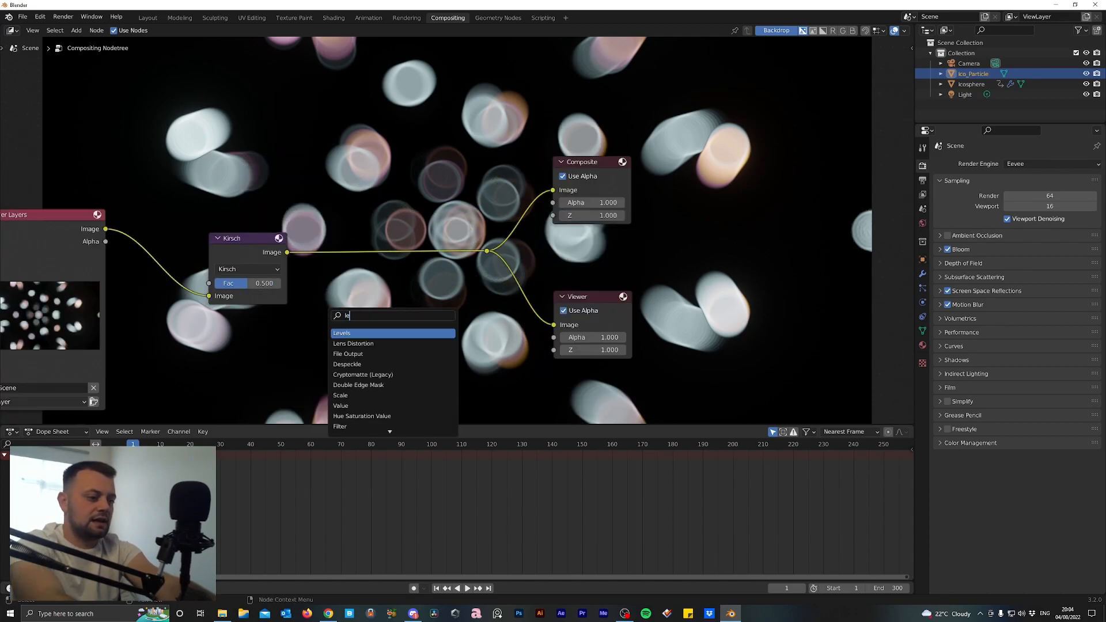
Insert a Lens Distortion node with Dispersion 0.2 after the filter, then return to Layout
left_click(353, 344)
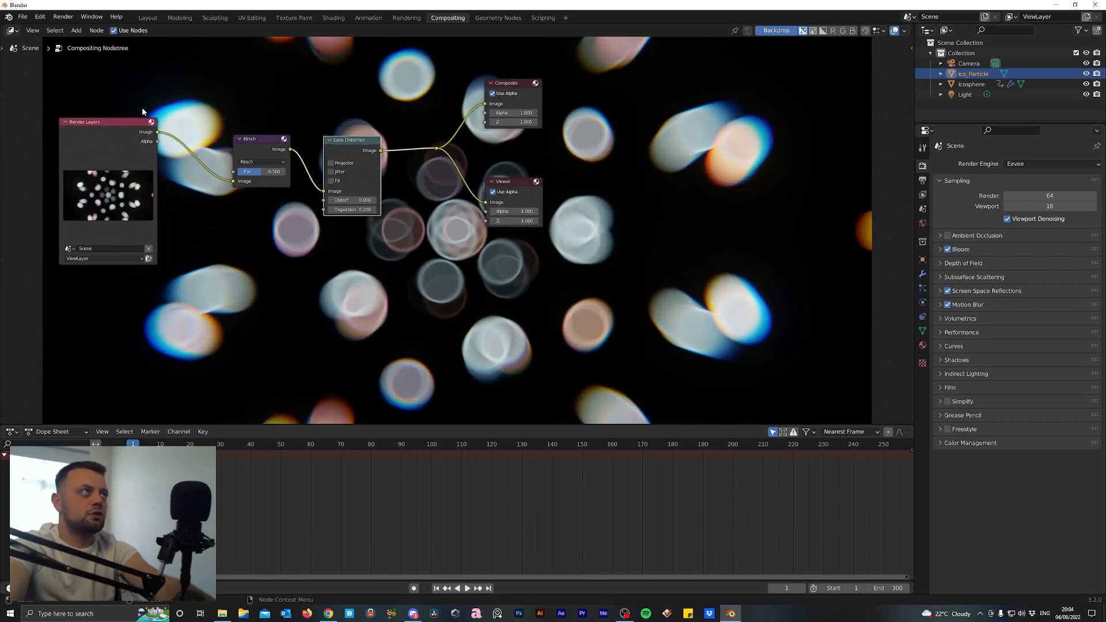
mouse_move(683, 106)
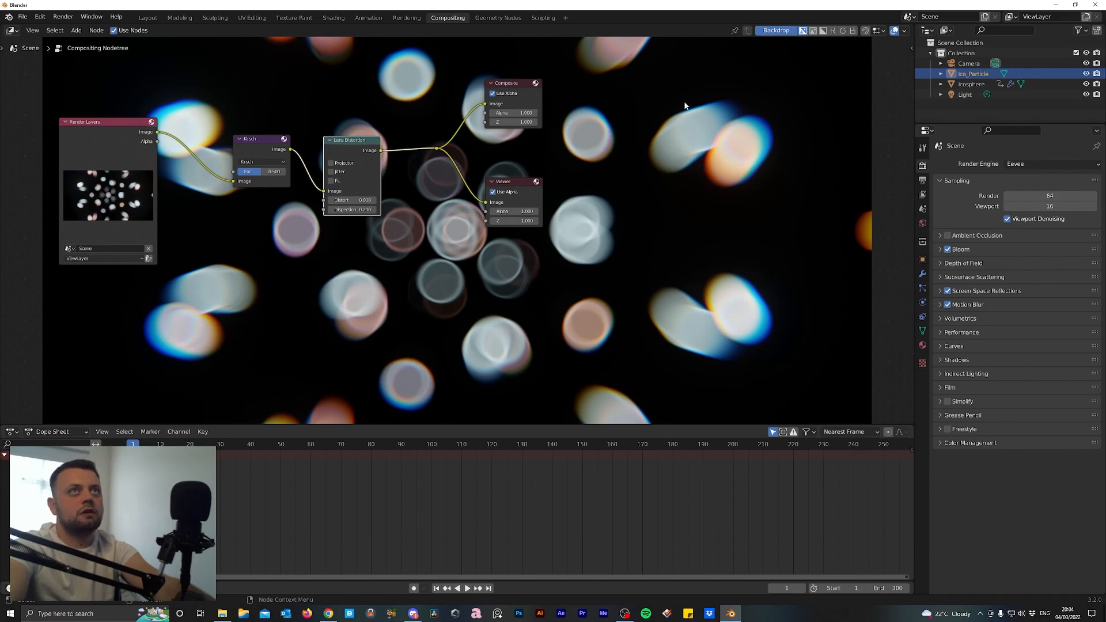
mouse_move(210, 159)
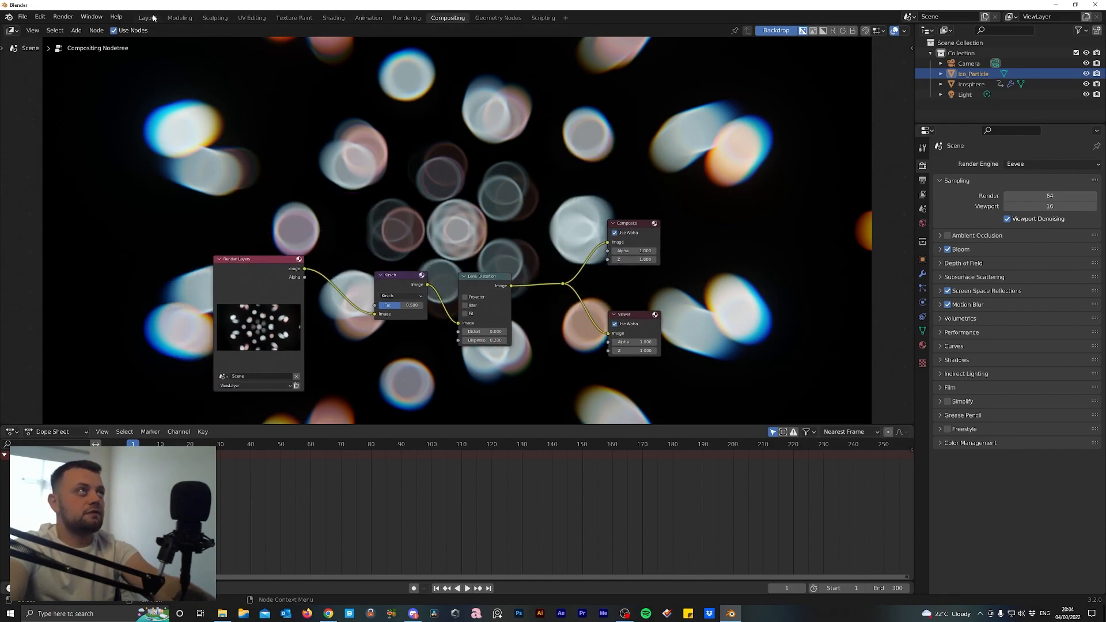
left_click(146, 17)
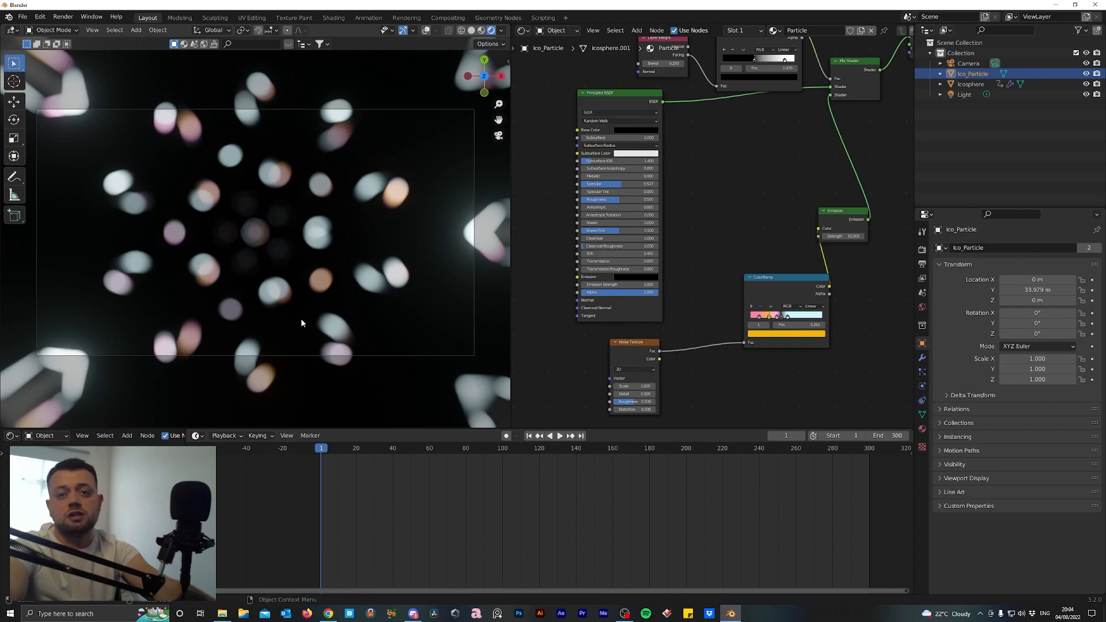
mouse_move(318, 285)
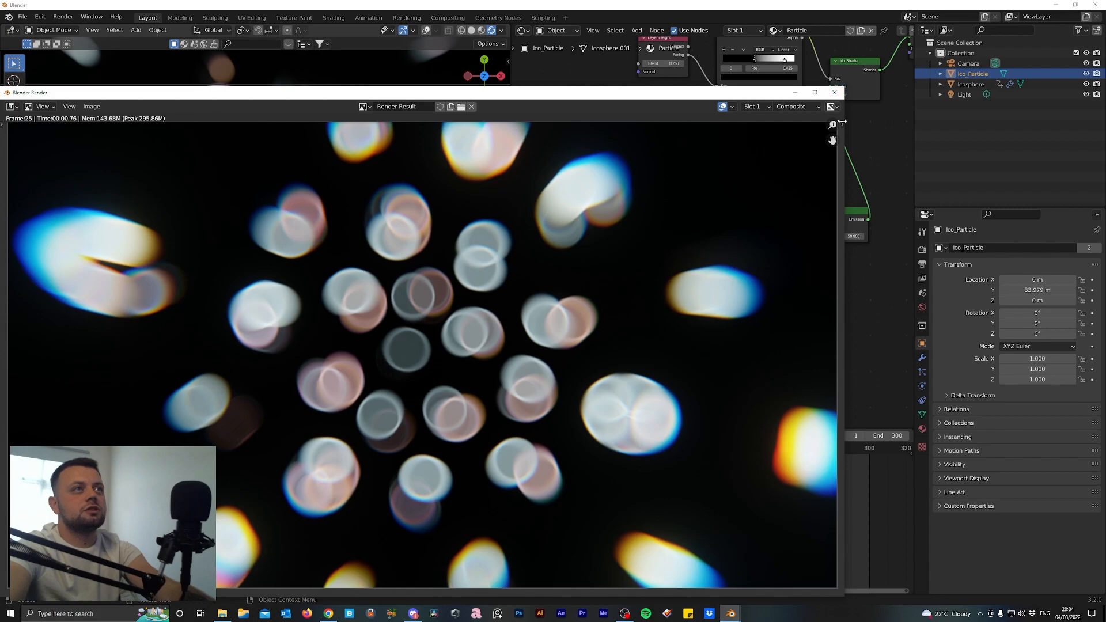
Close the render preview, set the camera's Focus Distance to 0 m and save the file
left_click(834, 92)
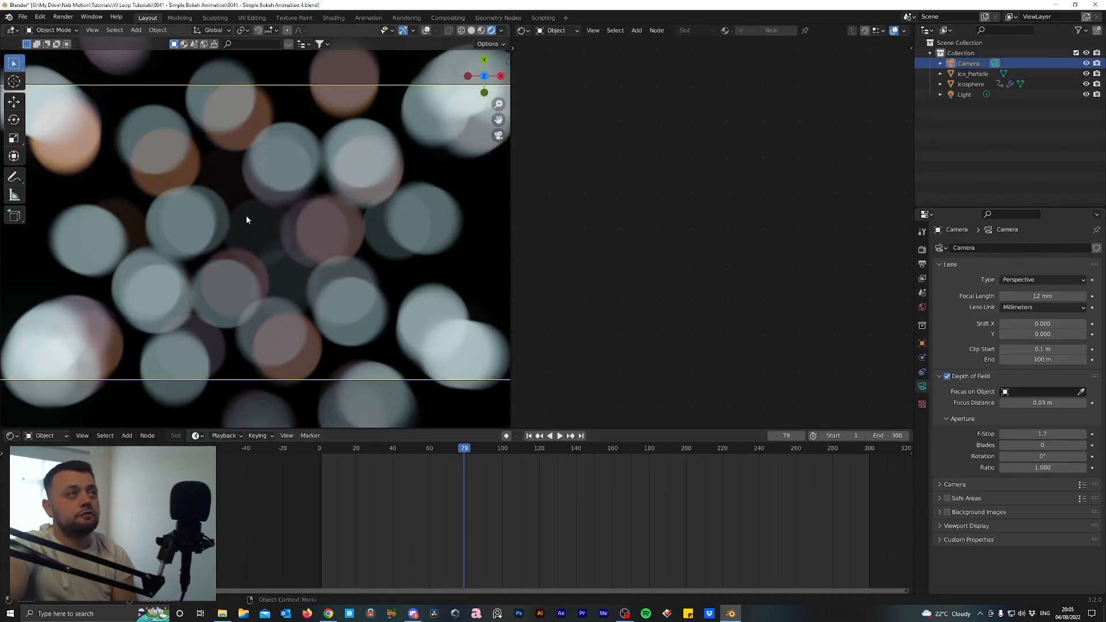
left_click(1042, 403)
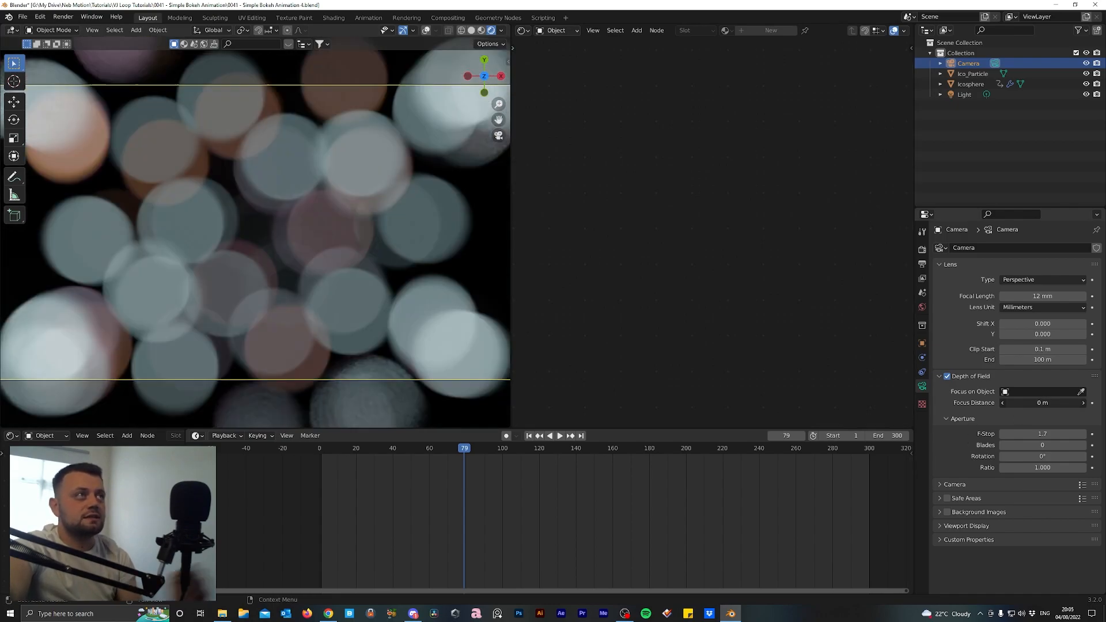
left_click(1041, 434)
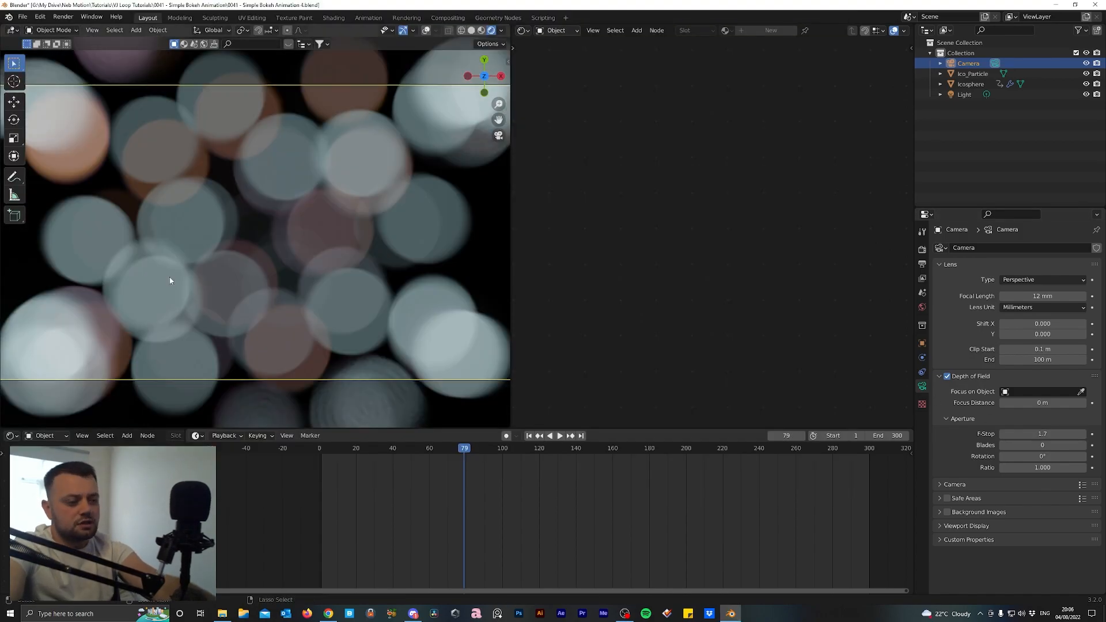
key("ctrl+s")
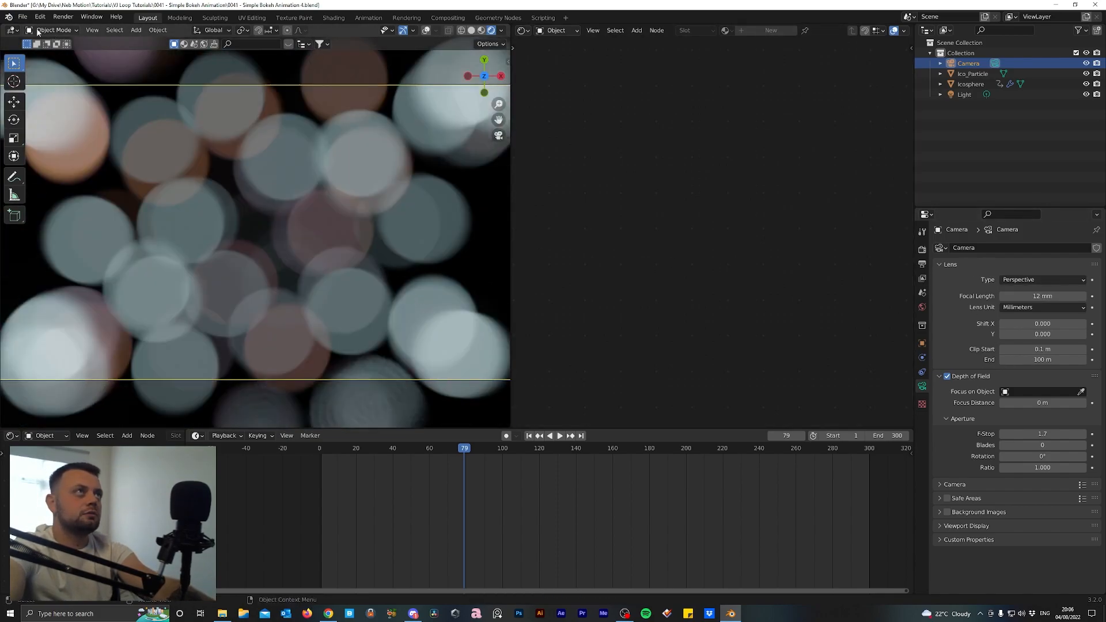
Add a Subdivision Surface modifier to the Icosphere
left_click(971, 84)
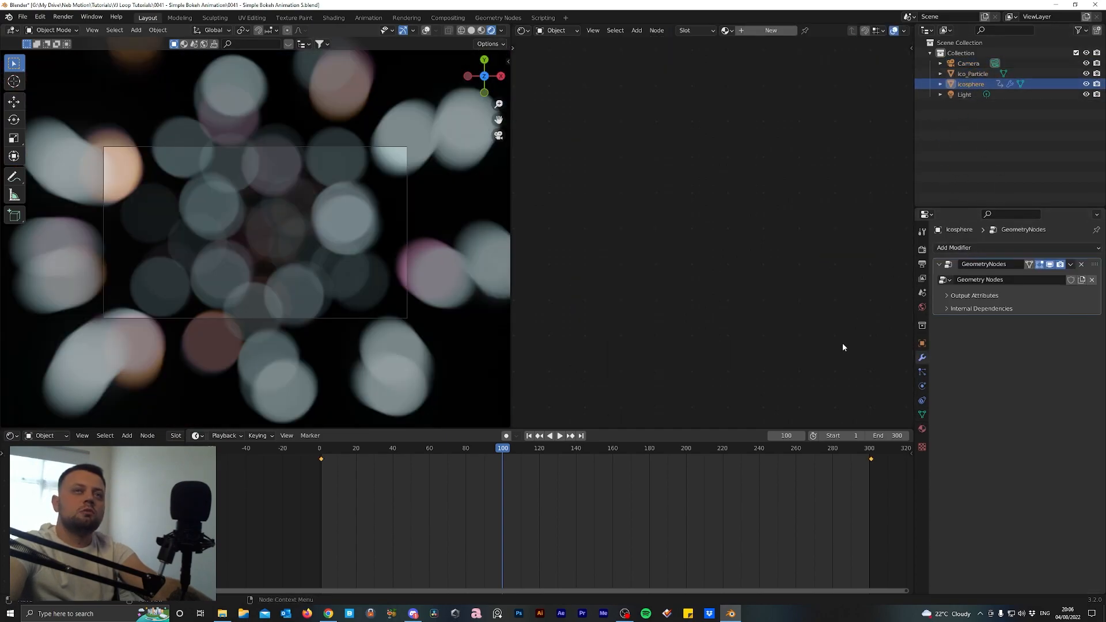
left_click(954, 248)
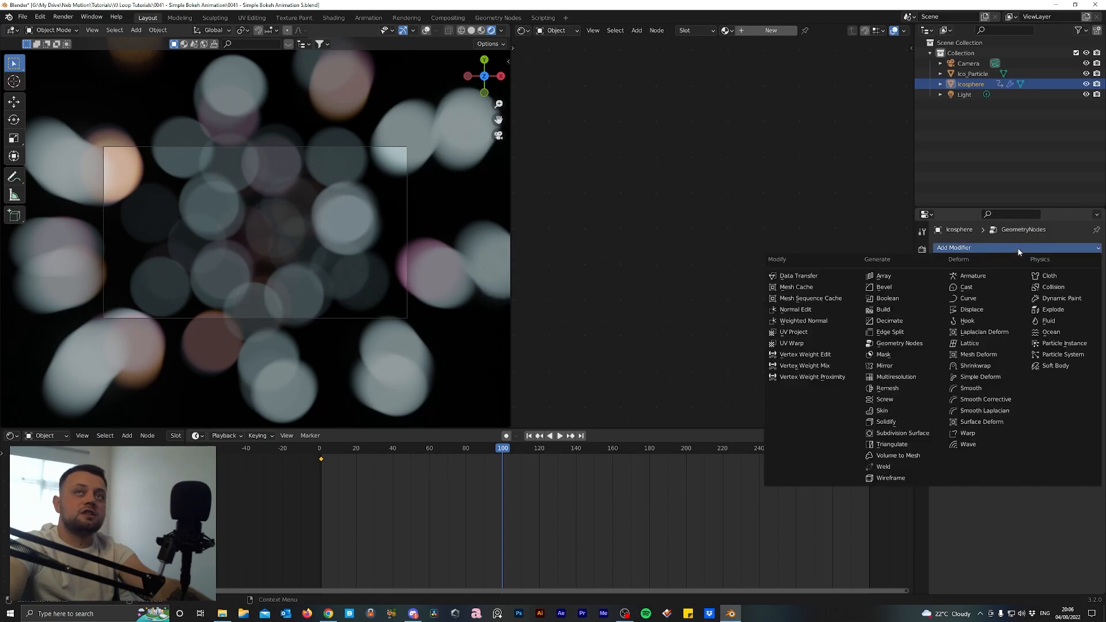
mouse_move(904, 433)
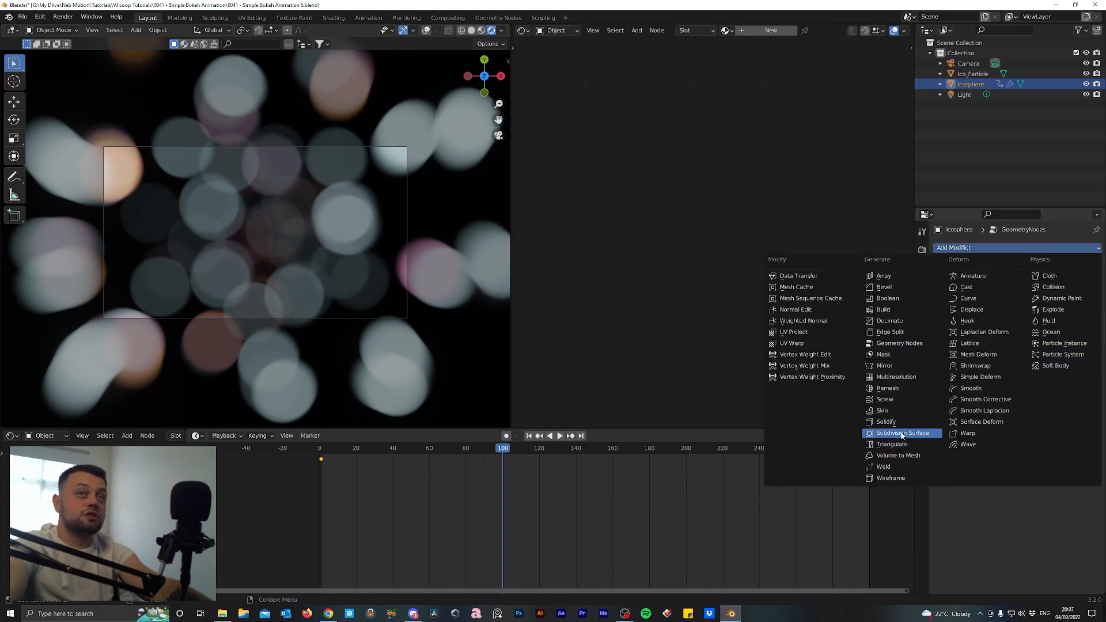
left_click(903, 433)
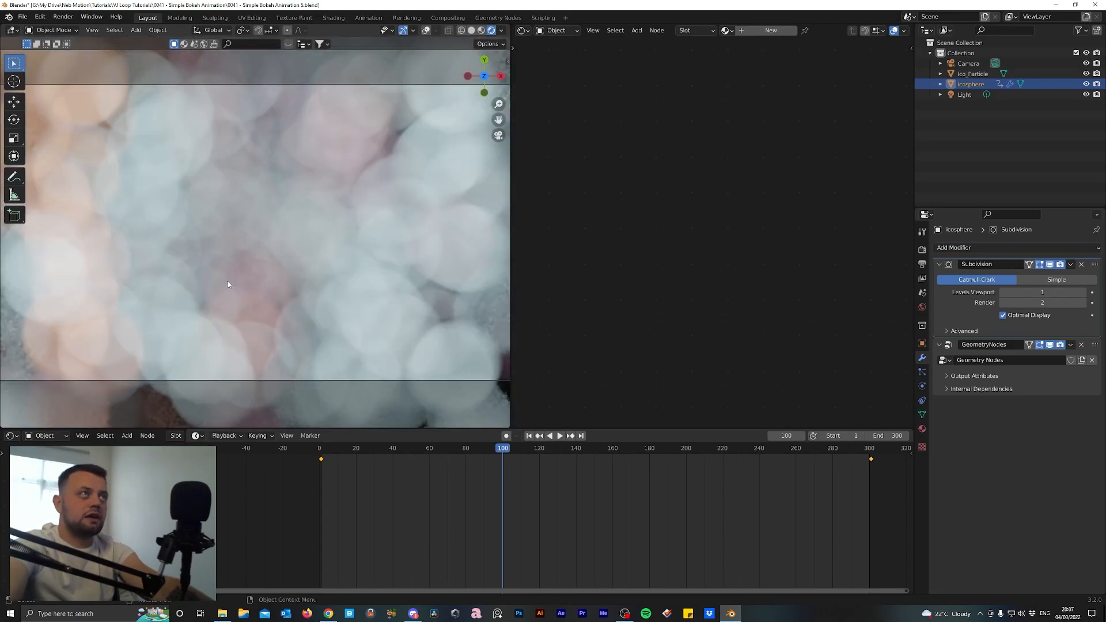
left_click(561, 435)
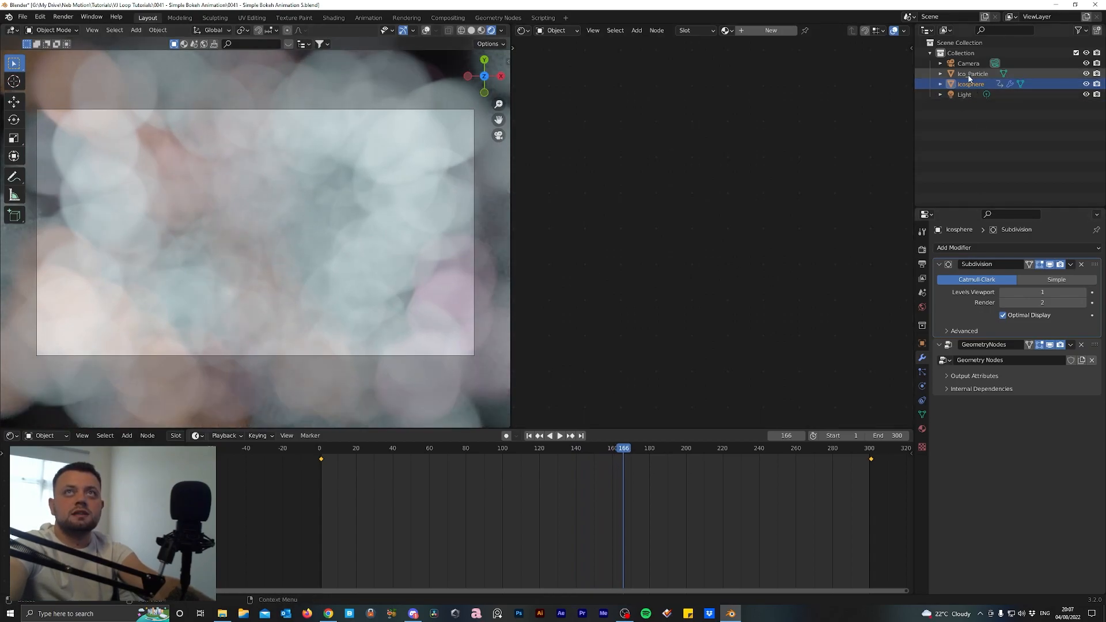
Lower the Icosphere's Subdivision Render level to 1 to match the viewport
left_click(968, 63)
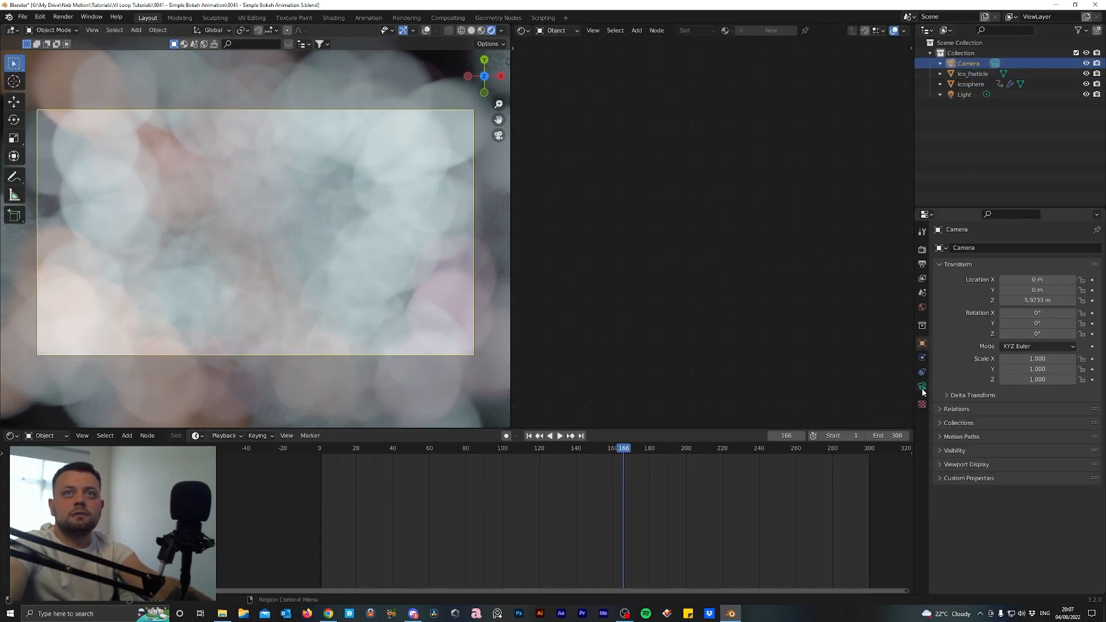
left_click(922, 386)
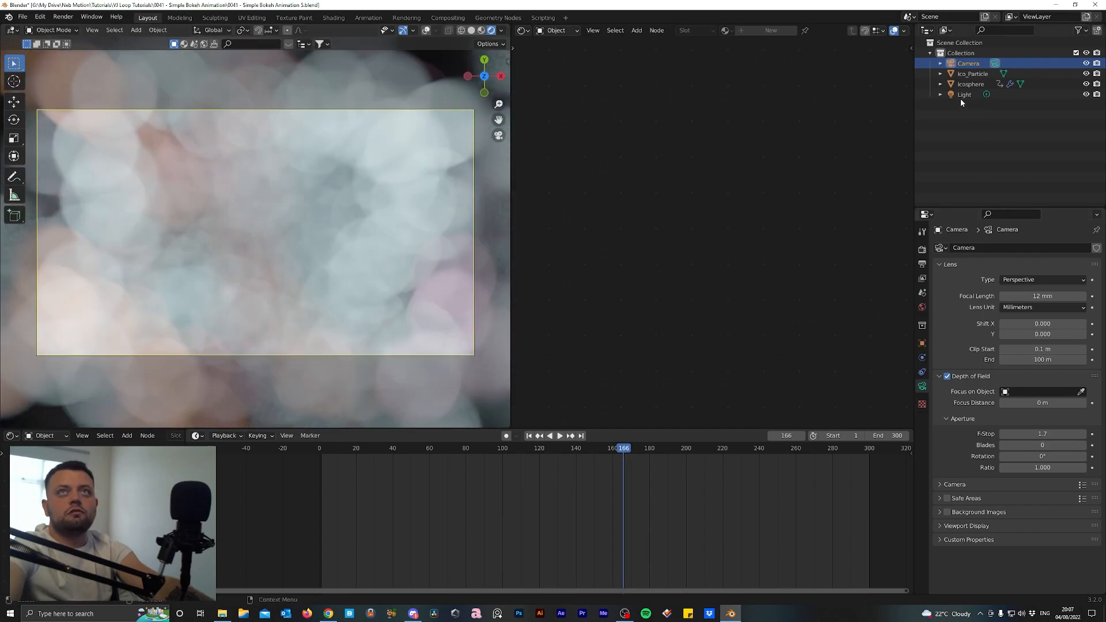
left_click(971, 84)
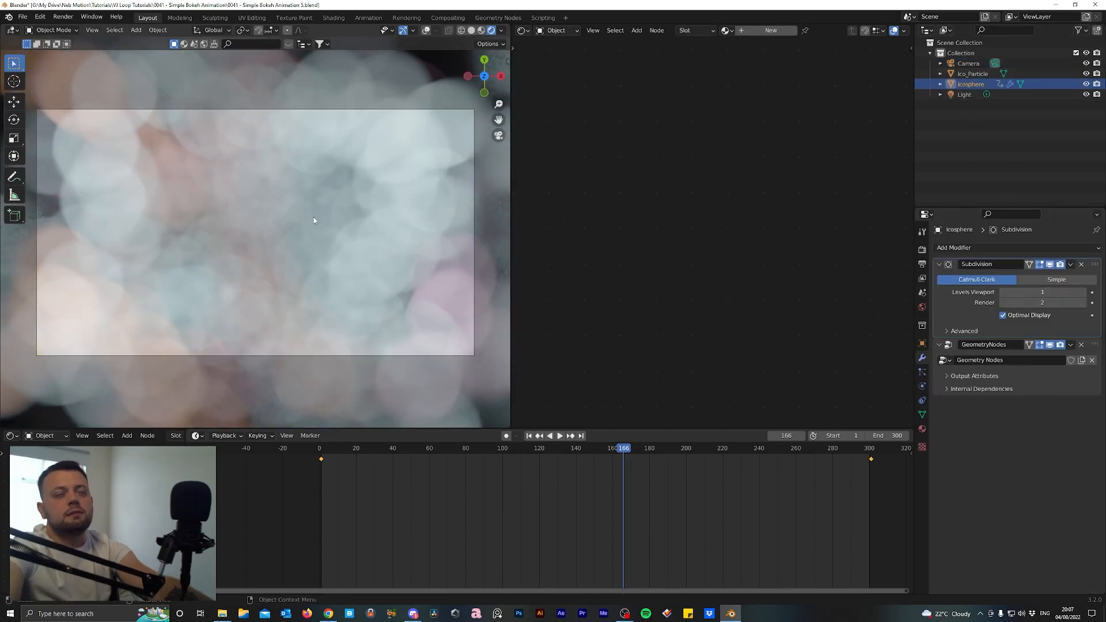
mouse_move(205, 216)
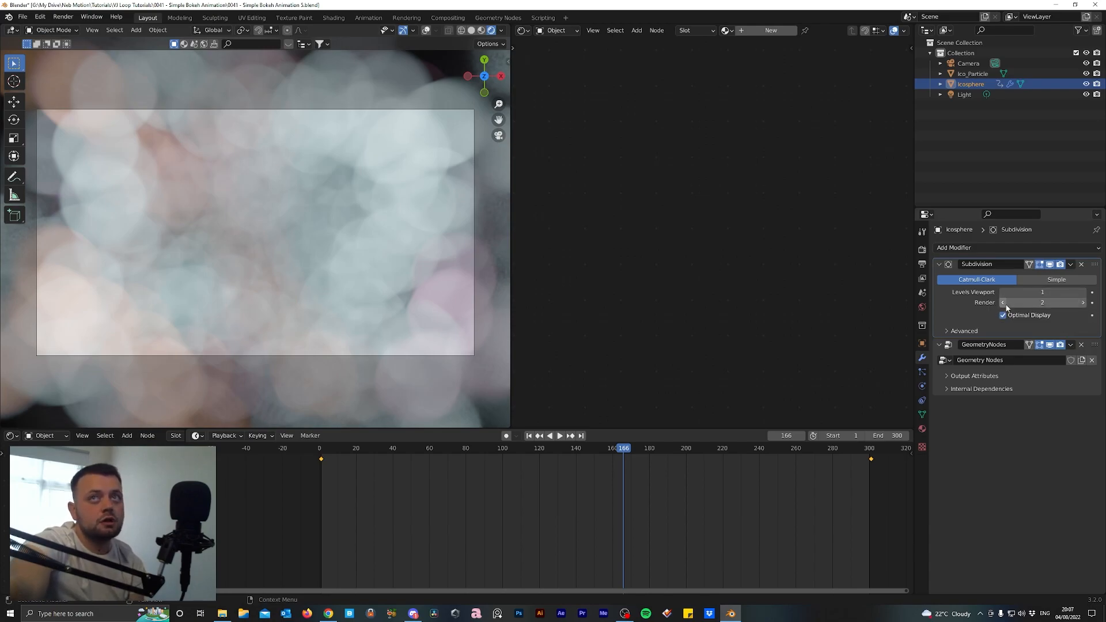
left_click(1004, 302)
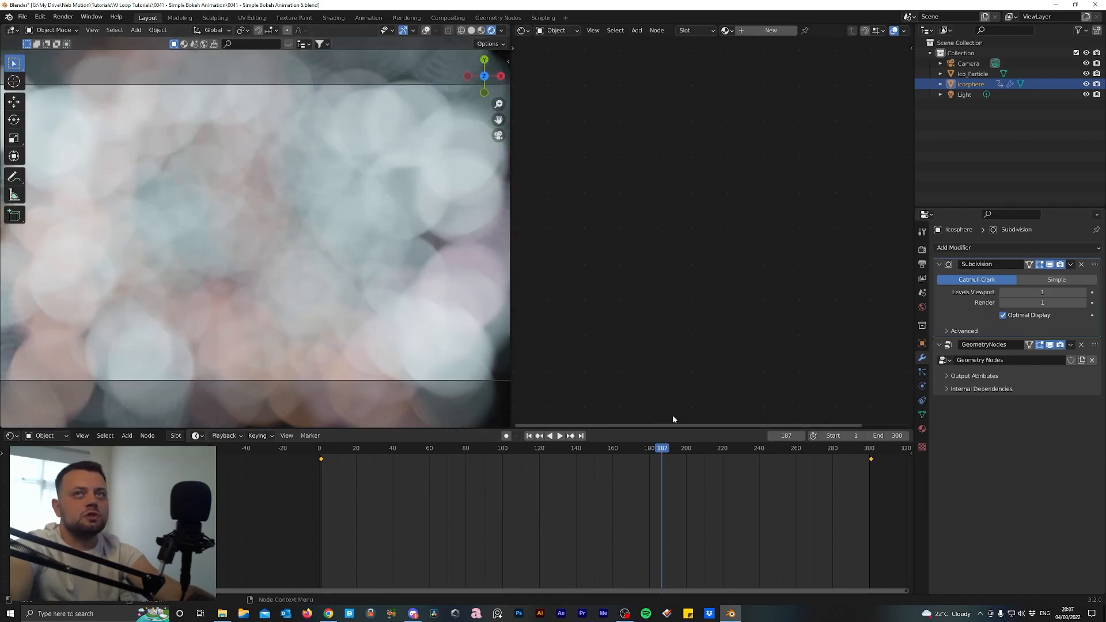
left_click(922, 264)
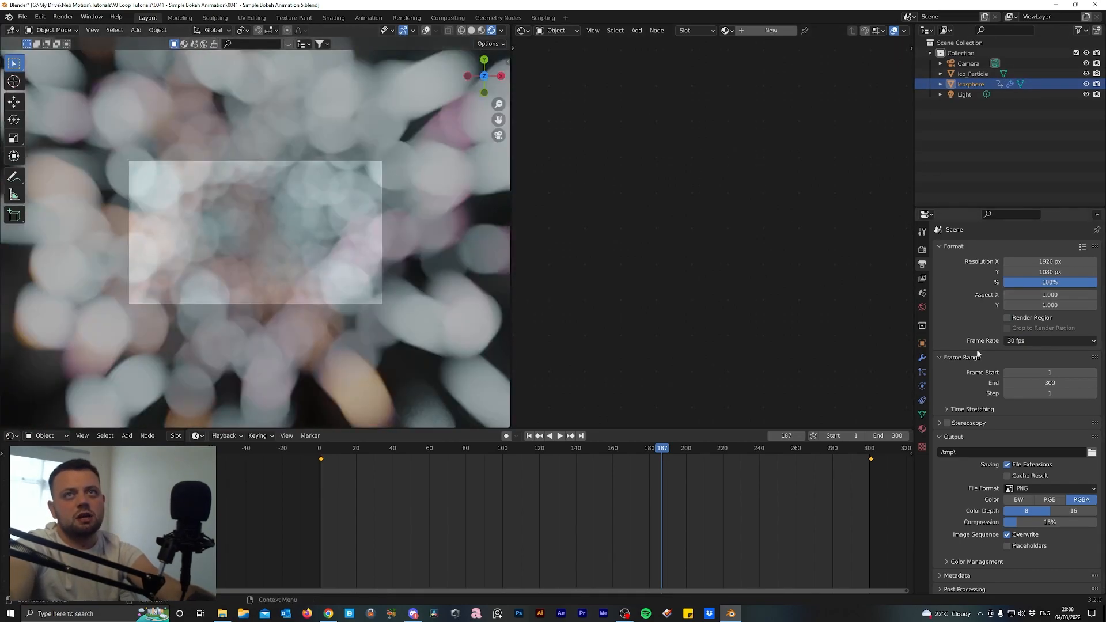
left_click(974, 74)
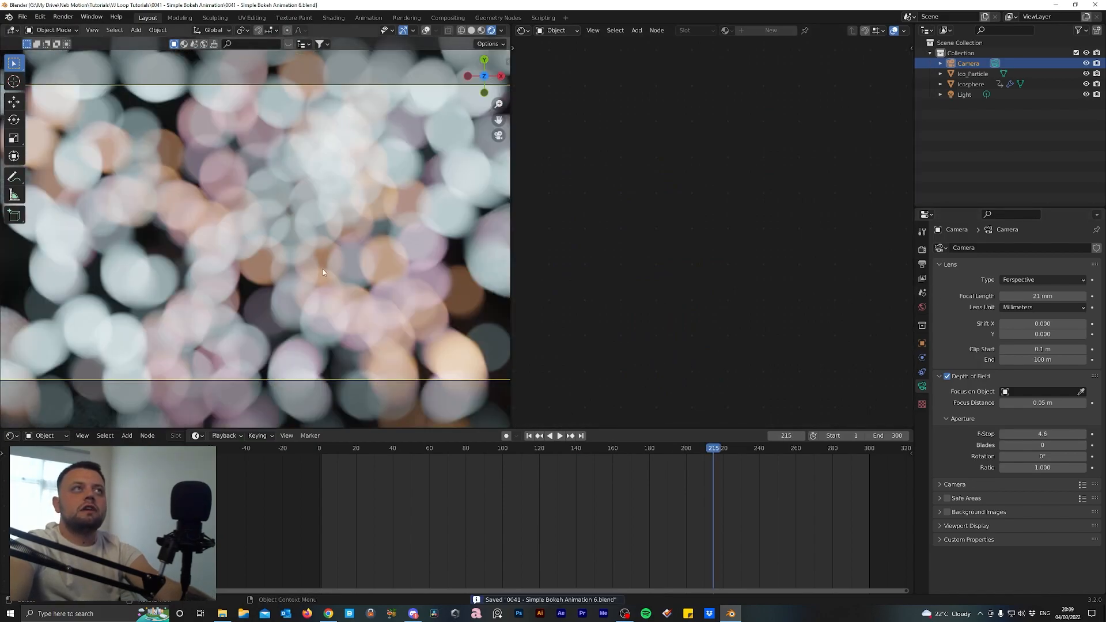
mouse_move(341, 332)
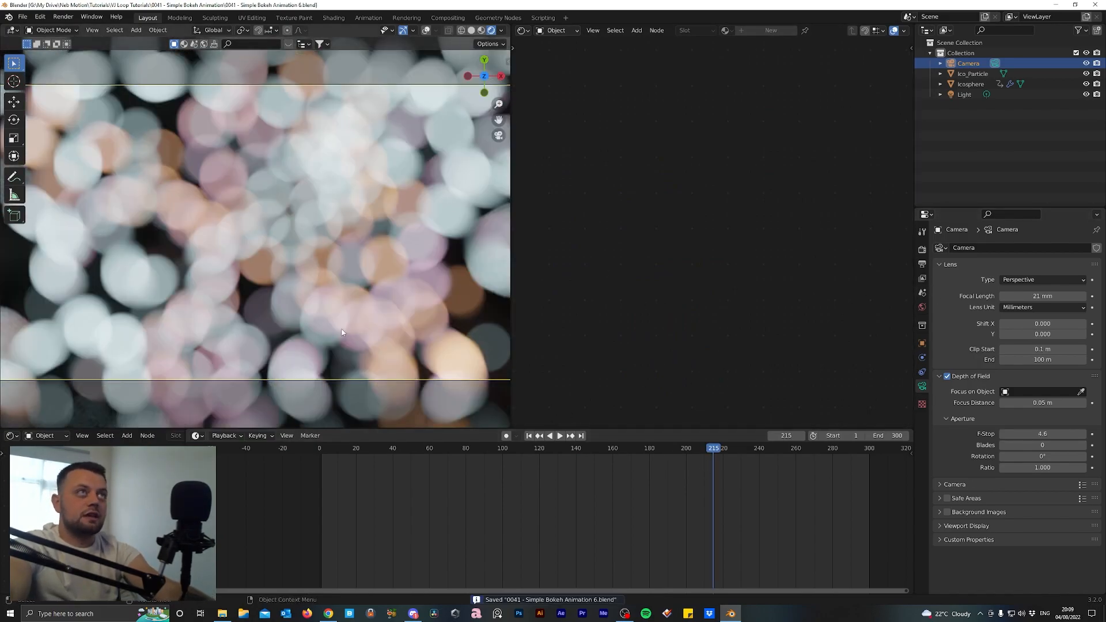
Bring up the Output Properties showing 1920×1080, 30 fps, PNG RGBA output
left_click(922, 248)
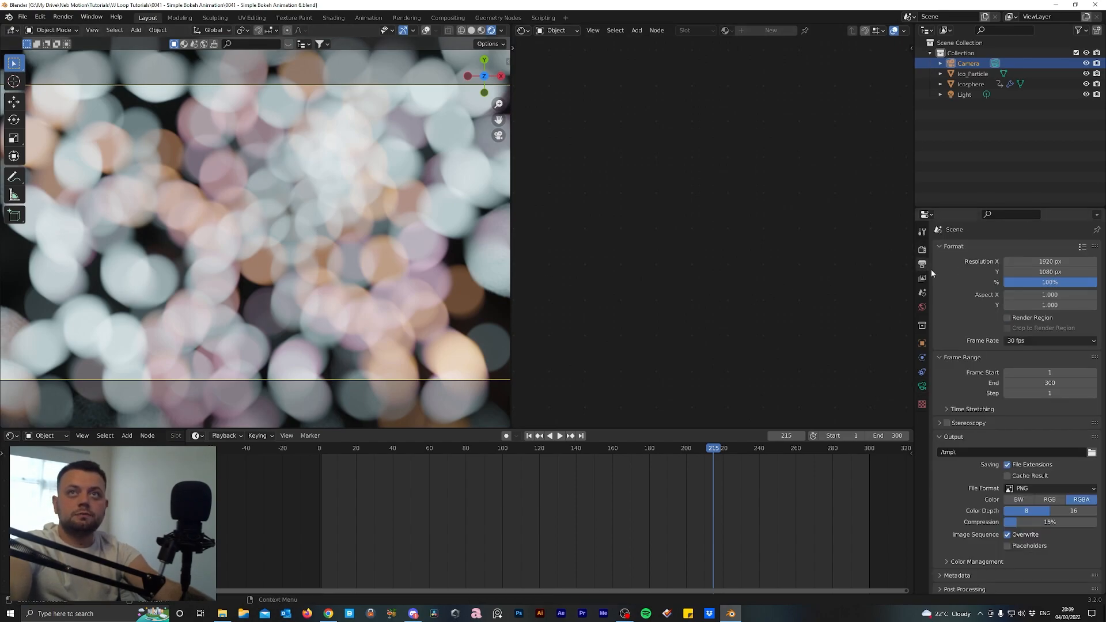
mouse_move(922, 266)
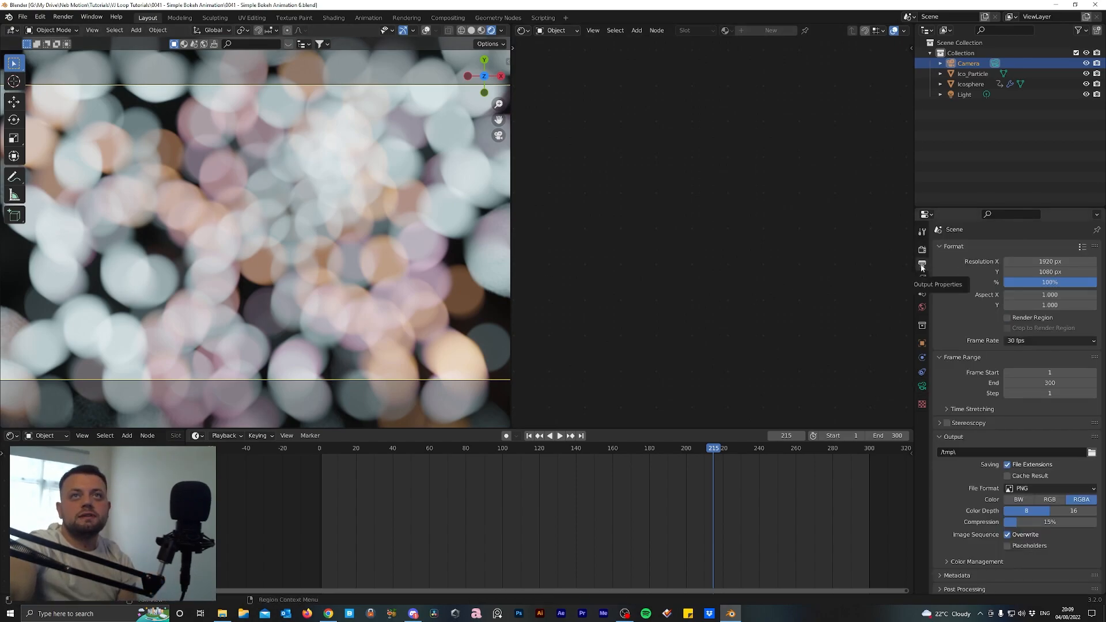
Set the Filmic colour management Look to Very High Contrast in Render Properties
left_click(922, 248)
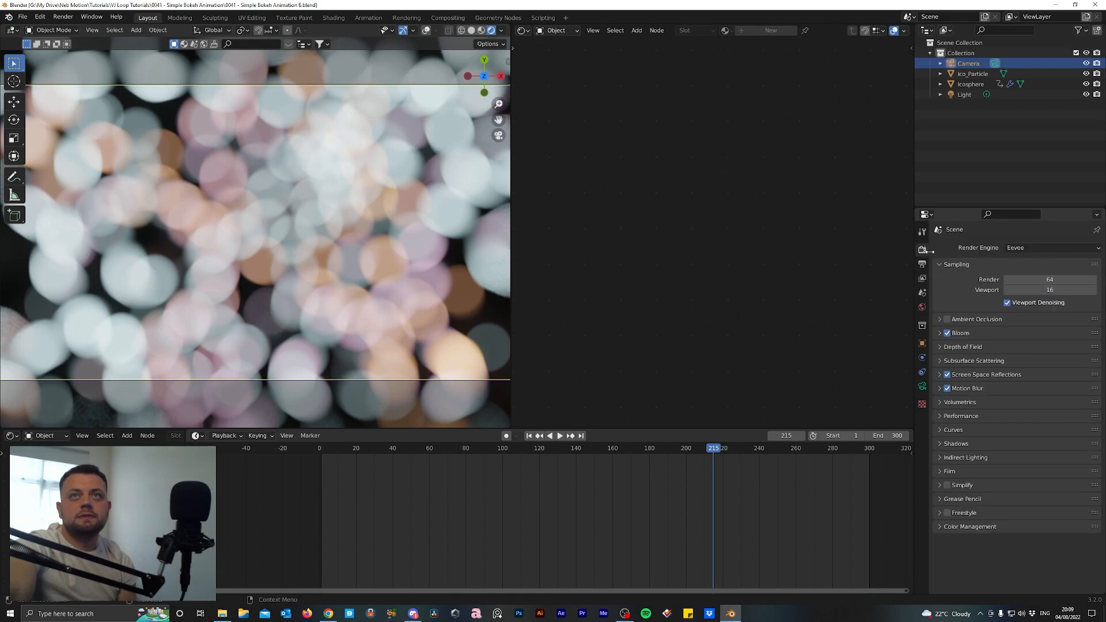
left_click(969, 527)
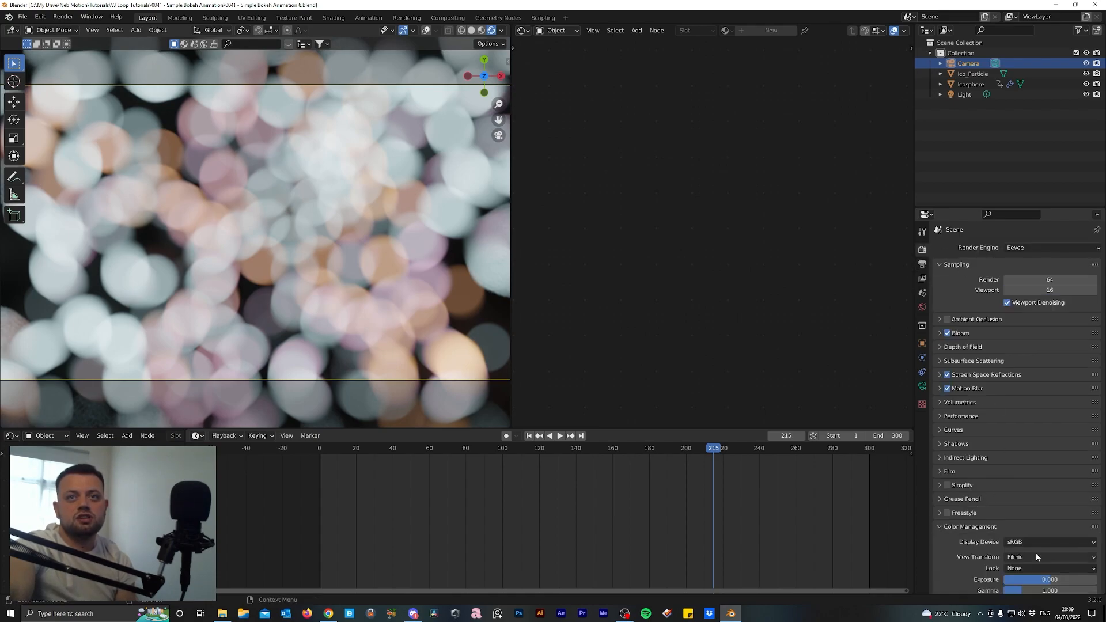
left_click(1047, 568)
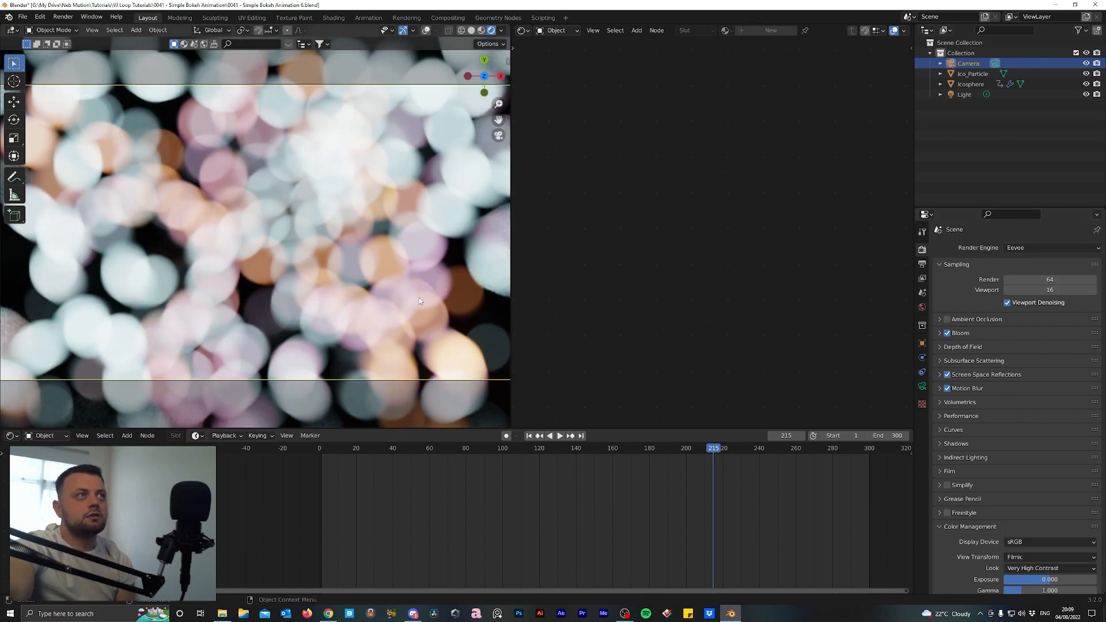
left_click(922, 249)
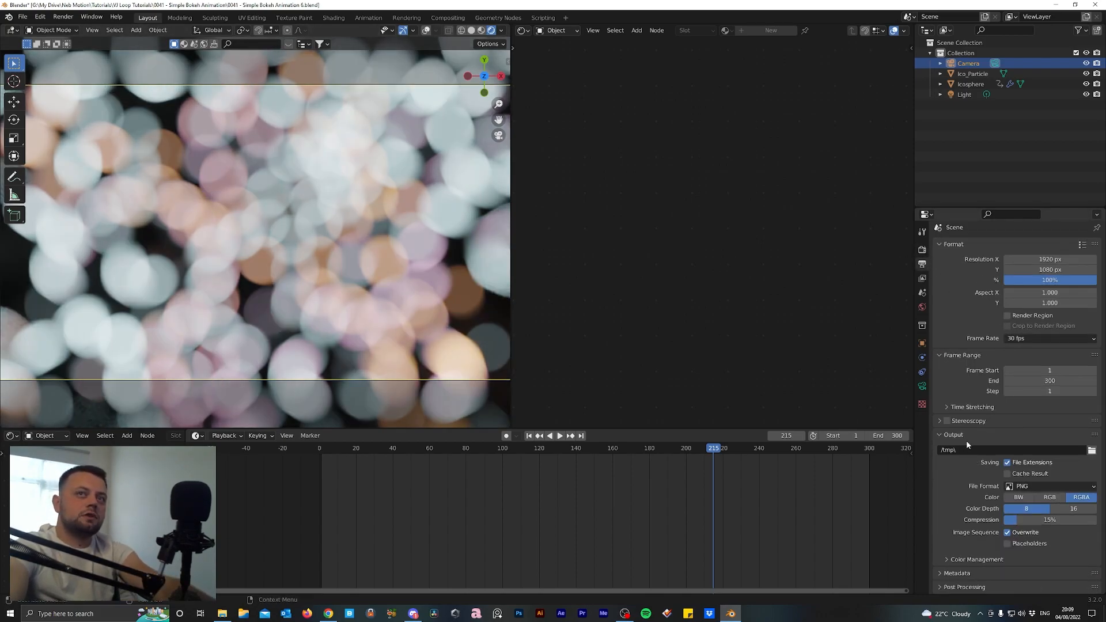
Set output to the TEMP RENDERS folder as FFmpeg MPEG-4 video at Perceptually Lossless quality
left_click(1093, 450)
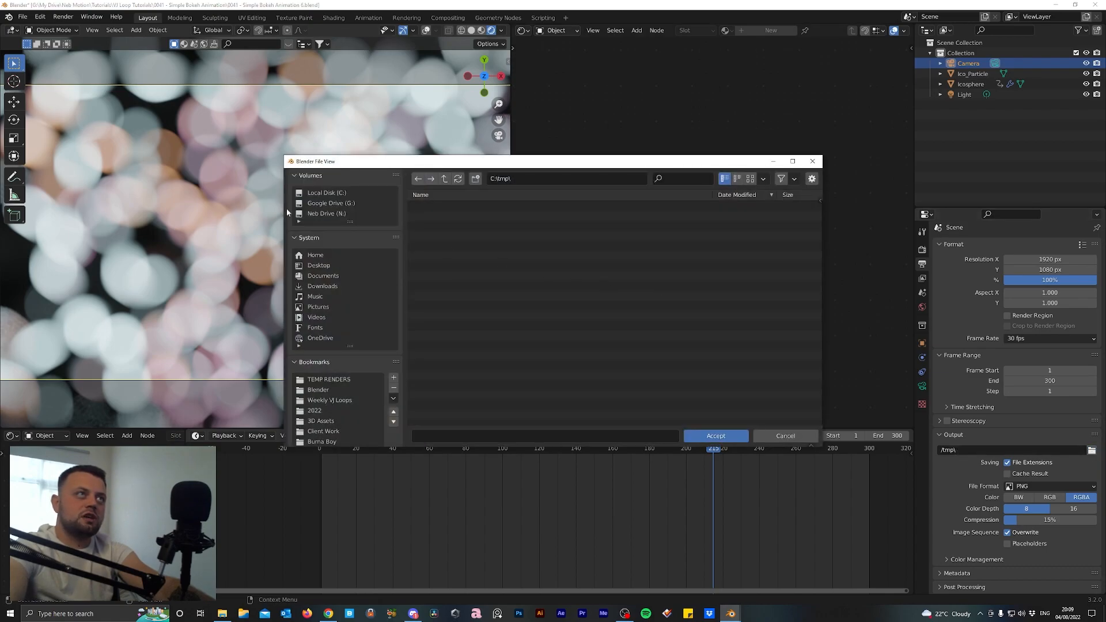
left_click(715, 436)
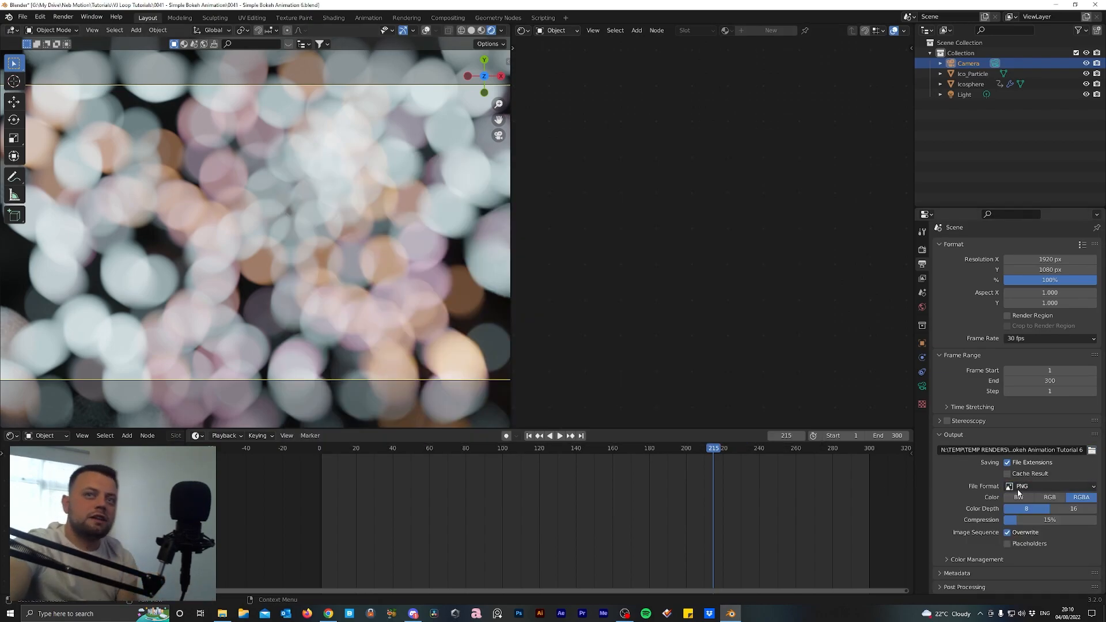
mouse_move(1022, 487)
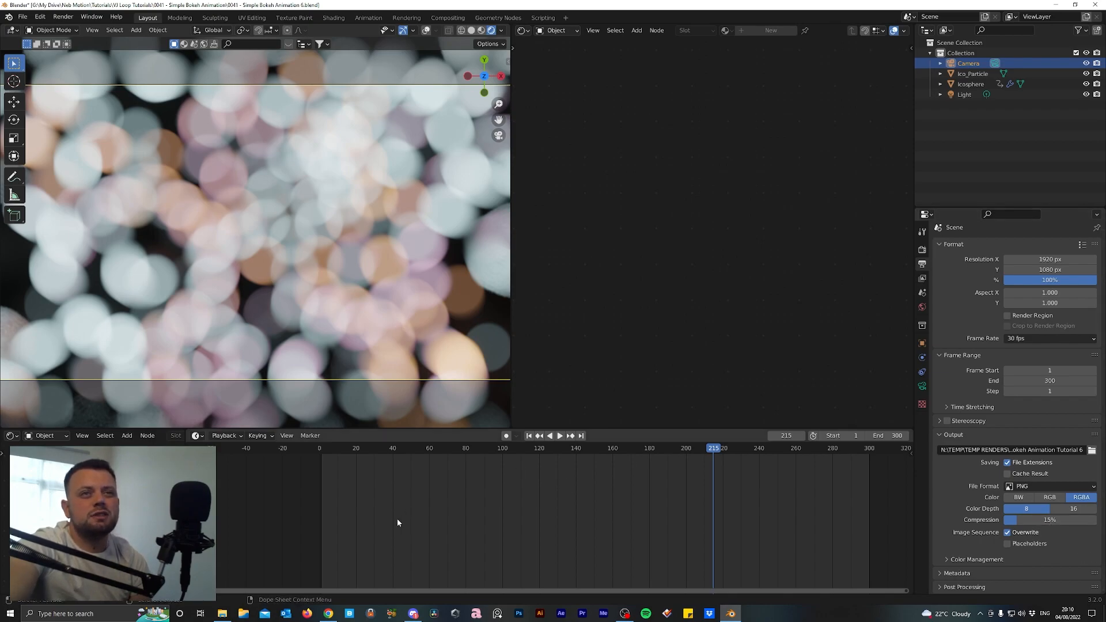
left_click(1051, 486)
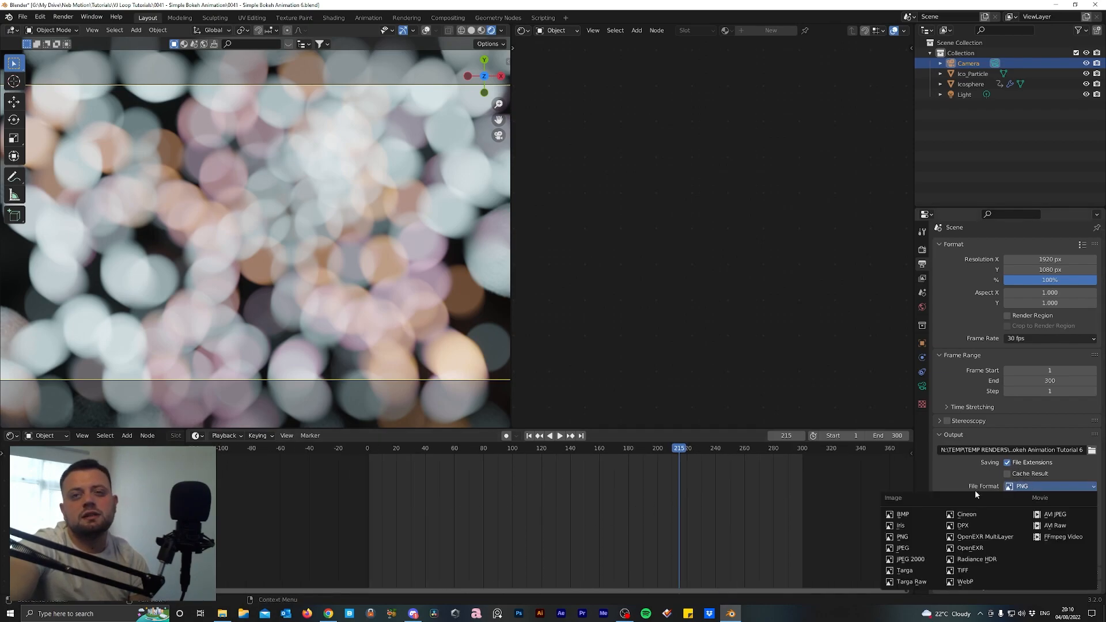
mouse_move(1061, 536)
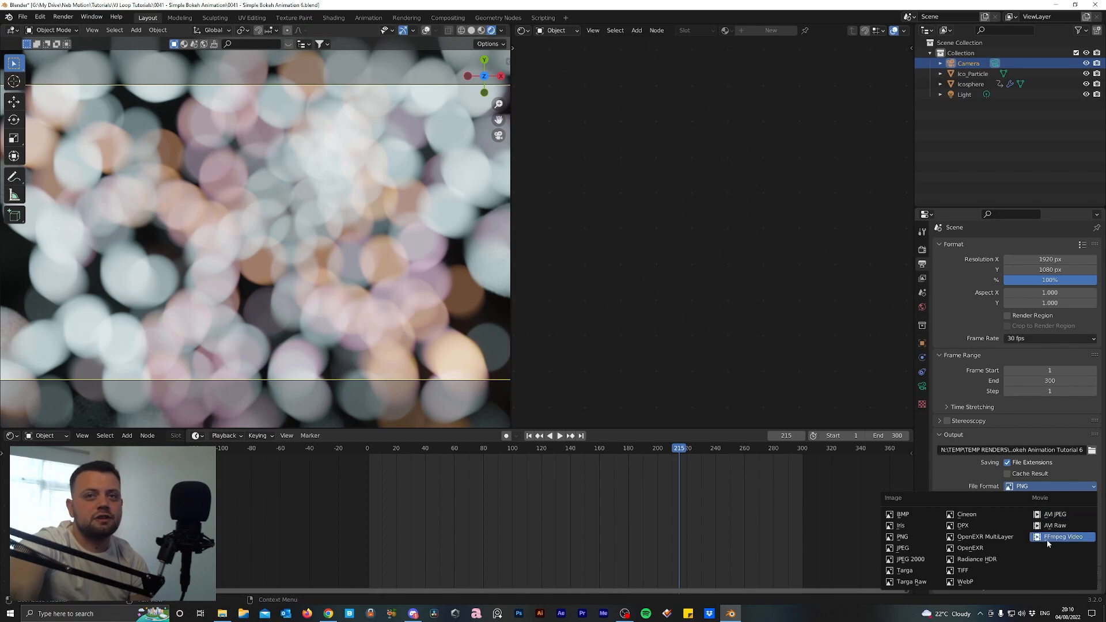
mouse_move(1064, 537)
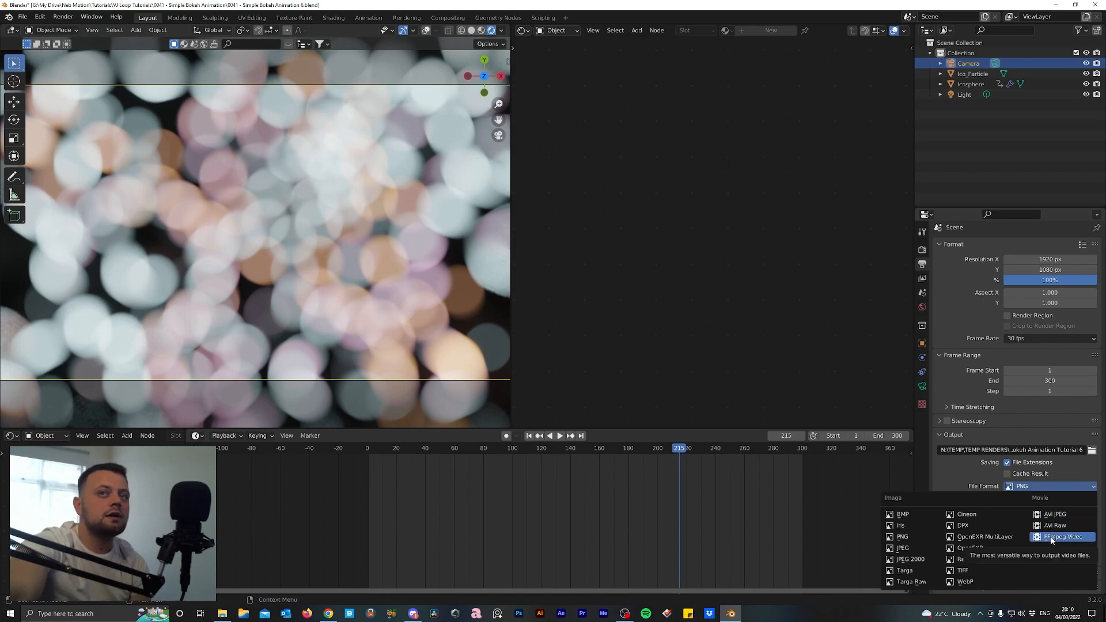
left_click(1063, 537)
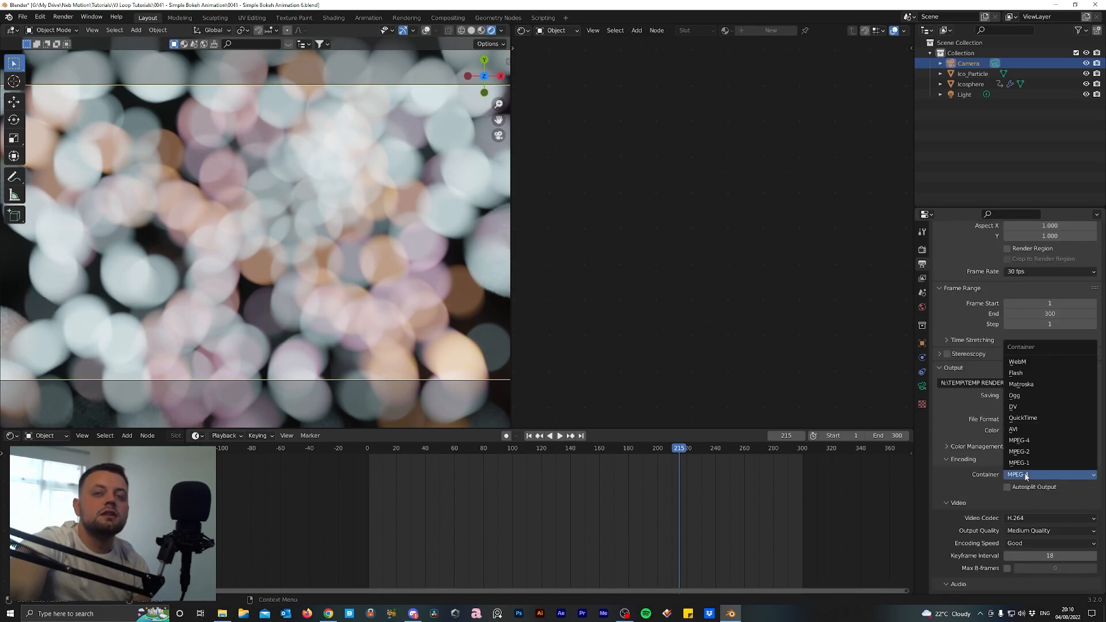
left_click(1019, 440)
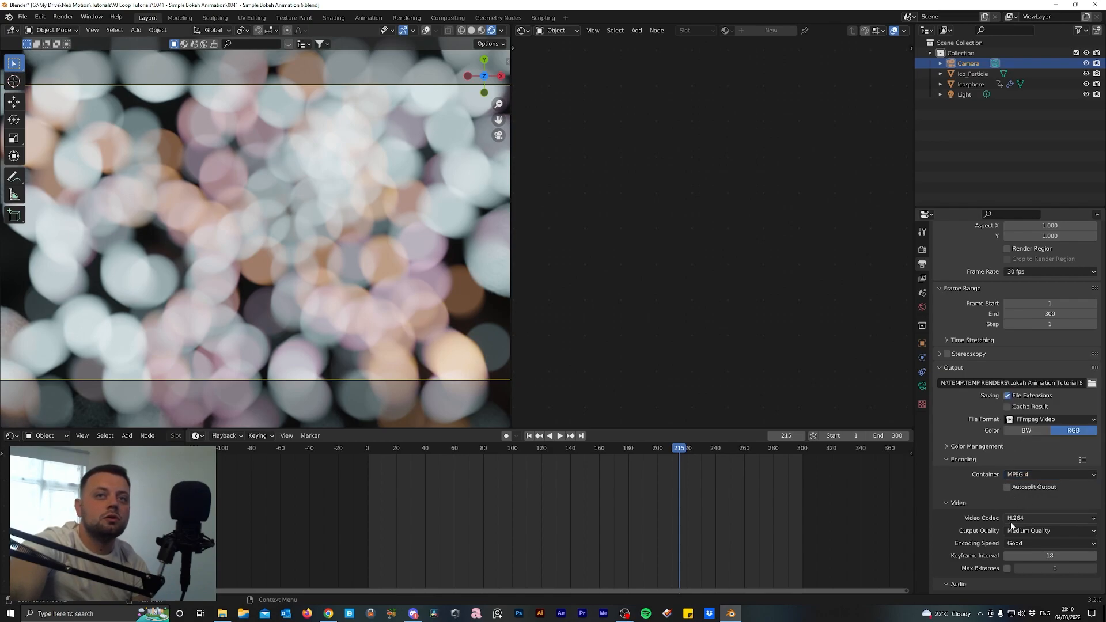
left_click(1049, 531)
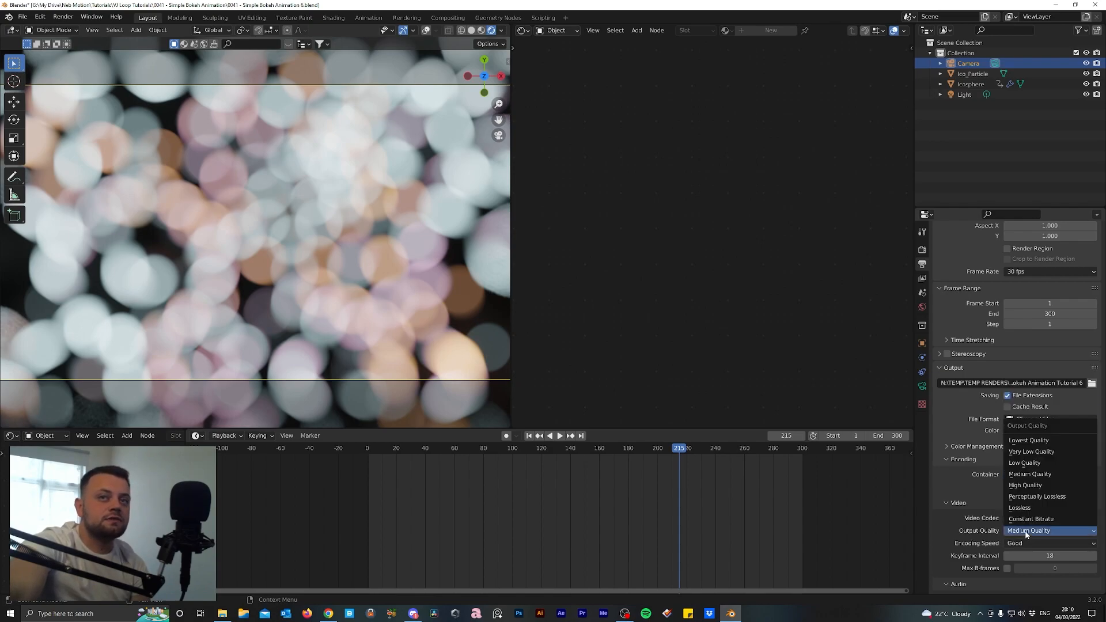
left_click(1037, 496)
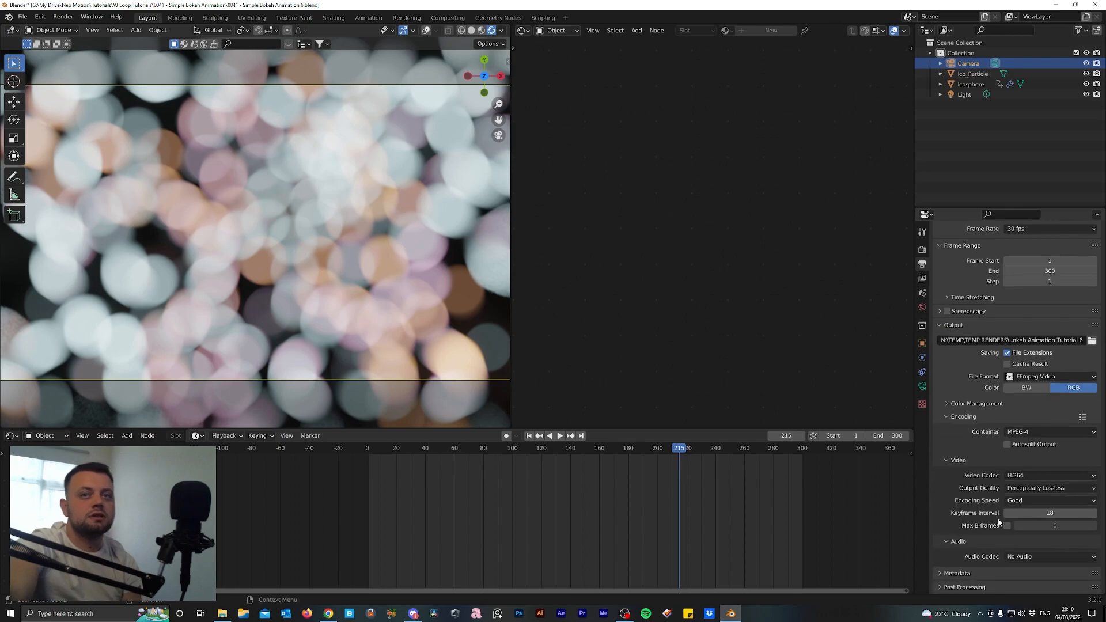
Start rendering the full animation via Render > Render Animation
left_click(62, 17)
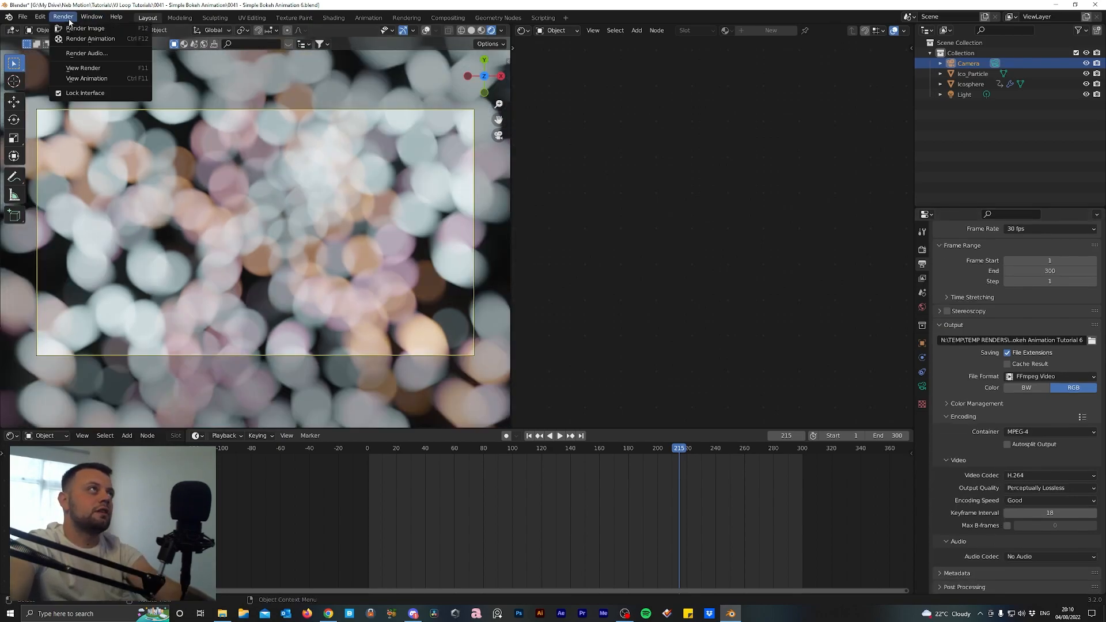
left_click(474, 257)
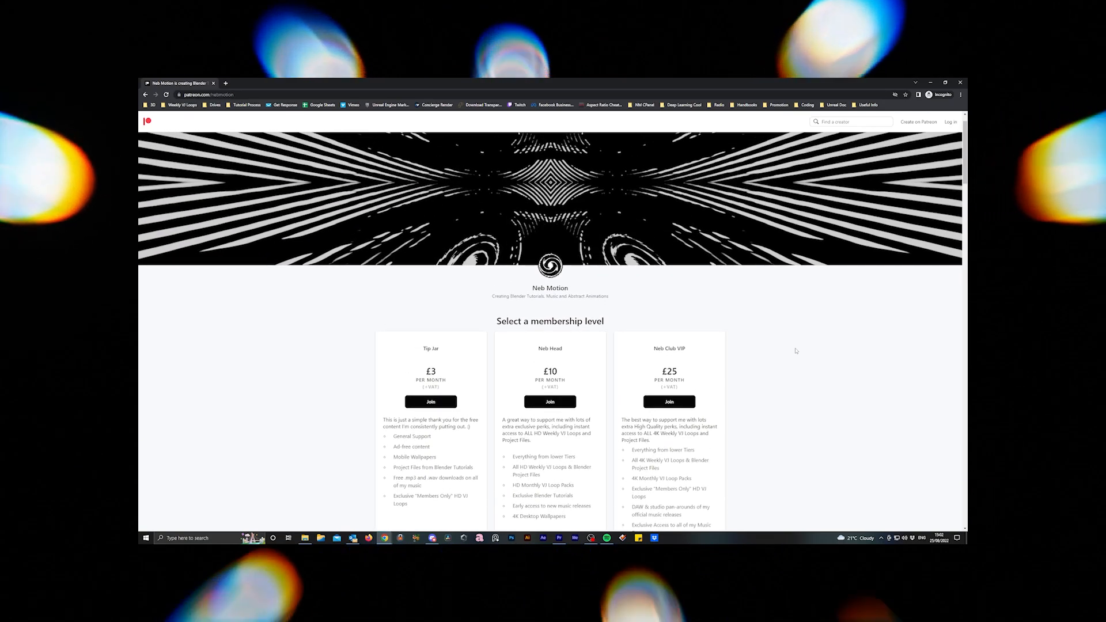
Scroll the Neb Motion Patreon page down to its recent posts
scroll("down", 3)
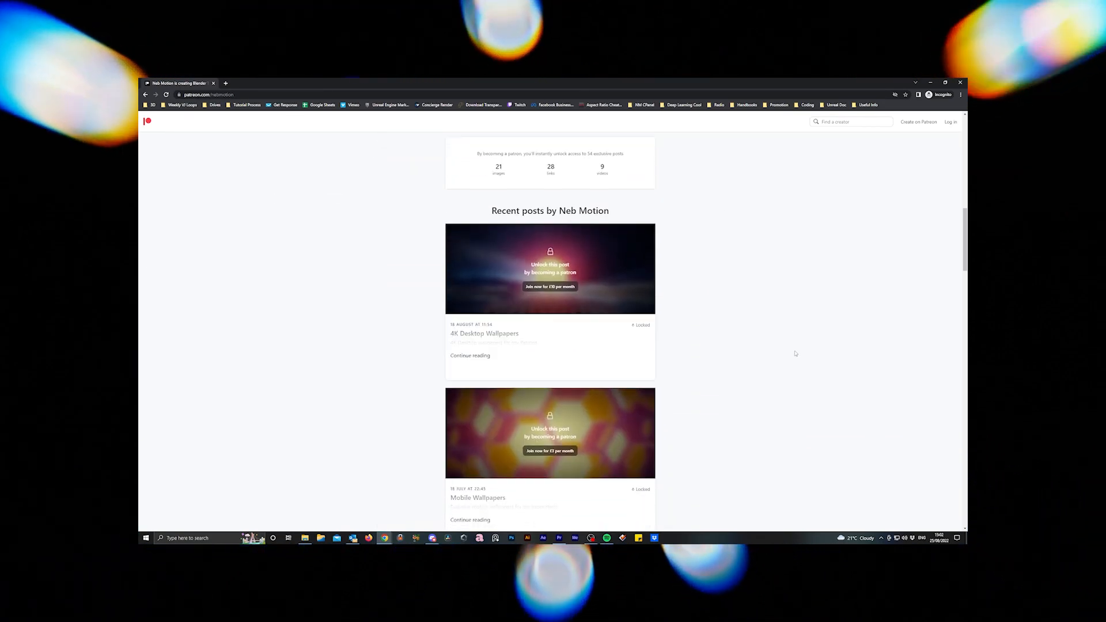